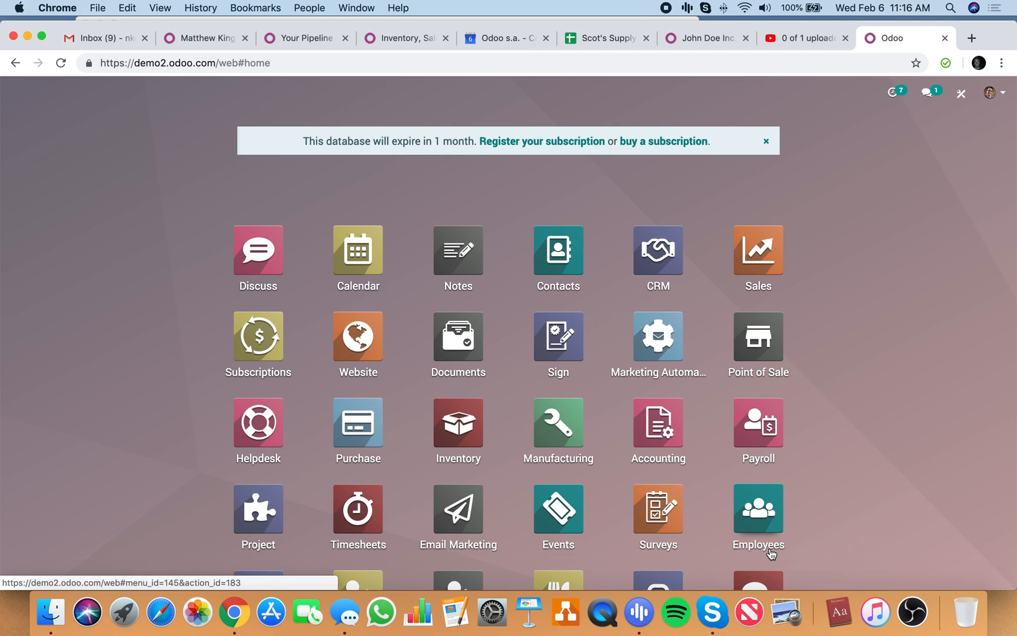
Step: Find the Dashboards module in the Apps catalogue and install it, waiting for the reload
{"action": "type", "text": "d"}
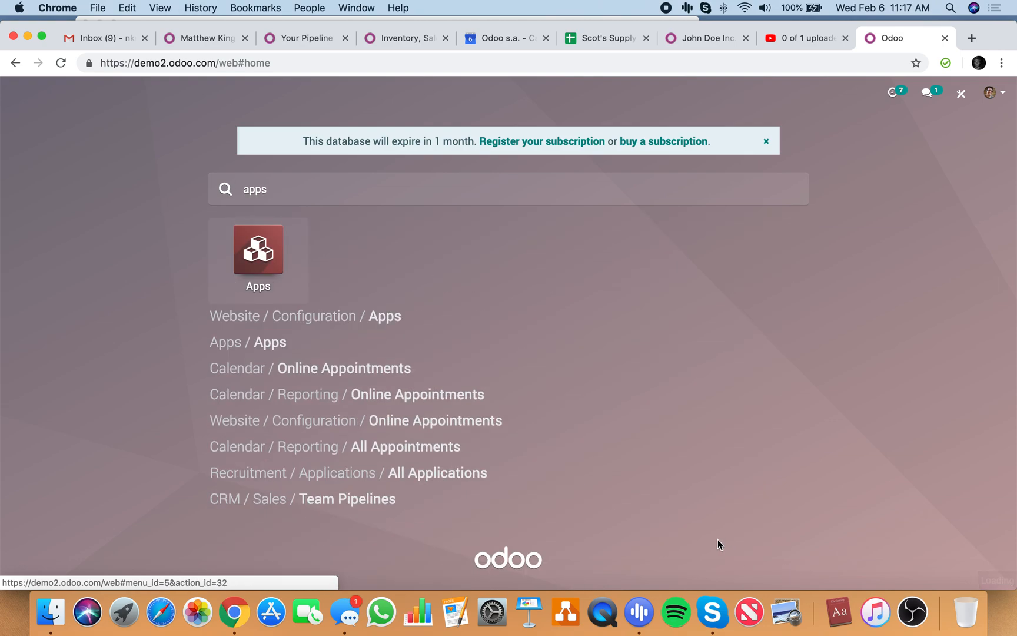
{"action": "left_click", "coordinate": [258, 250]}
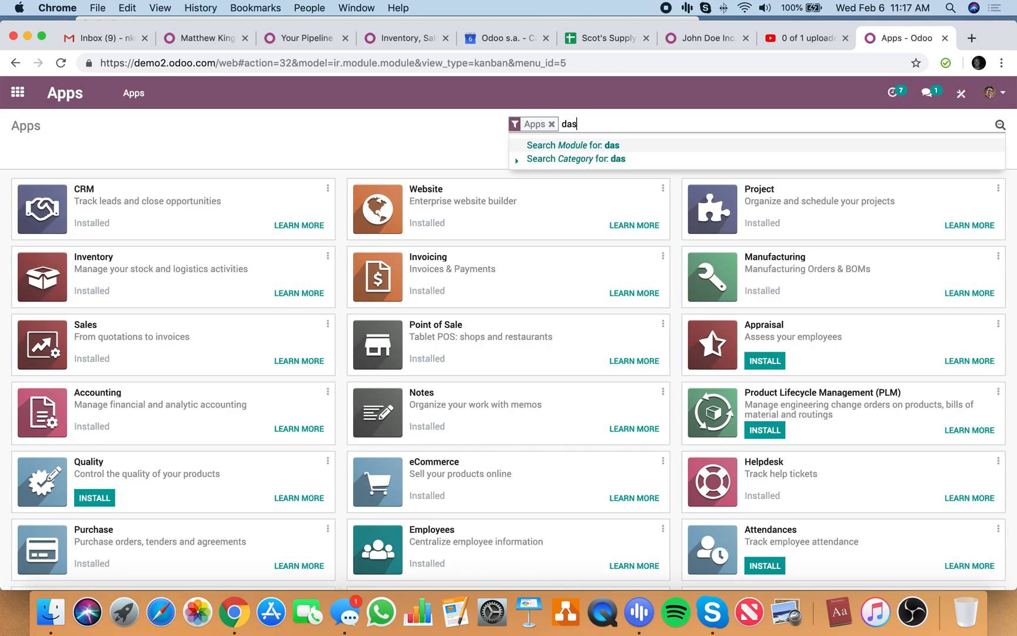
{"action": "left_click", "coordinate": [573, 144]}
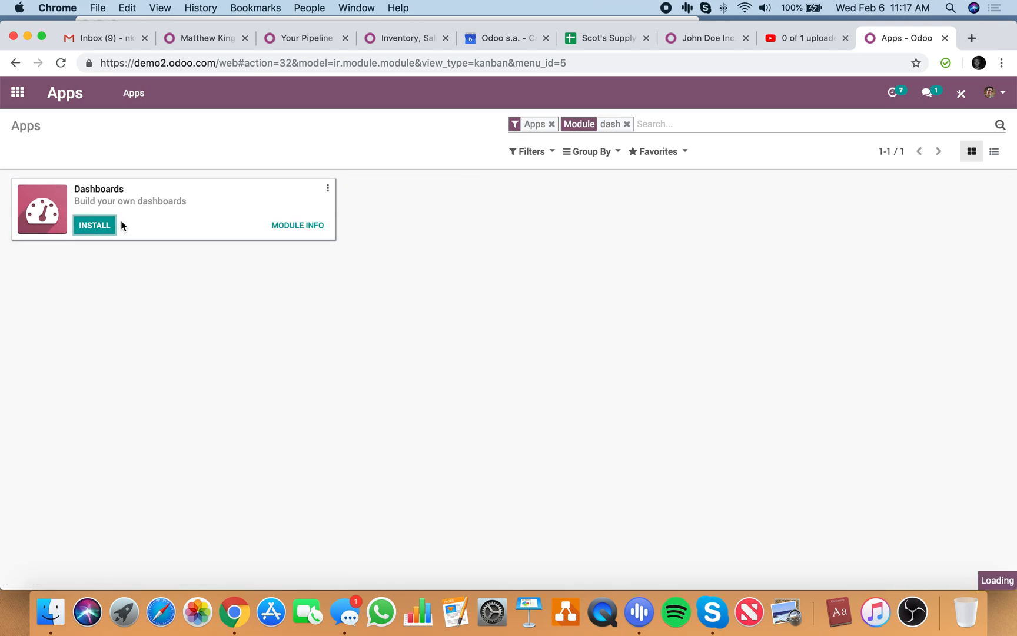
{"action": "mouse_move", "coordinate": [126, 226]}
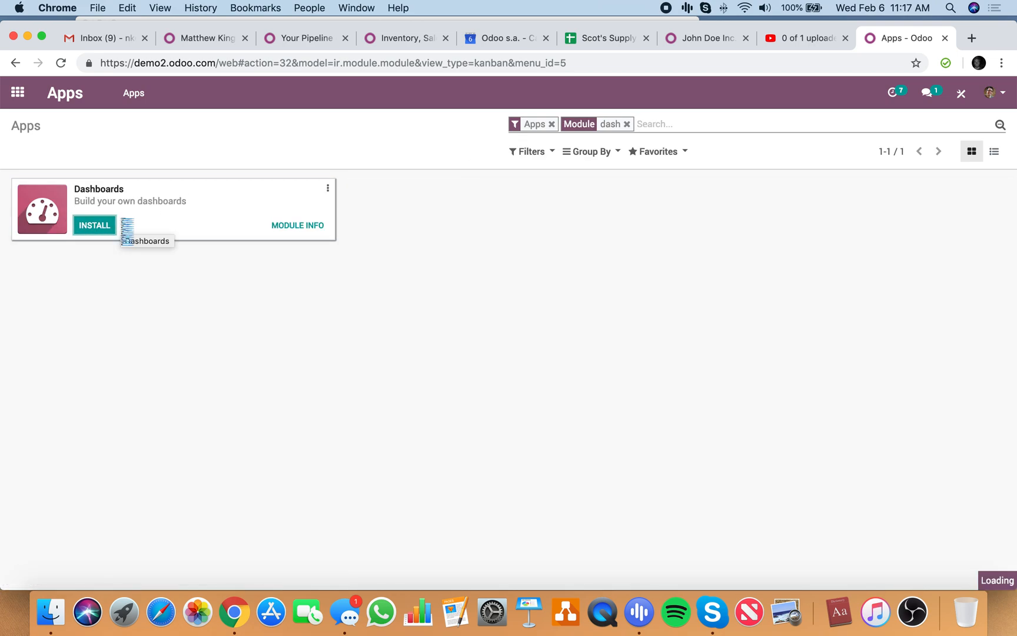
{"action": "left_click", "coordinate": [95, 225]}
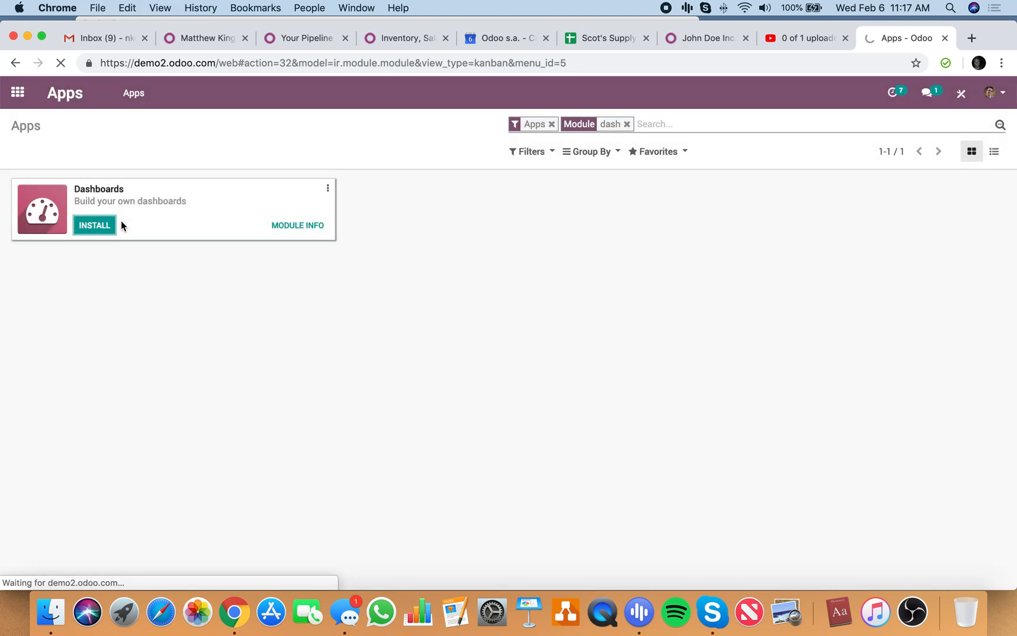
{"action": "mouse_move", "coordinate": [126, 220]}
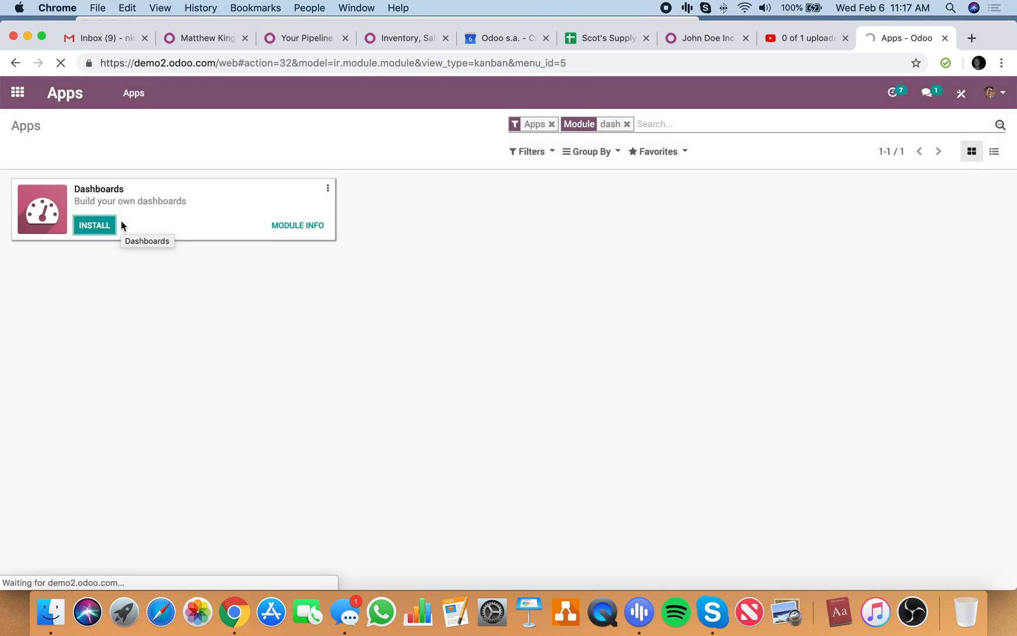
{"action": "left_click", "coordinate": [94, 225]}
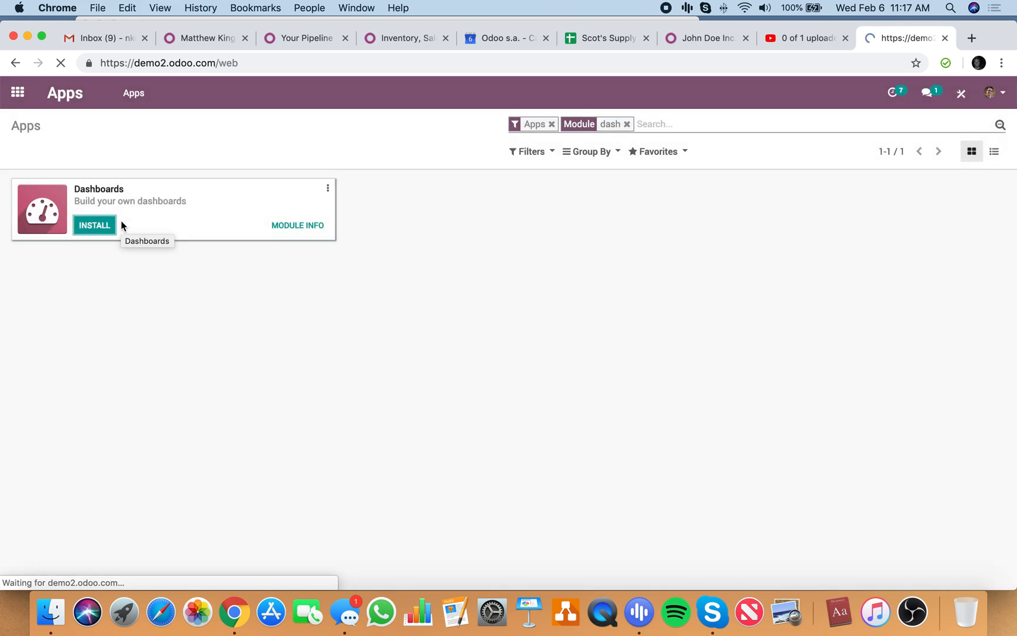
{"action": "left_click", "coordinate": [94, 225]}
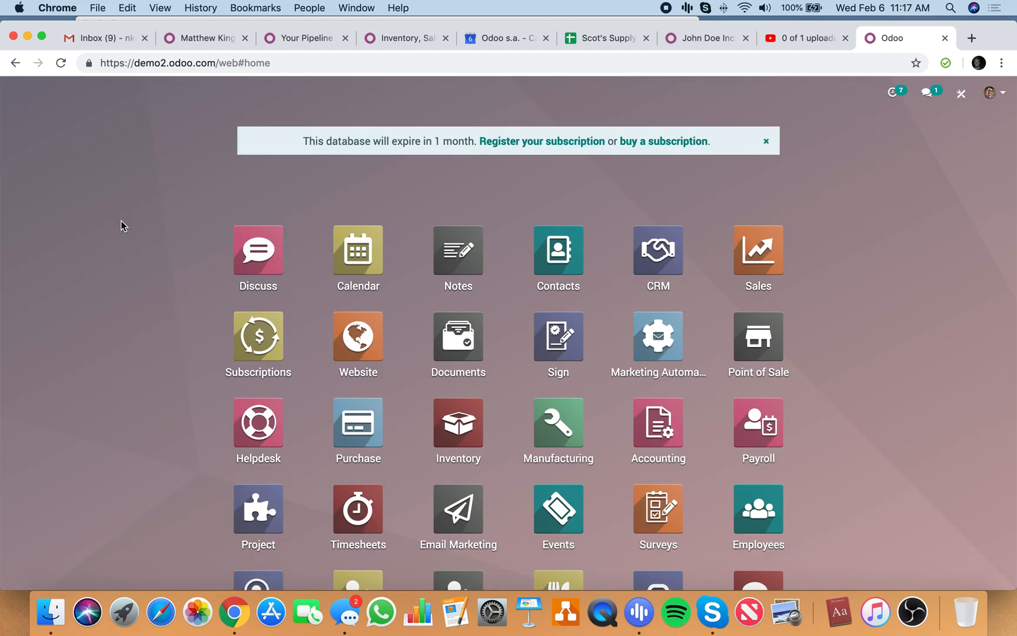
Step: Reach the Sales Analysis report for the last 30 days via the Sales app's Reporting menu
{"action": "type", "text": "sales"}
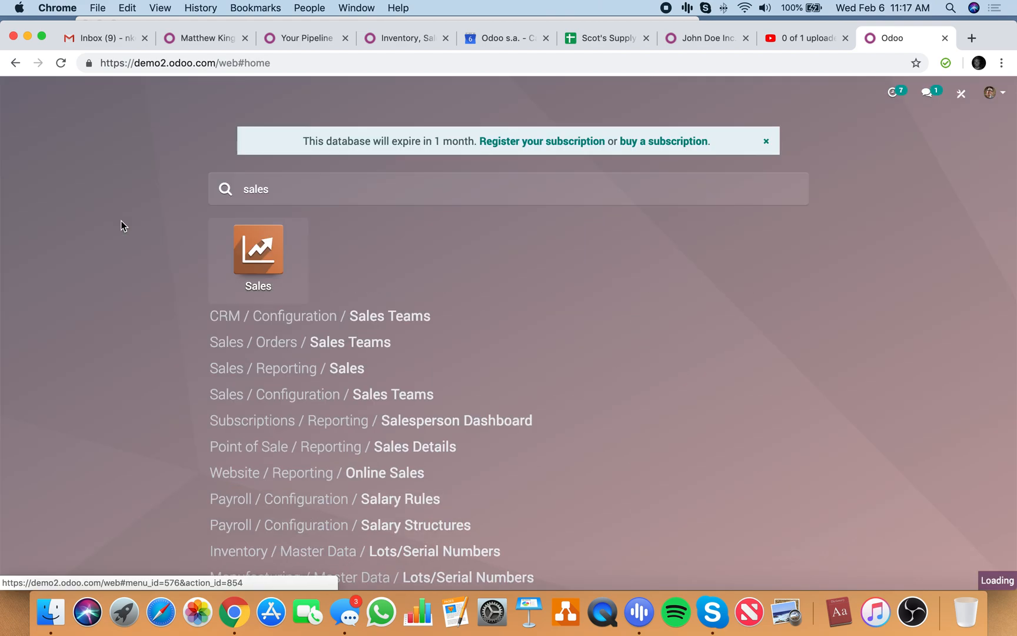
{"action": "left_click", "coordinate": [258, 247]}
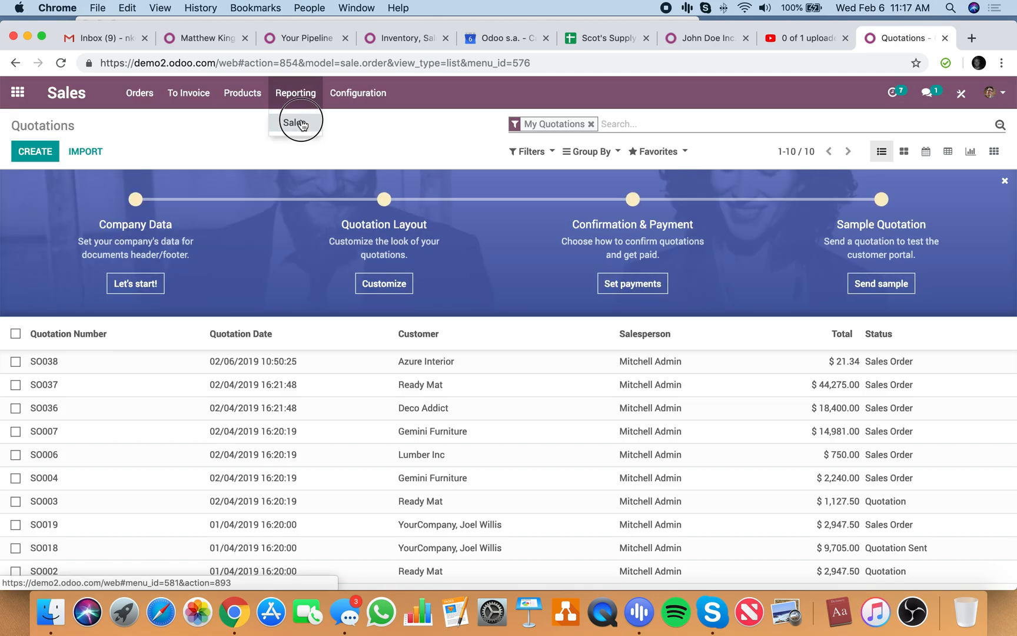
{"action": "left_click", "coordinate": [296, 122]}
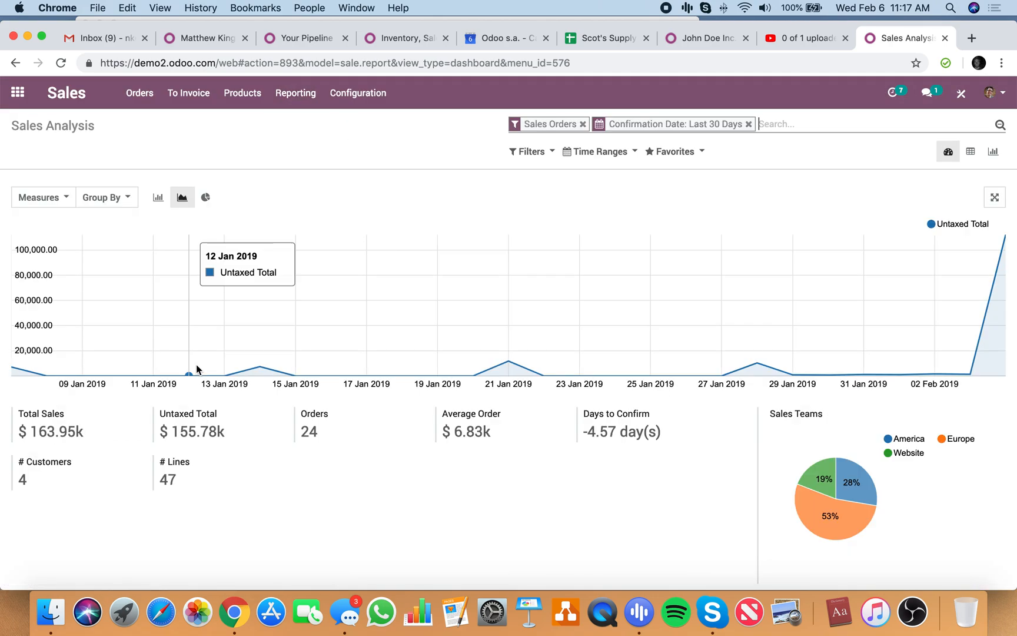
{"action": "mouse_move", "coordinate": [581, 325]}
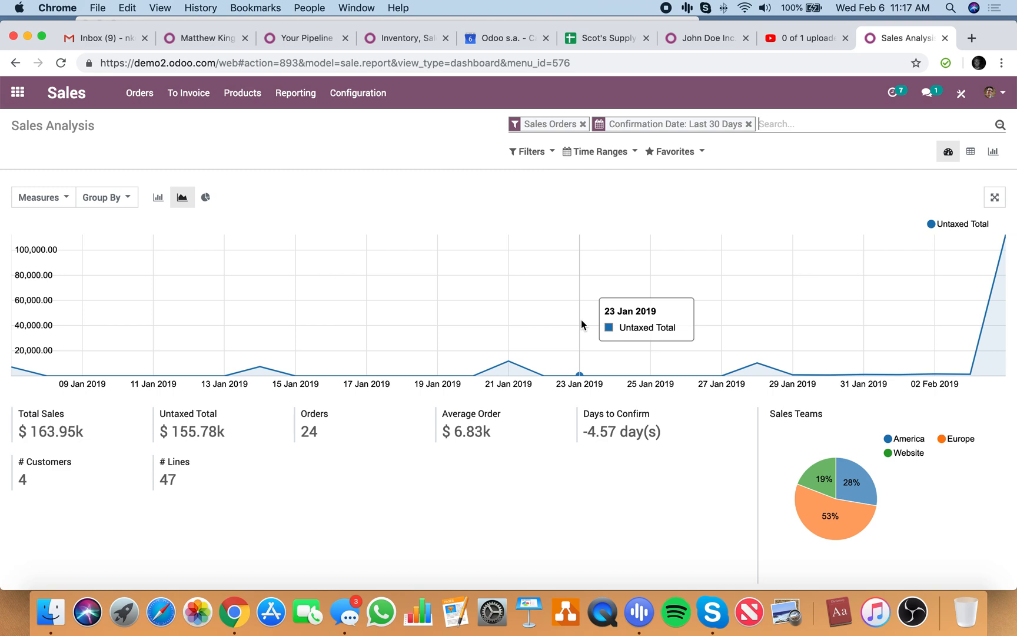
{"action": "mouse_move", "coordinate": [613, 285]}
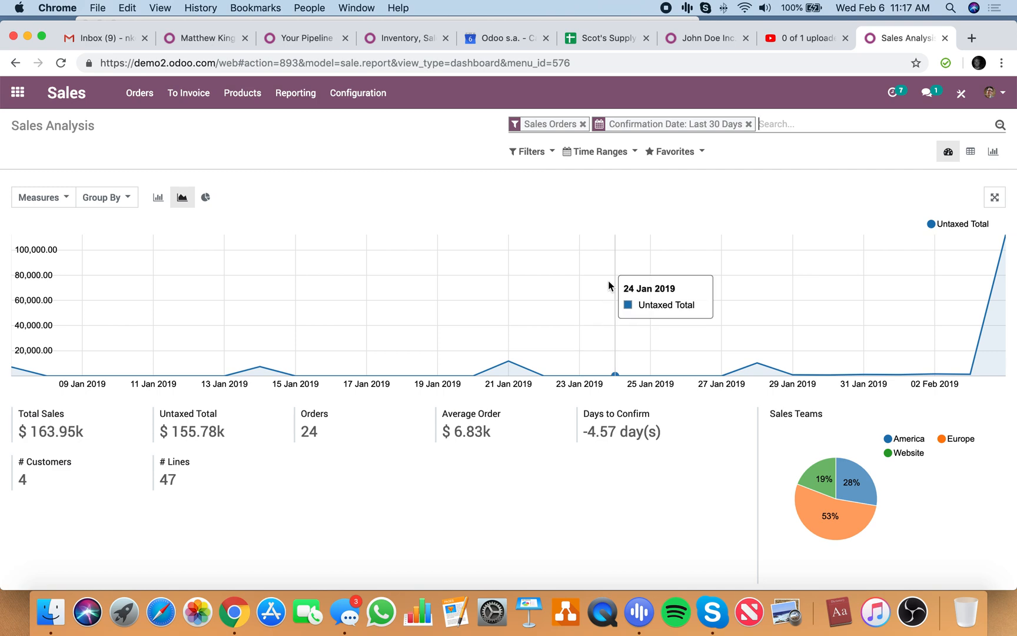
Step: Show the analysis as a pivot with rows grouped by salesperson, customer and product
{"action": "left_click", "coordinate": [970, 151]}
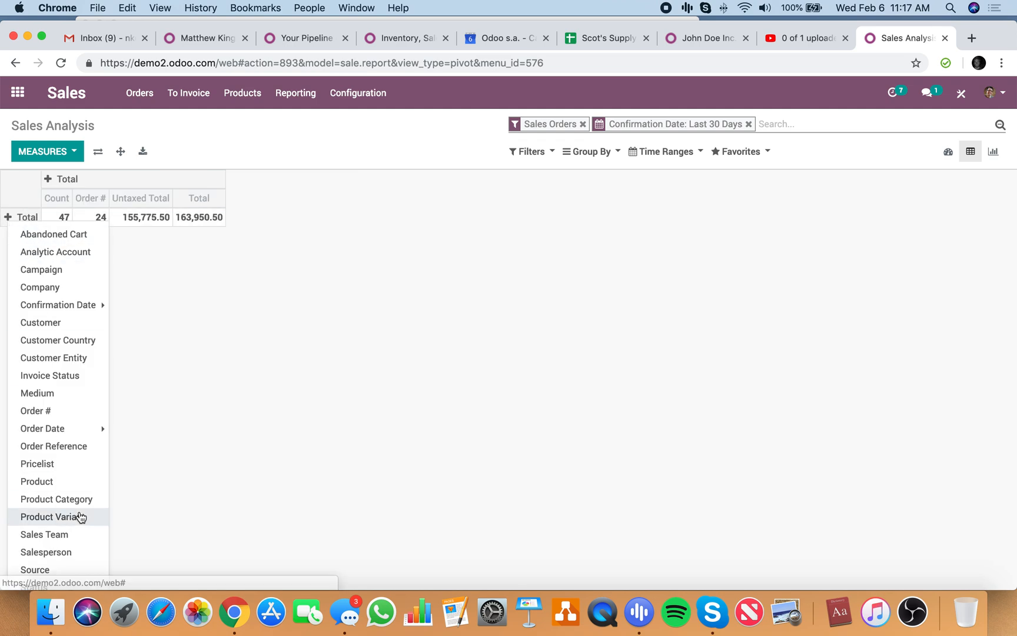
{"action": "left_click", "coordinate": [46, 551]}
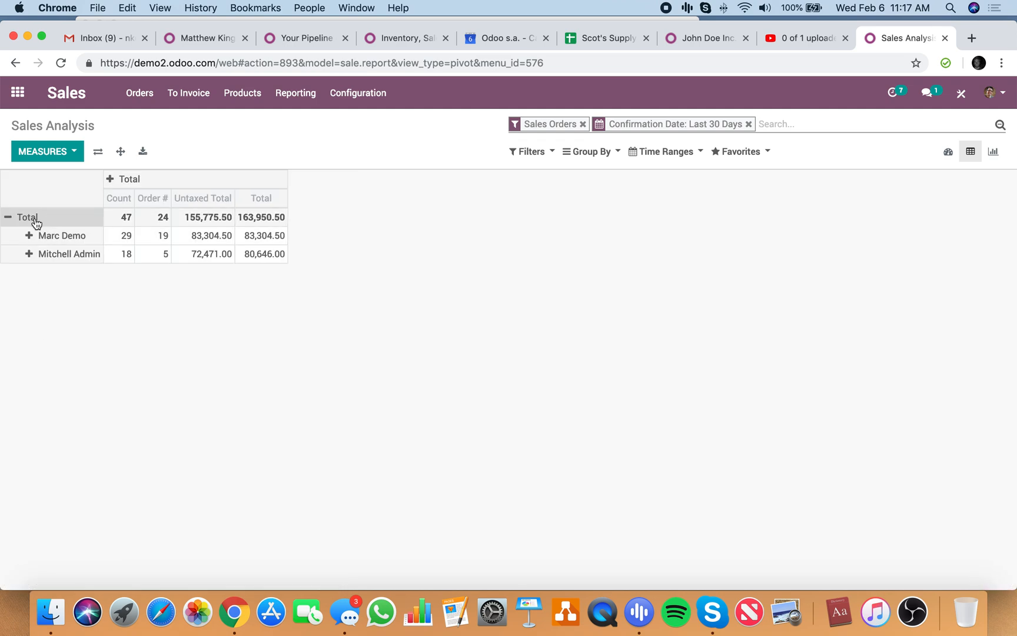
{"action": "left_click", "coordinate": [29, 253]}
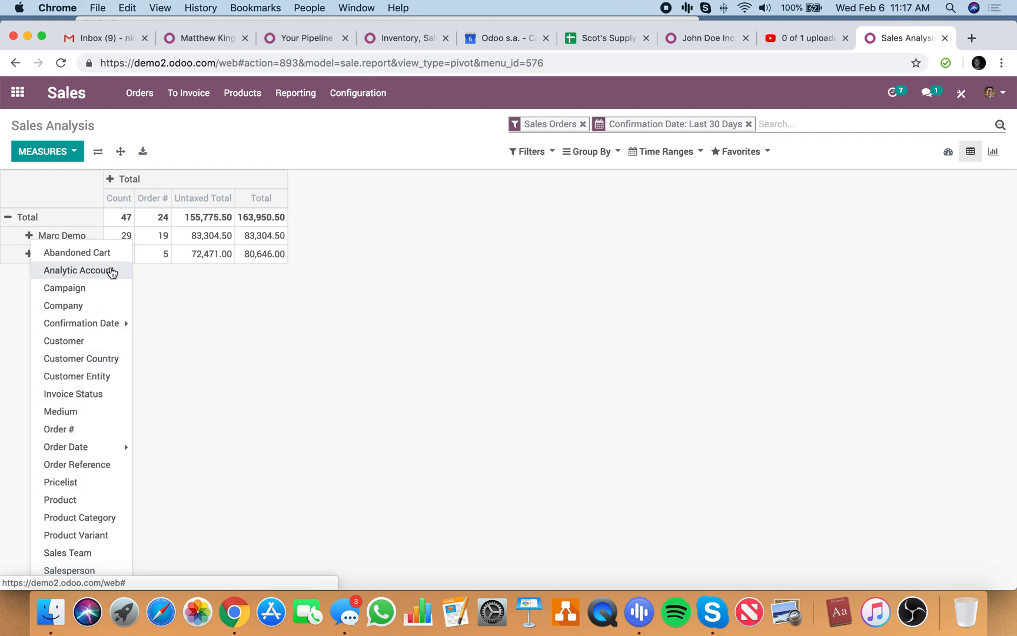
{"action": "left_click", "coordinate": [63, 340]}
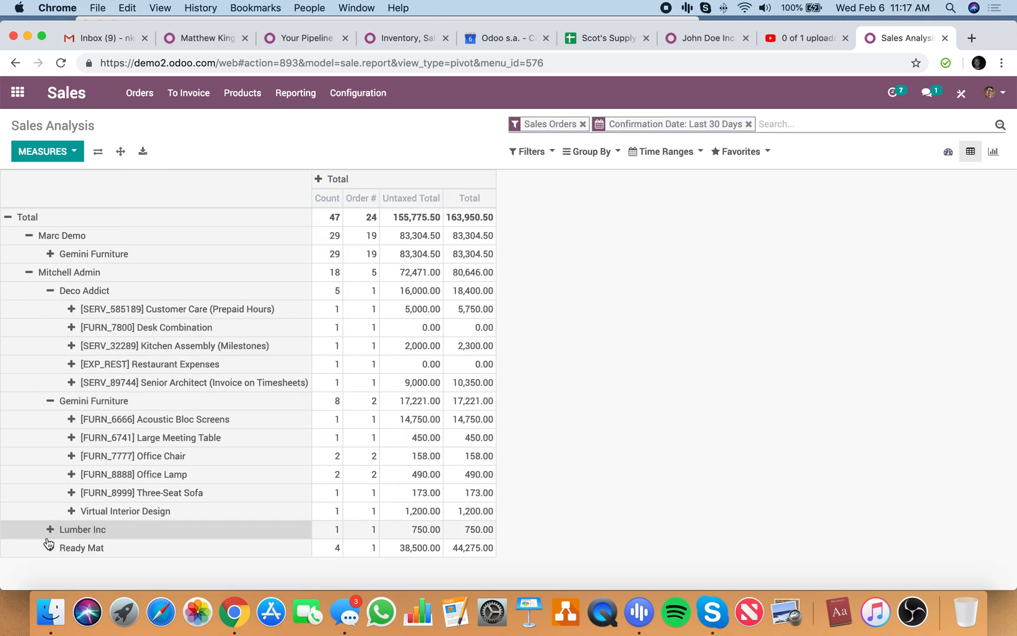
{"action": "left_click", "coordinate": [93, 253]}
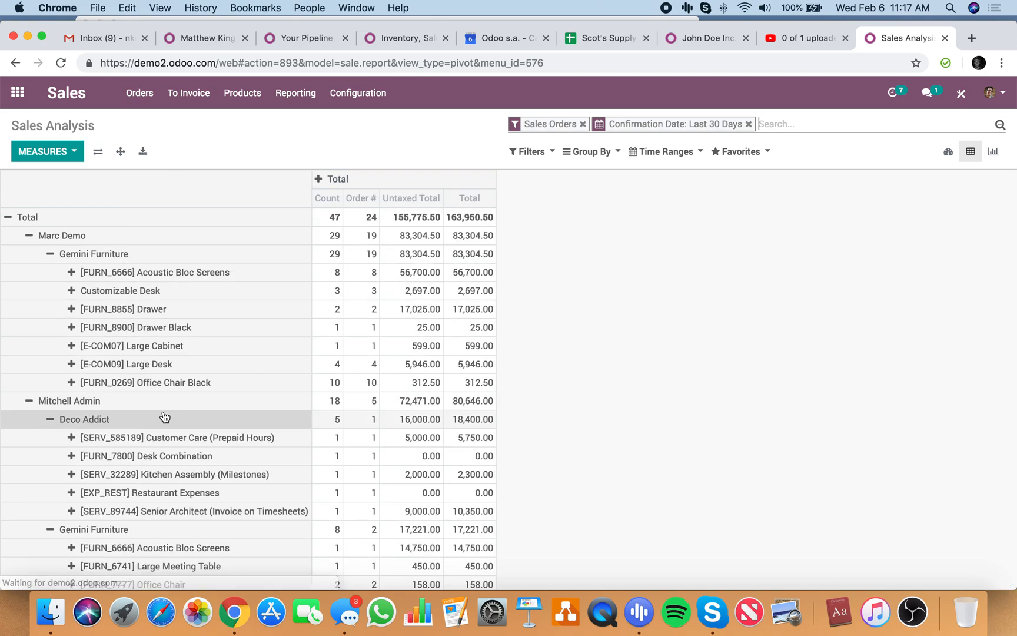
Step: Split the pivot columns by confirmation date month
{"action": "left_click", "coordinate": [334, 179]}
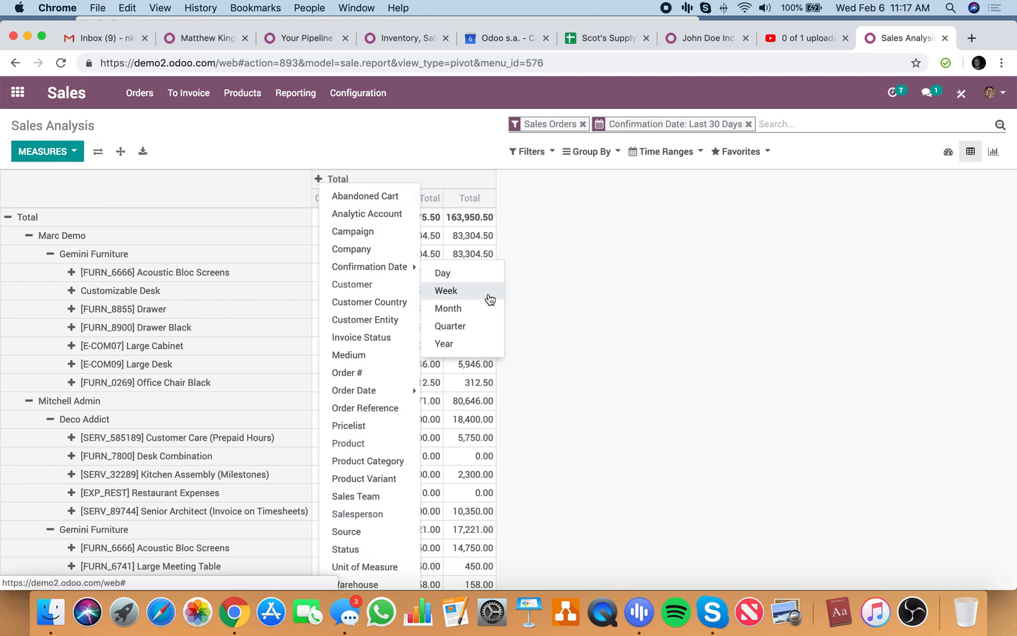
{"action": "left_click", "coordinate": [446, 290]}
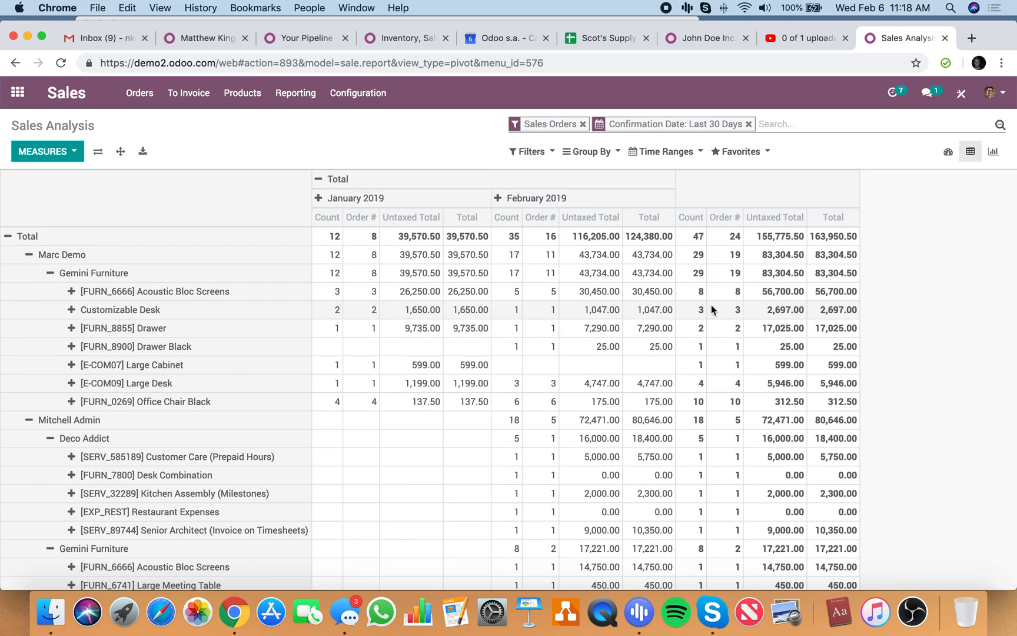
Step: Limit the pivot's measures to Untaxed Total and Qty Ordered
{"action": "left_click", "coordinate": [42, 151]}
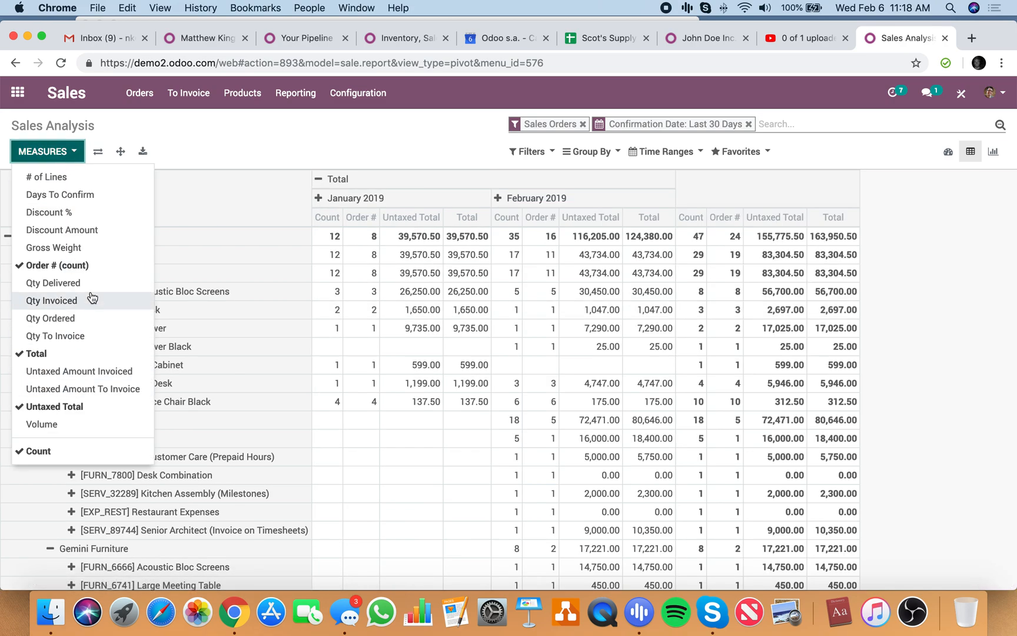
{"action": "mouse_move", "coordinate": [55, 406]}
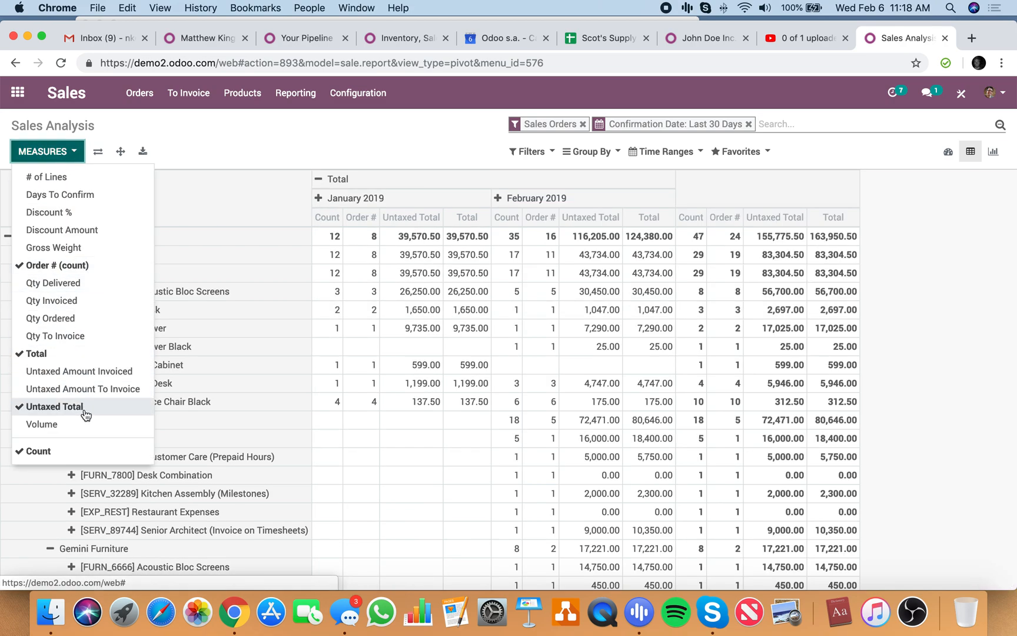
{"action": "left_click", "coordinate": [35, 353]}
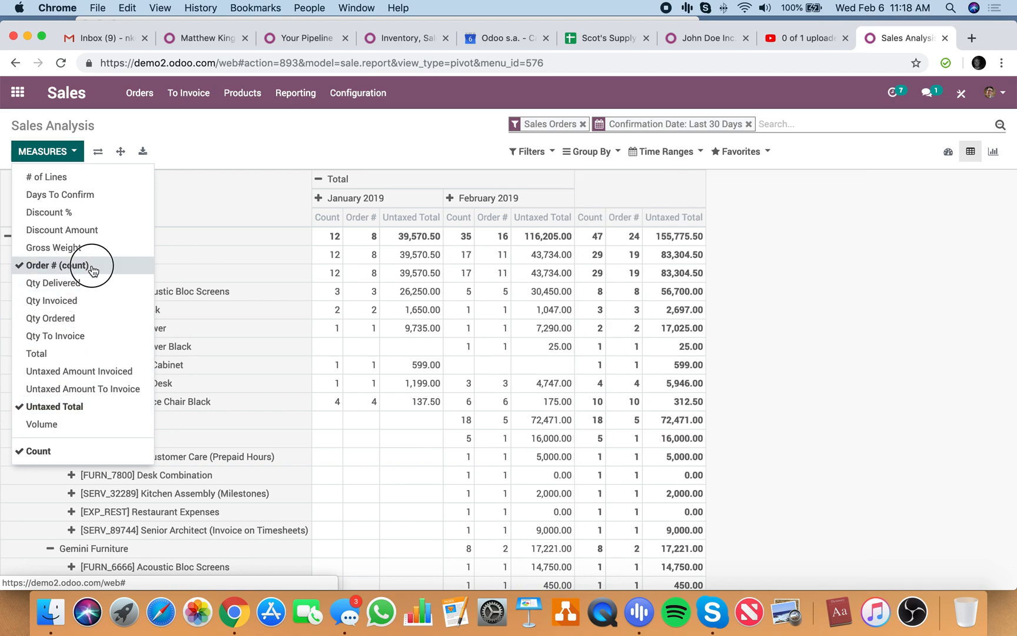
{"action": "left_click", "coordinate": [56, 265]}
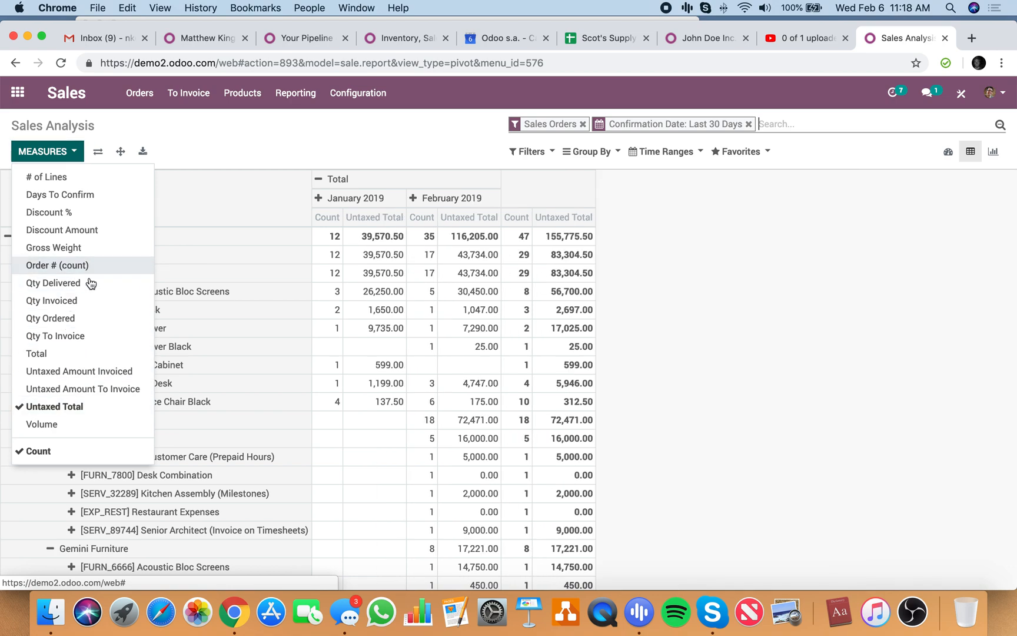
{"action": "left_click", "coordinate": [36, 451]}
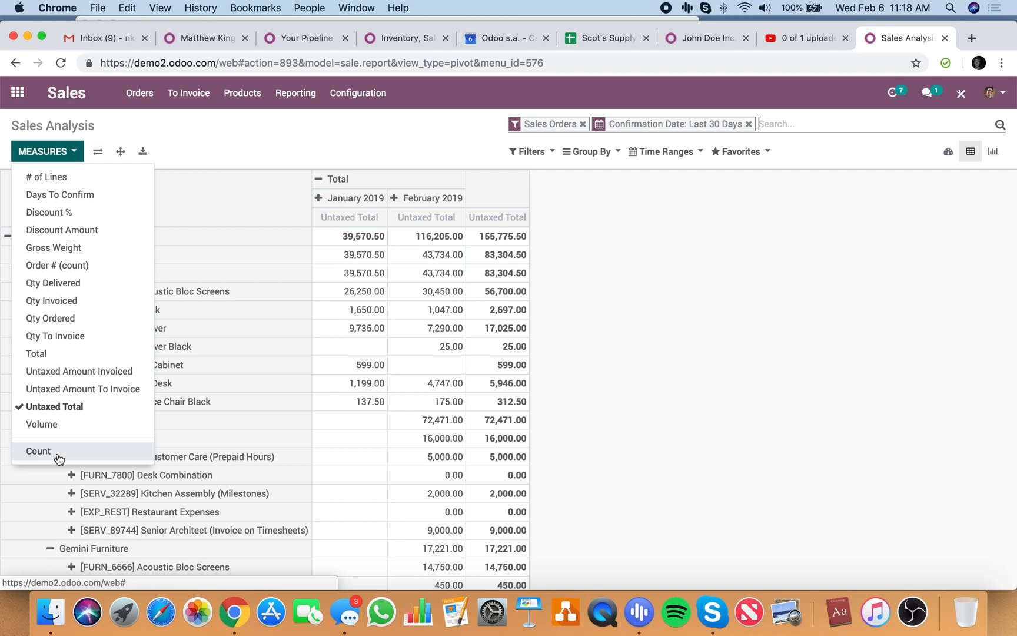
{"action": "mouse_move", "coordinate": [42, 424]}
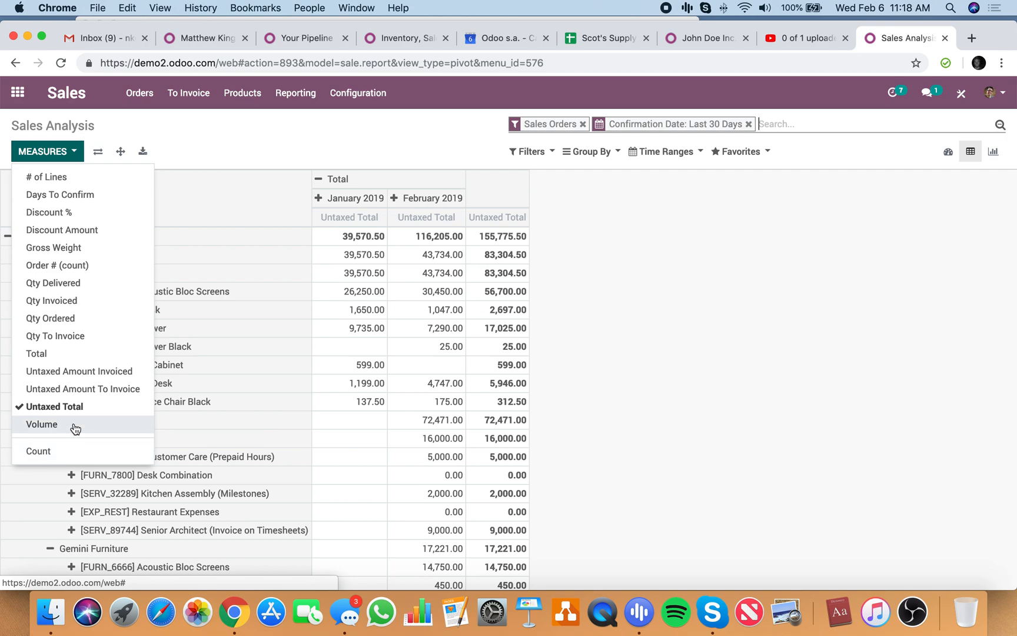
{"action": "left_click", "coordinate": [42, 424]}
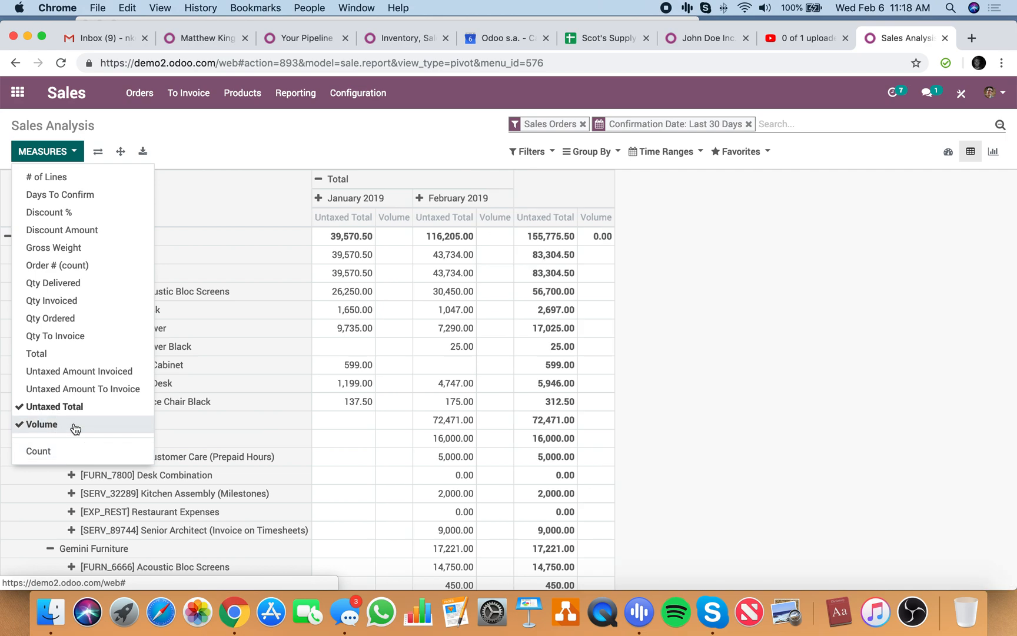
{"action": "left_click", "coordinate": [41, 424]}
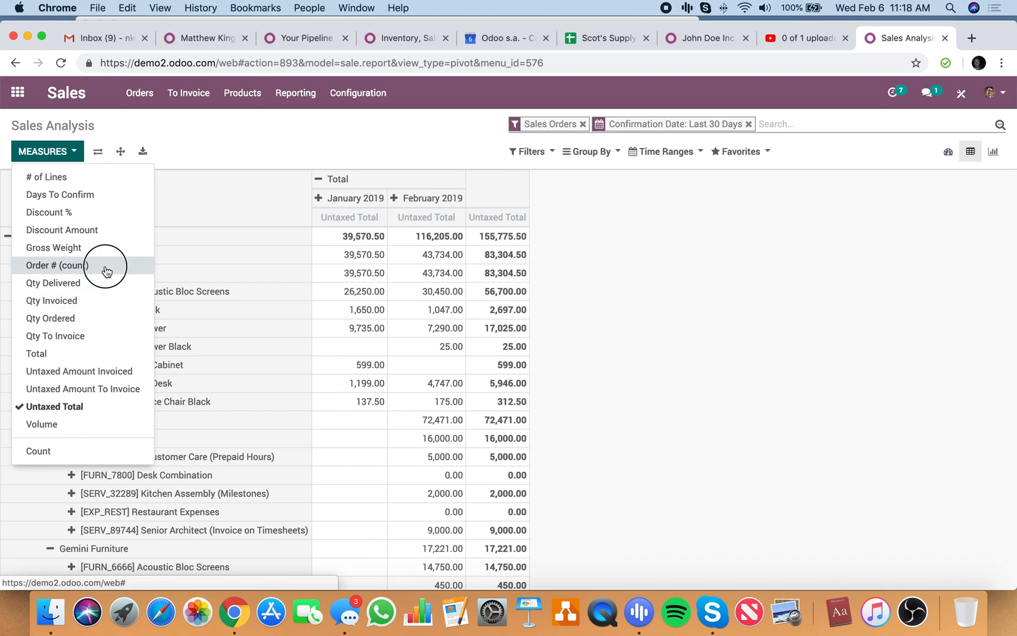
{"action": "left_click", "coordinate": [56, 265]}
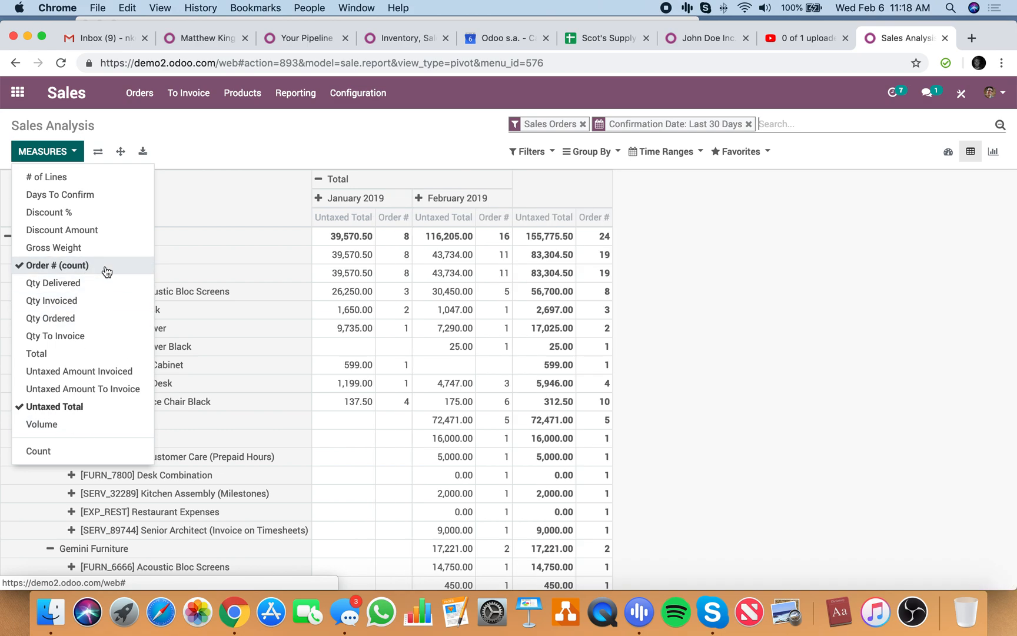
{"action": "left_click", "coordinate": [56, 265]}
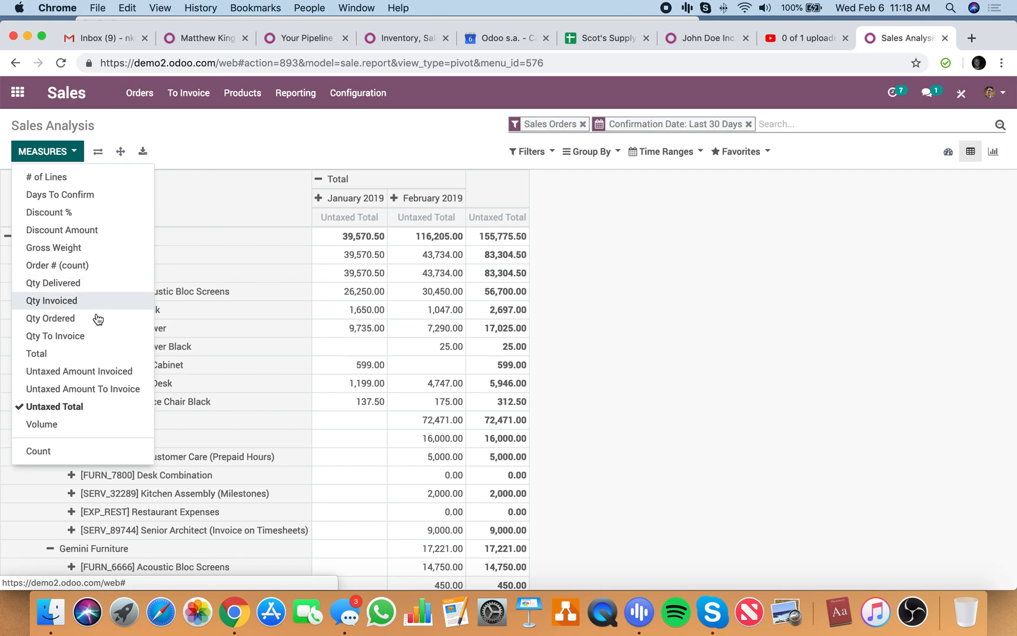
{"action": "left_click", "coordinate": [50, 318]}
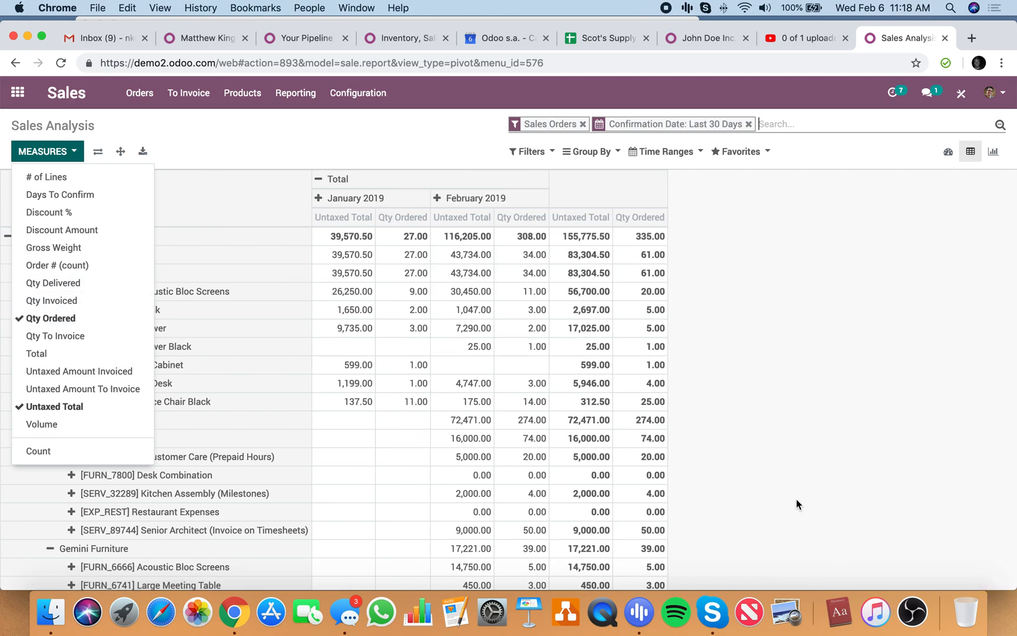
Step: Add this Sales Analysis pivot to My Dashboard via Favorites
{"action": "left_click", "coordinate": [739, 151]}
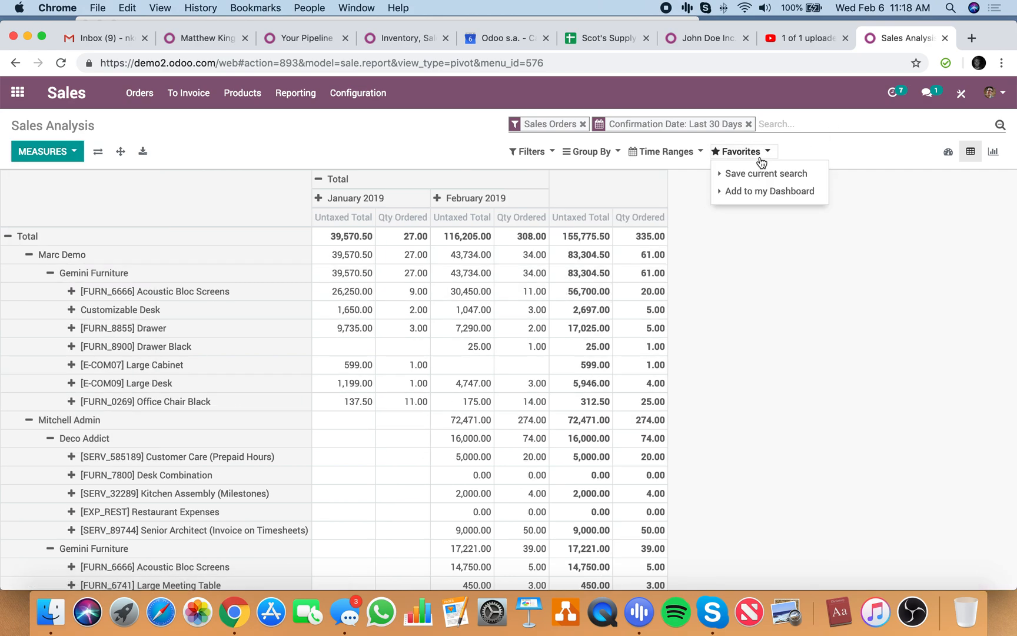
{"action": "left_click", "coordinate": [770, 190]}
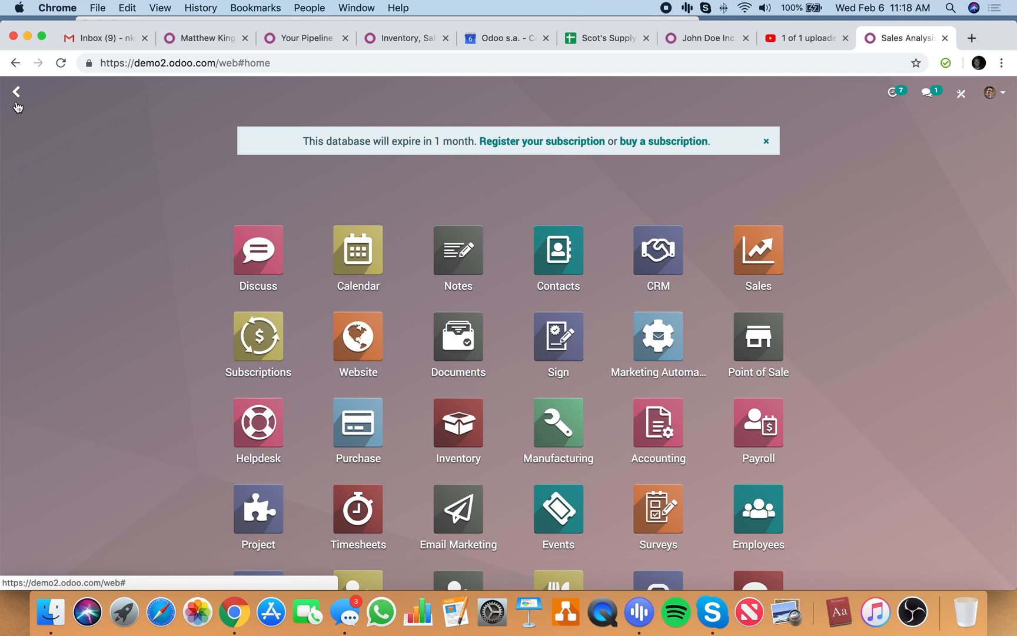
Step: View the saved Sales Analysis pivot in My Dashboard, dismissing a print preview without printing
{"action": "type", "text": "dash"}
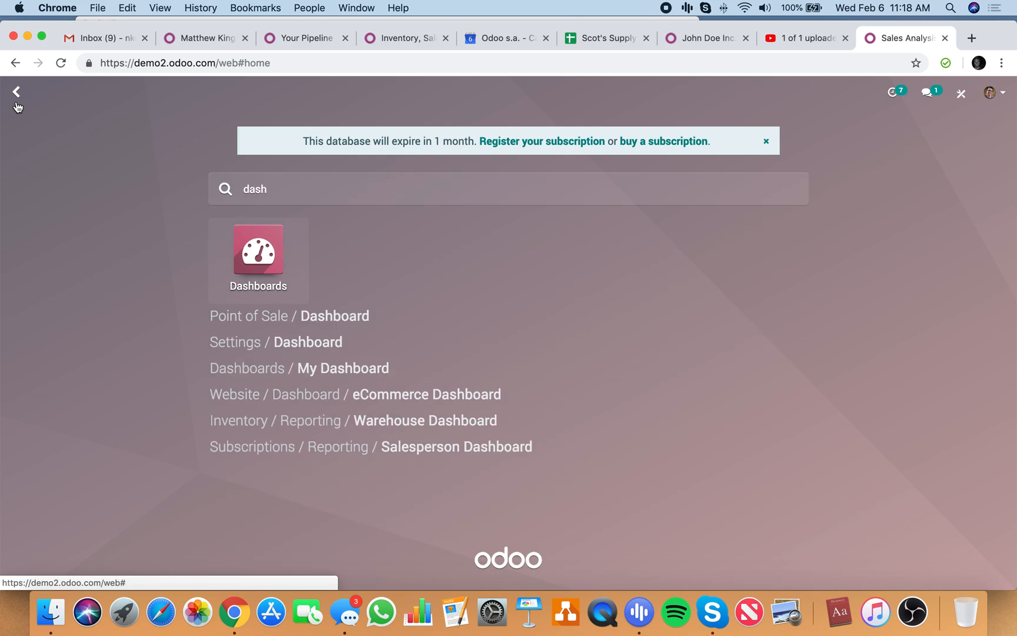
{"action": "left_click", "coordinate": [341, 367]}
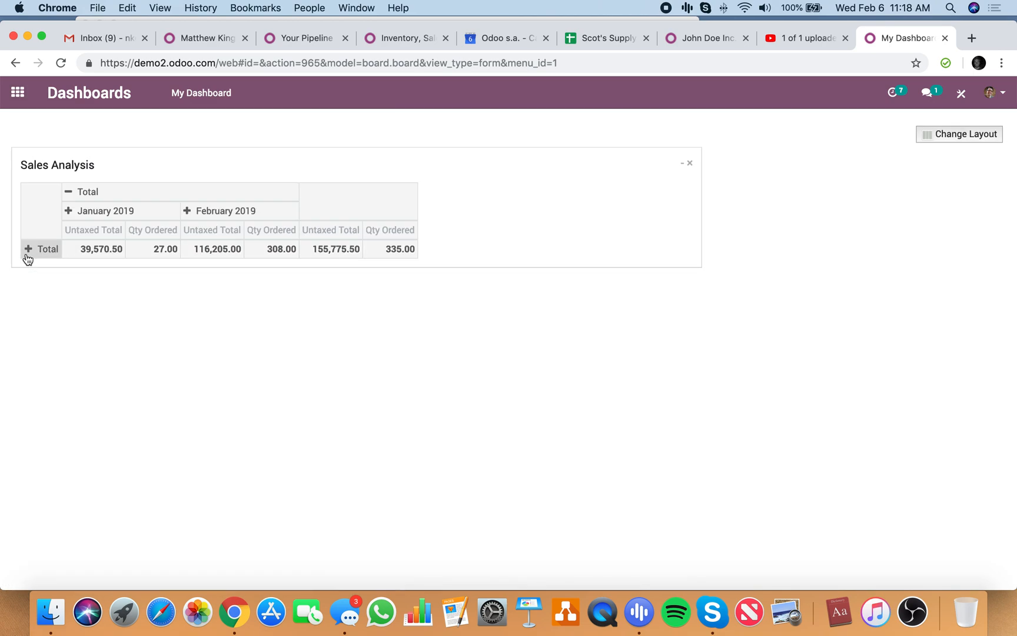
{"action": "mouse_move", "coordinate": [524, 230]}
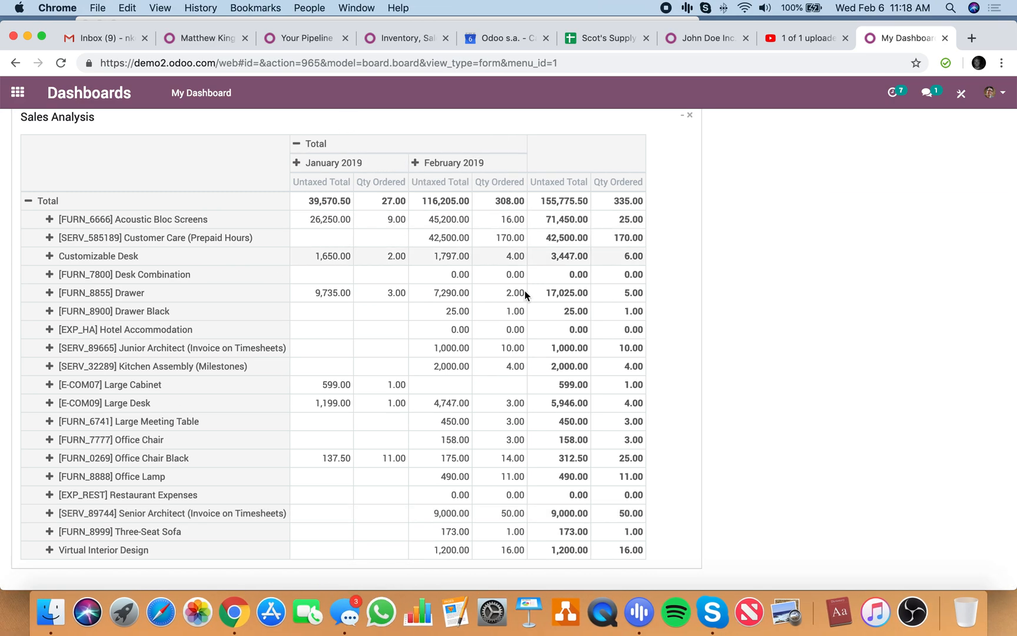
{"action": "mouse_move", "coordinate": [344, 213]}
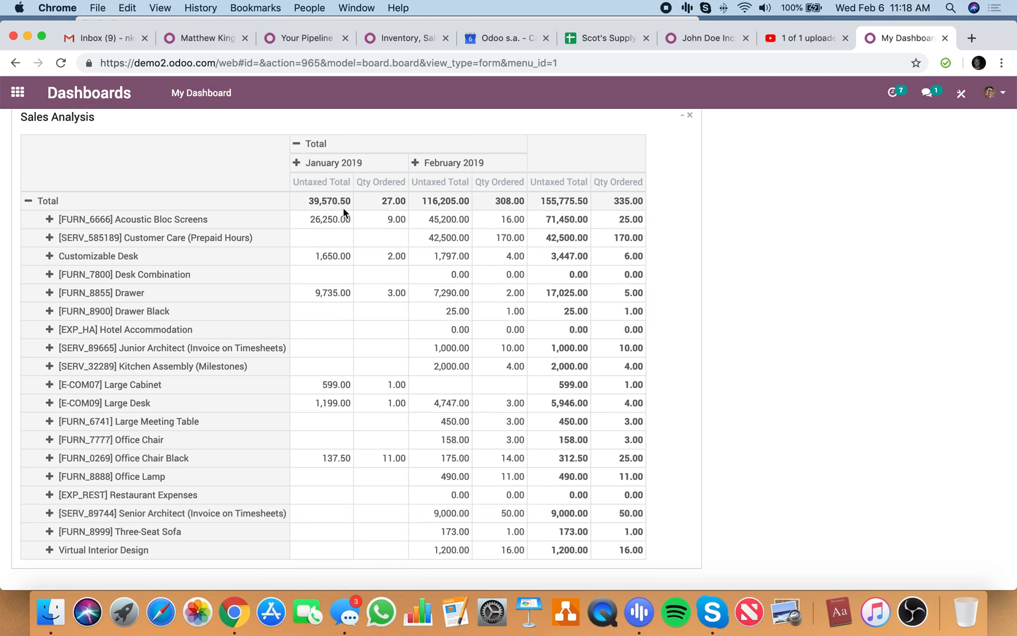
{"action": "mouse_move", "coordinate": [377, 210]}
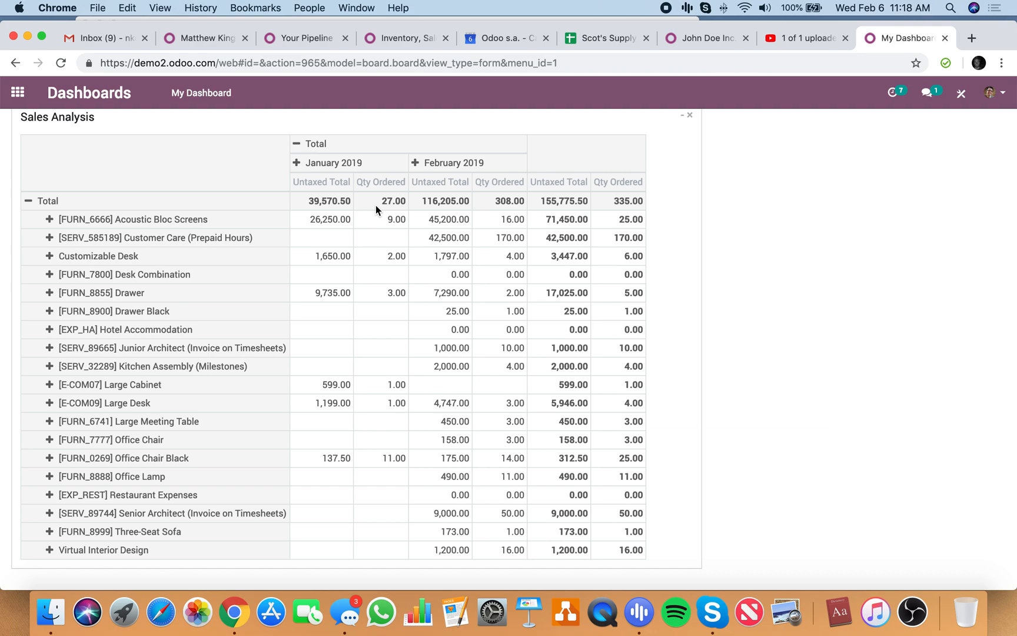
{"action": "mouse_move", "coordinate": [464, 212]}
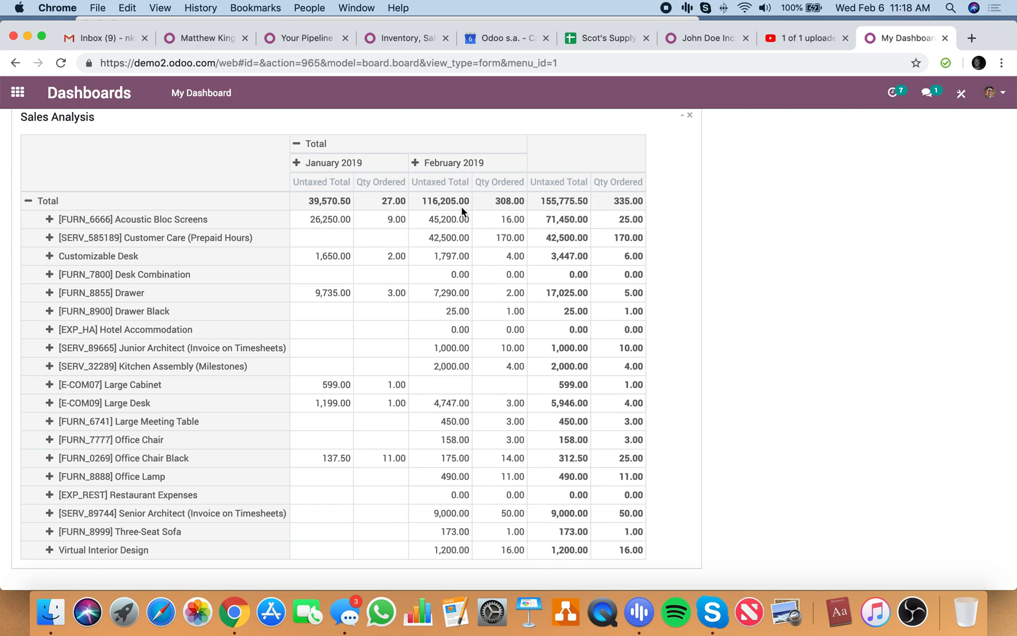
{"action": "mouse_move", "coordinate": [487, 208]}
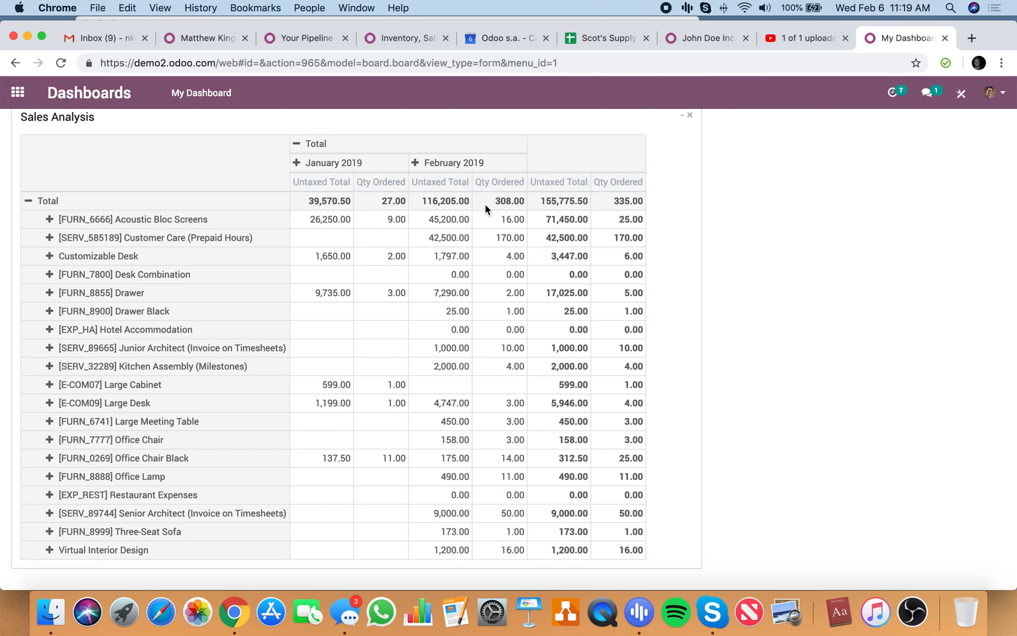
{"action": "mouse_move", "coordinate": [618, 205]}
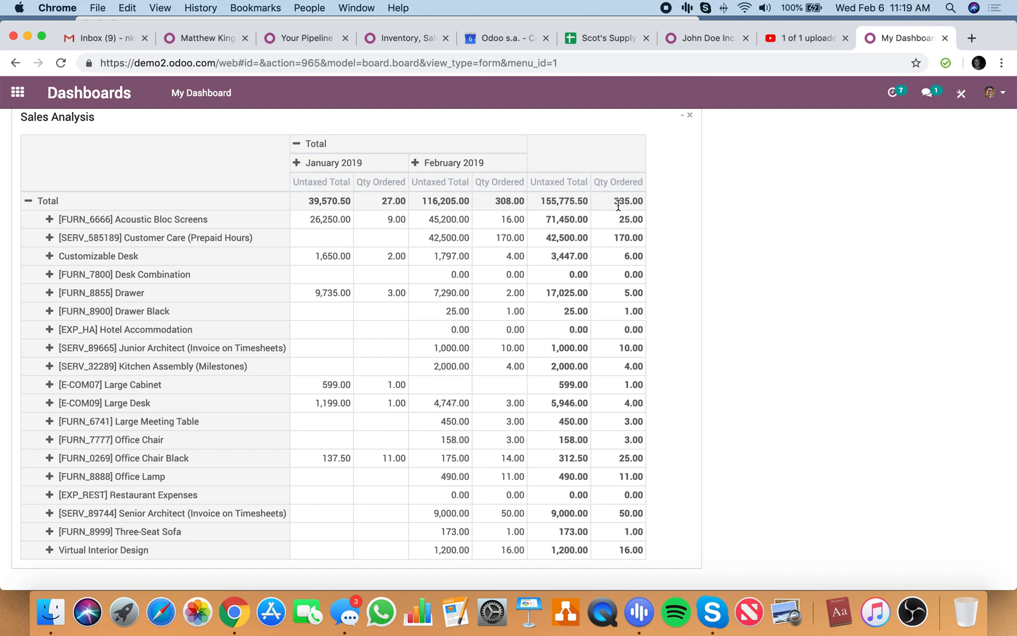
{"action": "mouse_move", "coordinate": [583, 216]}
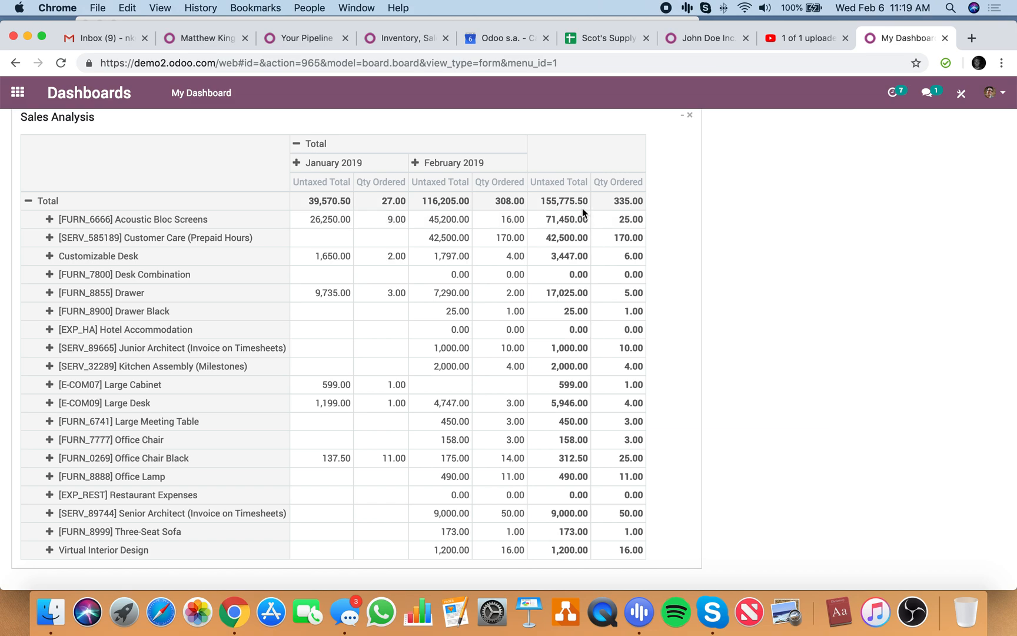
{"action": "mouse_move", "coordinate": [762, 210]}
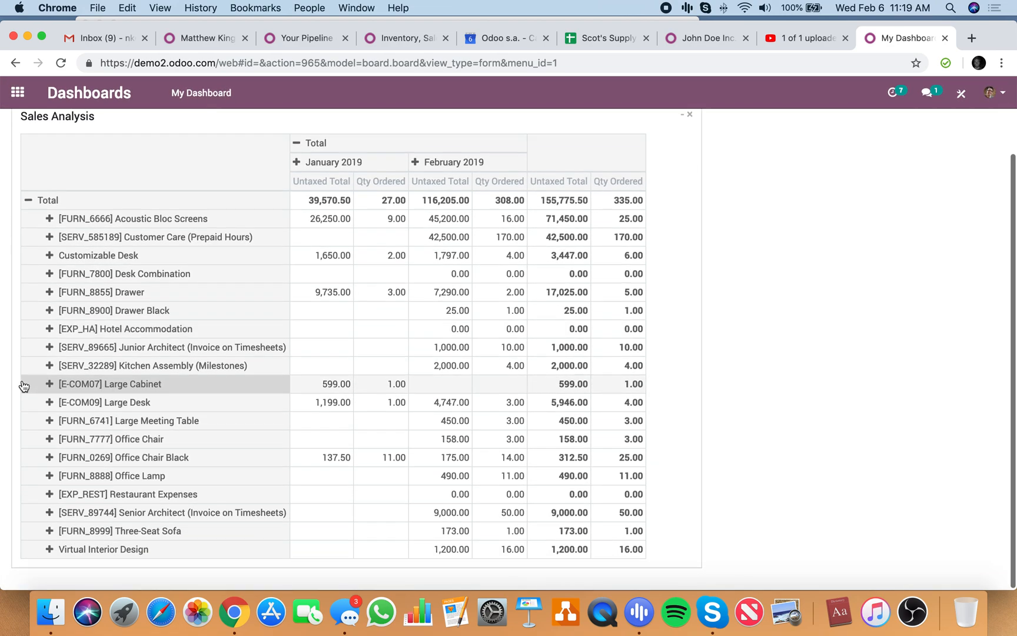
{"action": "scroll", "scroll_direction": "up", "scroll_amount": 3}
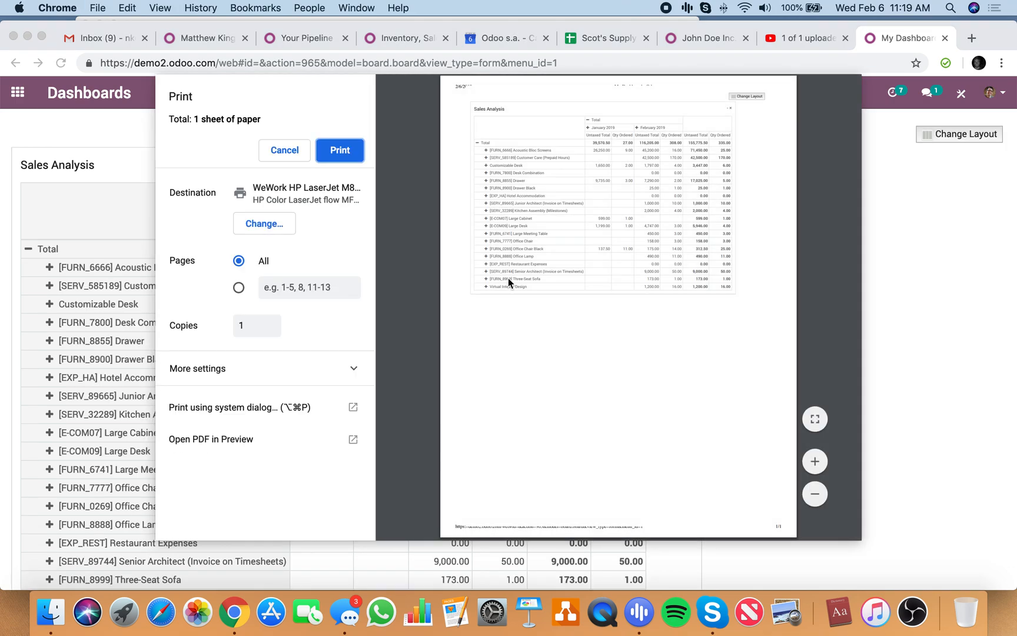
{"action": "mouse_move", "coordinate": [566, 174]}
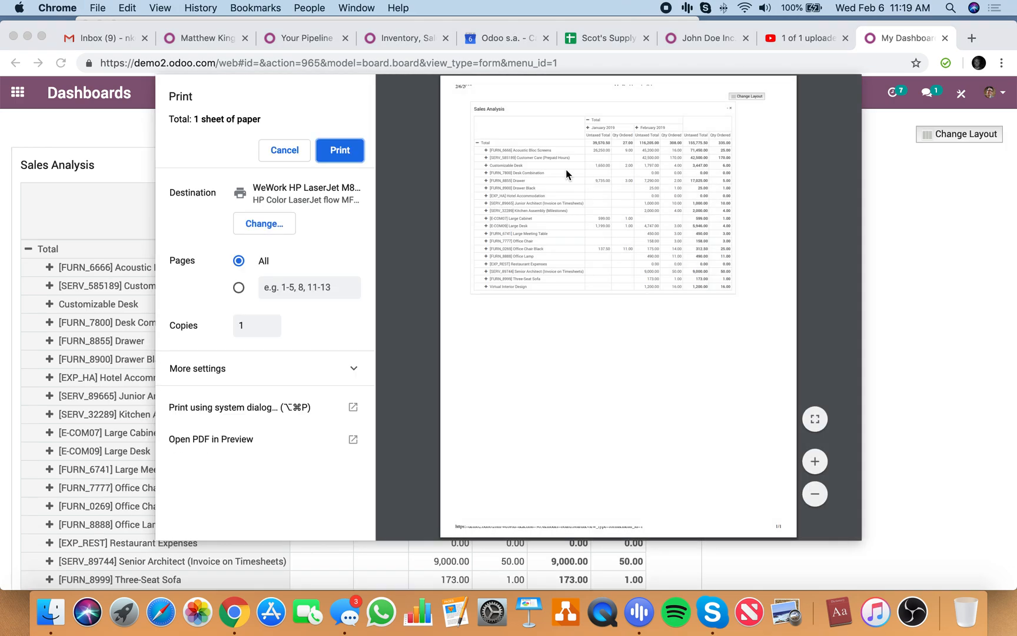
{"action": "left_click", "coordinate": [284, 149]}
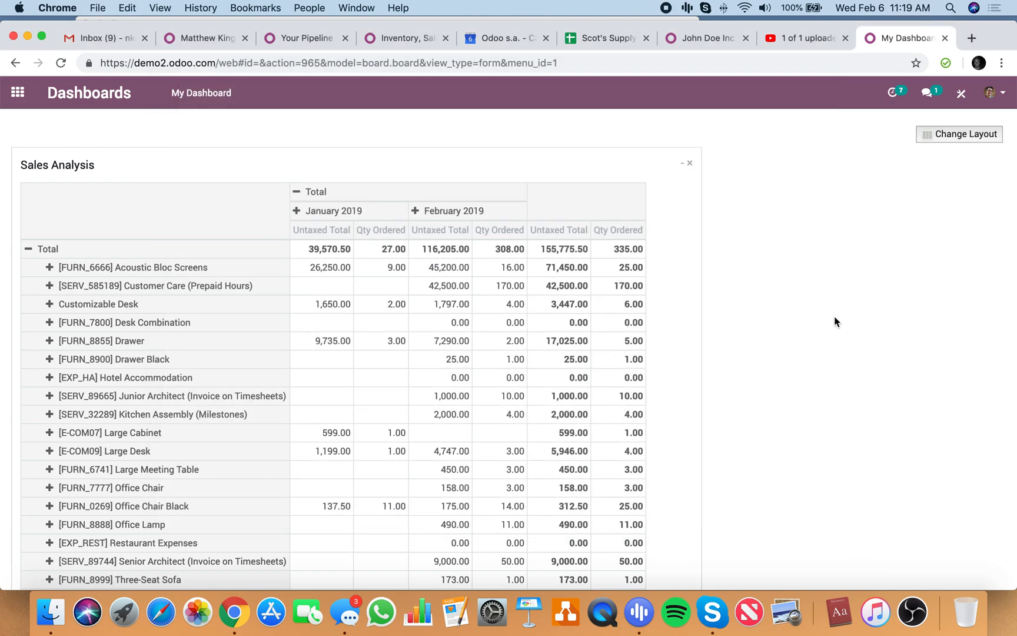
{"action": "mouse_move", "coordinate": [16, 93]}
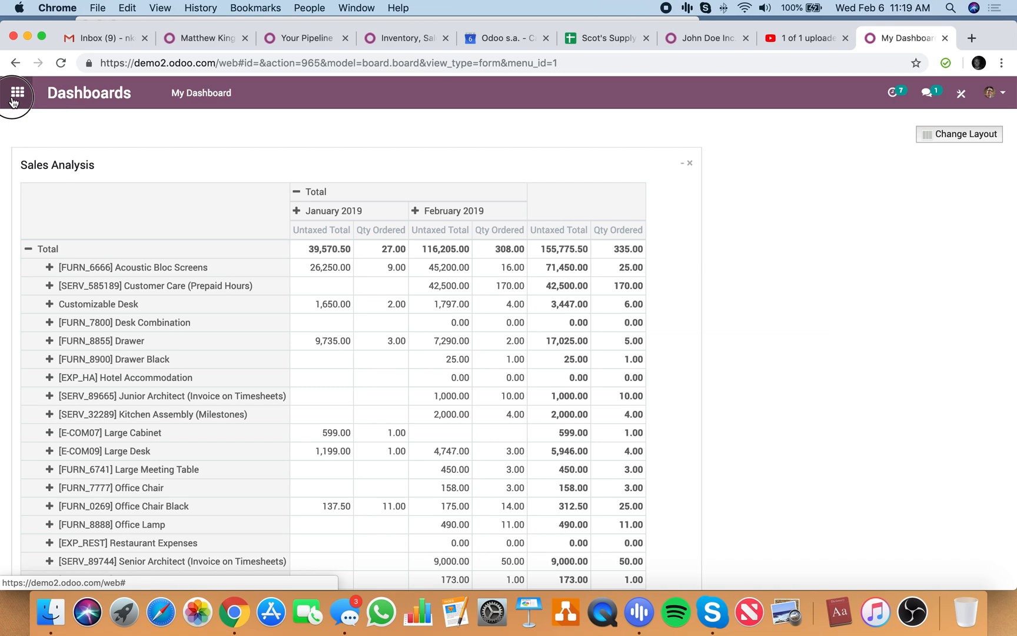
Step: Enable developer mode and start a new scheduled action under Settings > Technical
{"action": "left_click", "coordinate": [15, 93]}
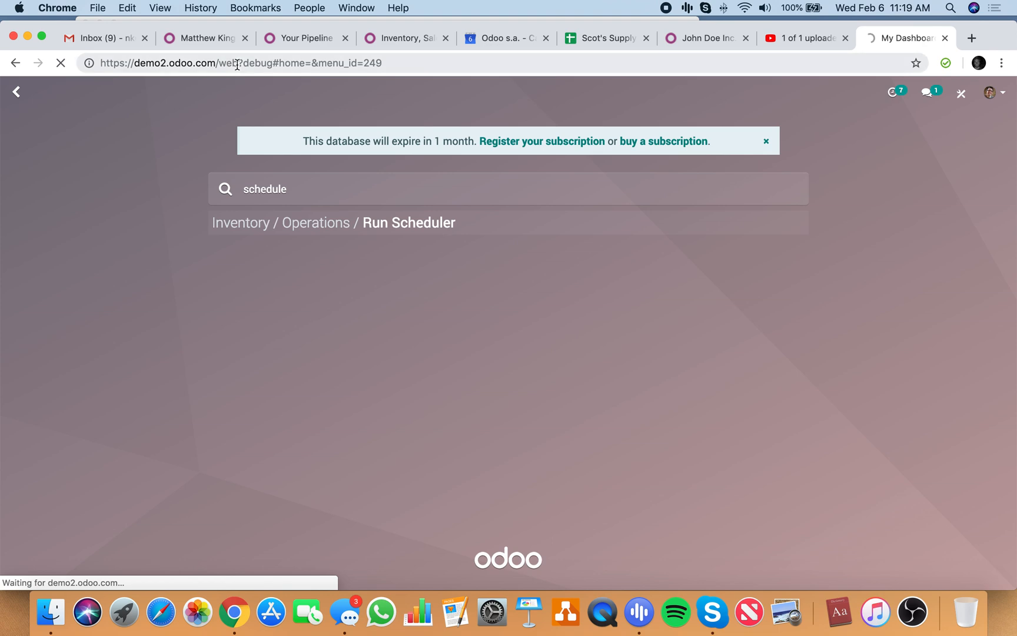
{"action": "left_click", "coordinate": [17, 91]}
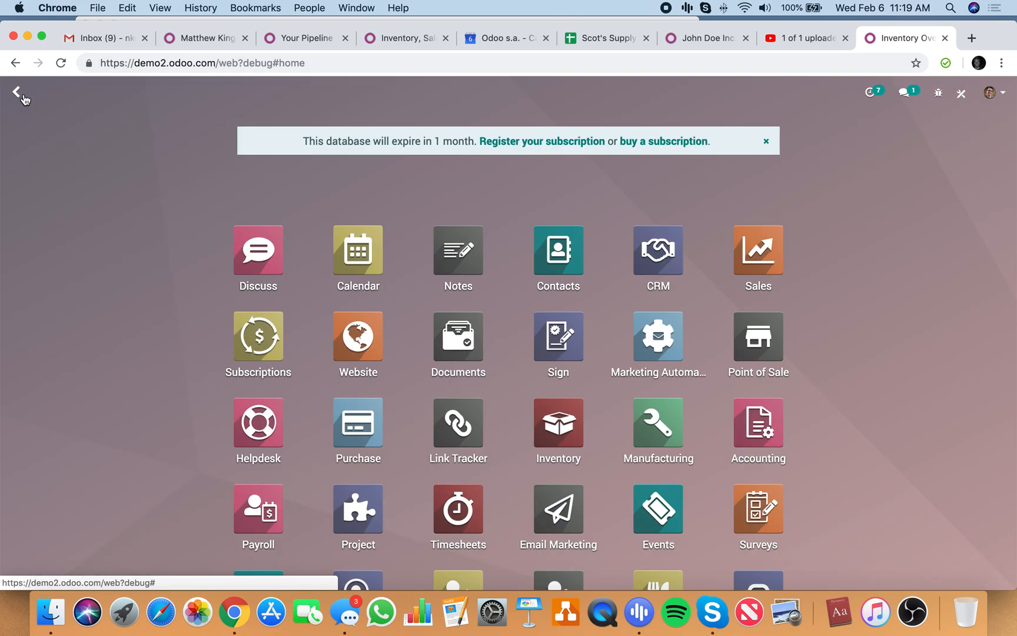
{"action": "left_click", "coordinate": [17, 92]}
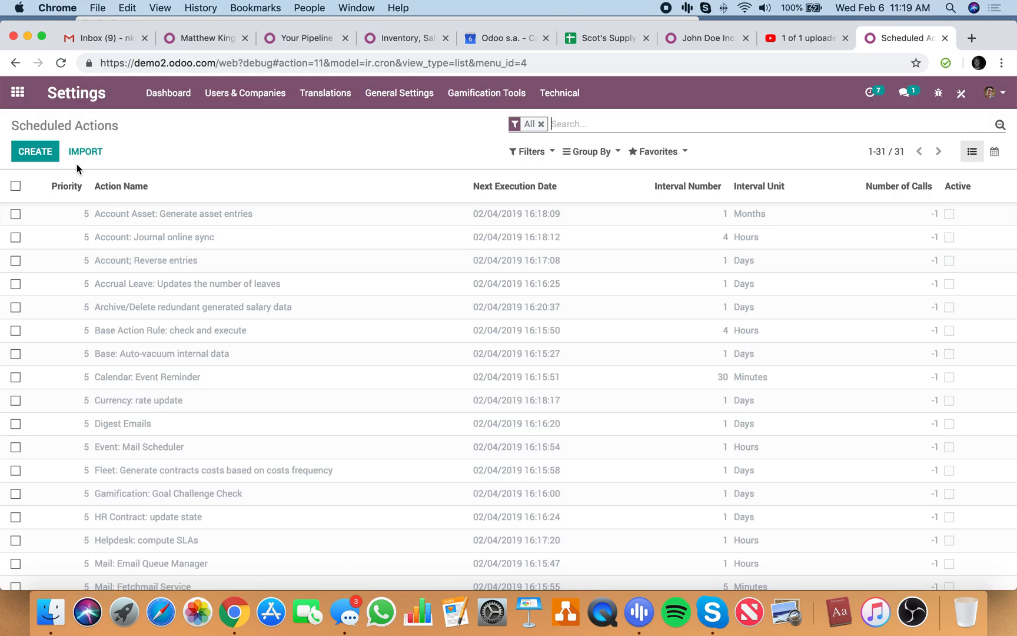
{"action": "left_click", "coordinate": [35, 151]}
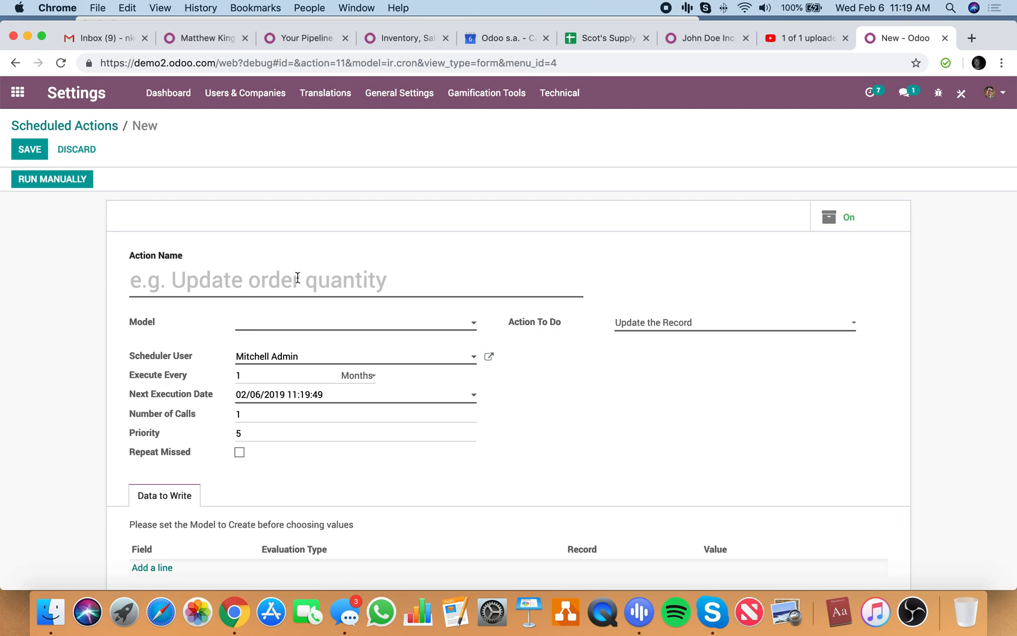
Step: Name the action Send Sales Report on Sale Order, repeating every 1 day from 00:00:00
{"action": "type", "text": "Send Sales Report"}
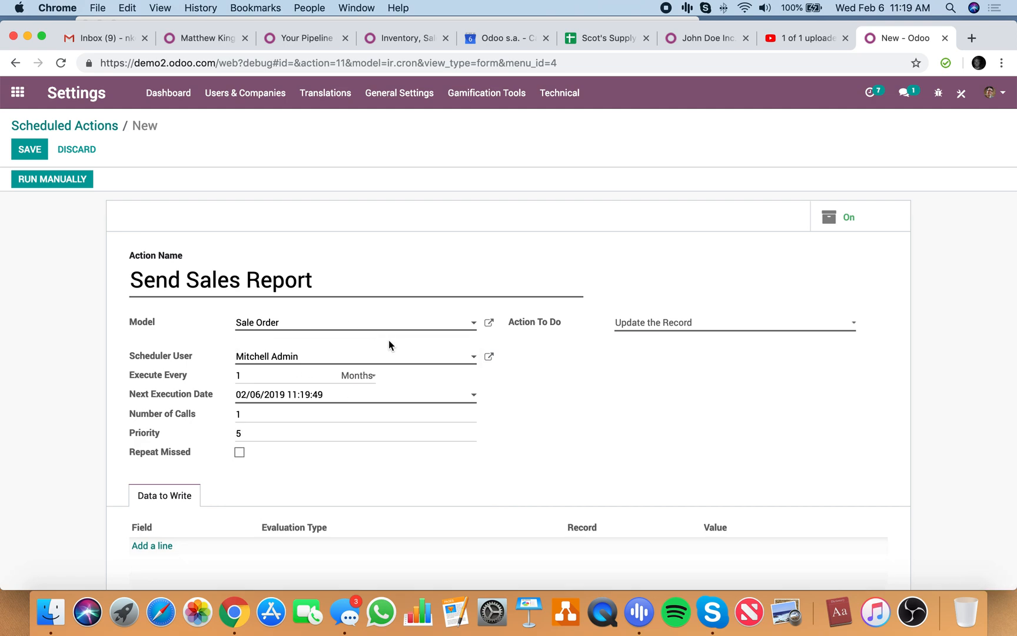
{"action": "left_click", "coordinate": [360, 375]}
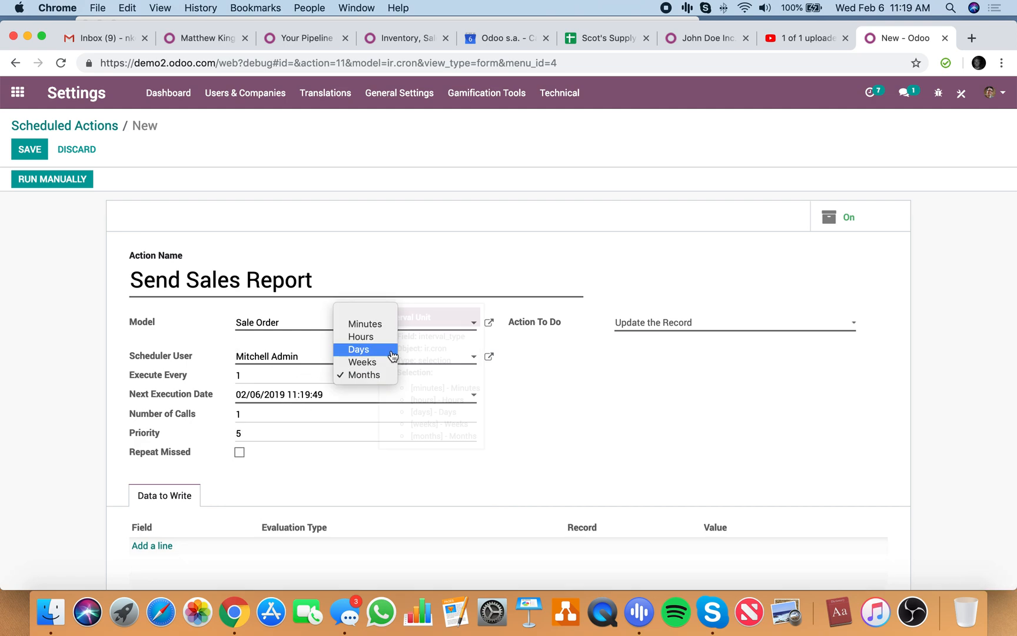
{"action": "left_click", "coordinate": [362, 361]}
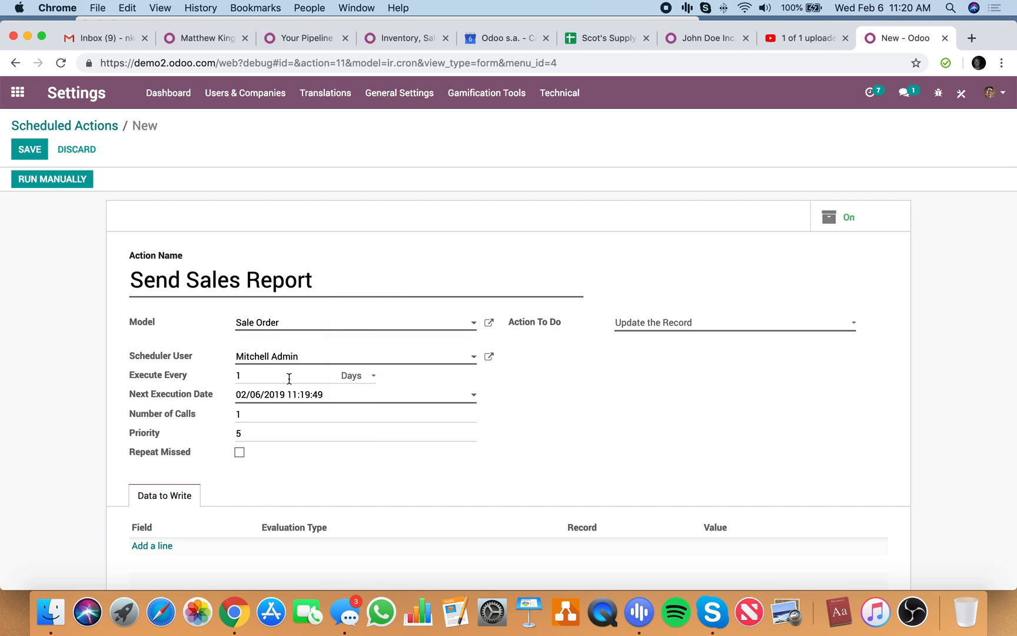
{"action": "left_click", "coordinate": [354, 394]}
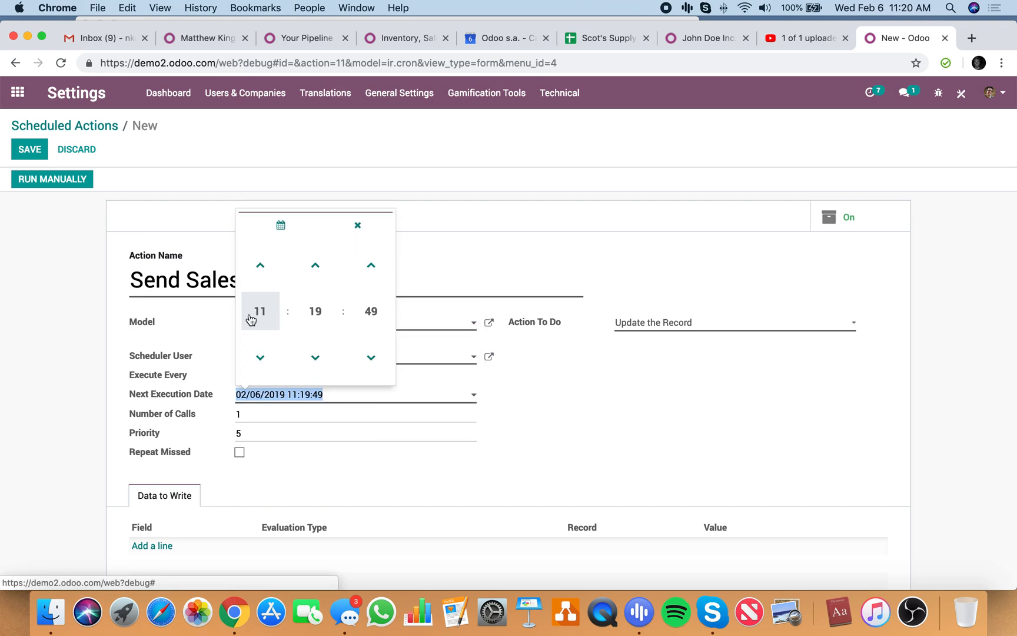
{"action": "left_click", "coordinate": [259, 311]}
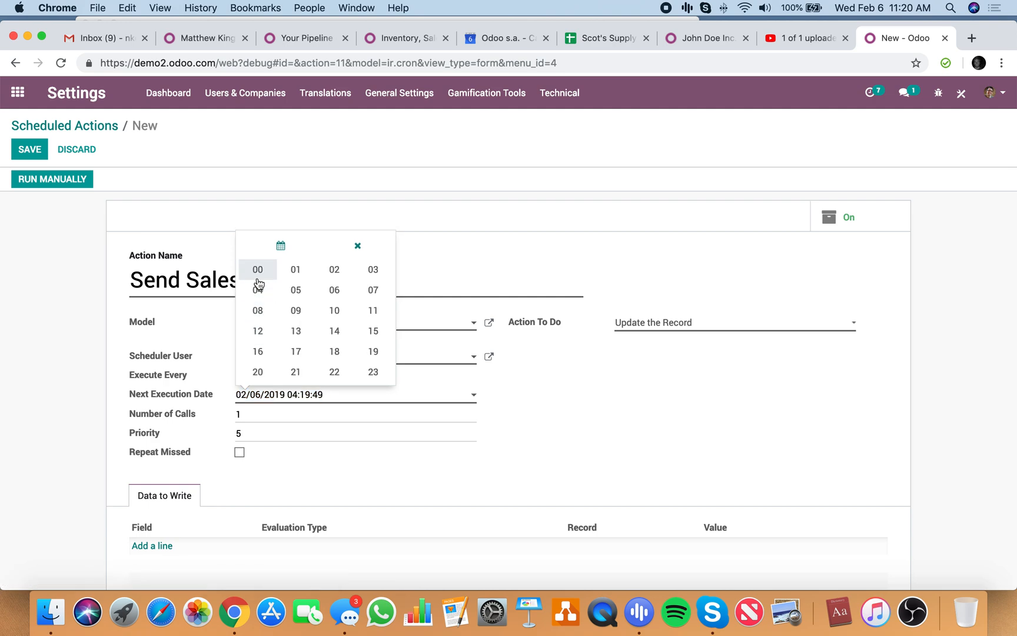
{"action": "left_click", "coordinate": [258, 270]}
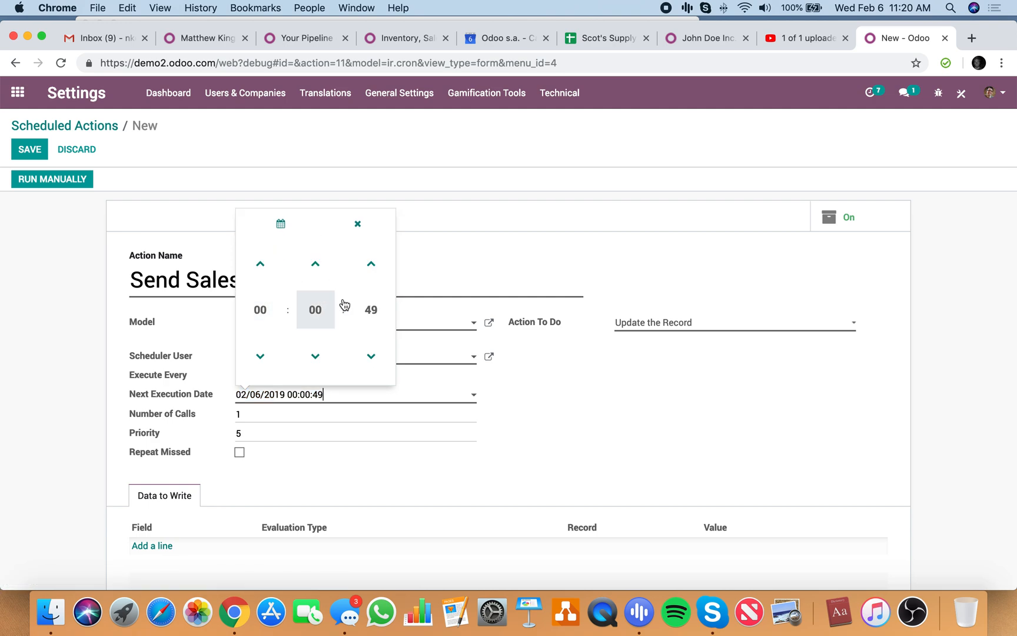
{"action": "left_click", "coordinate": [357, 223]}
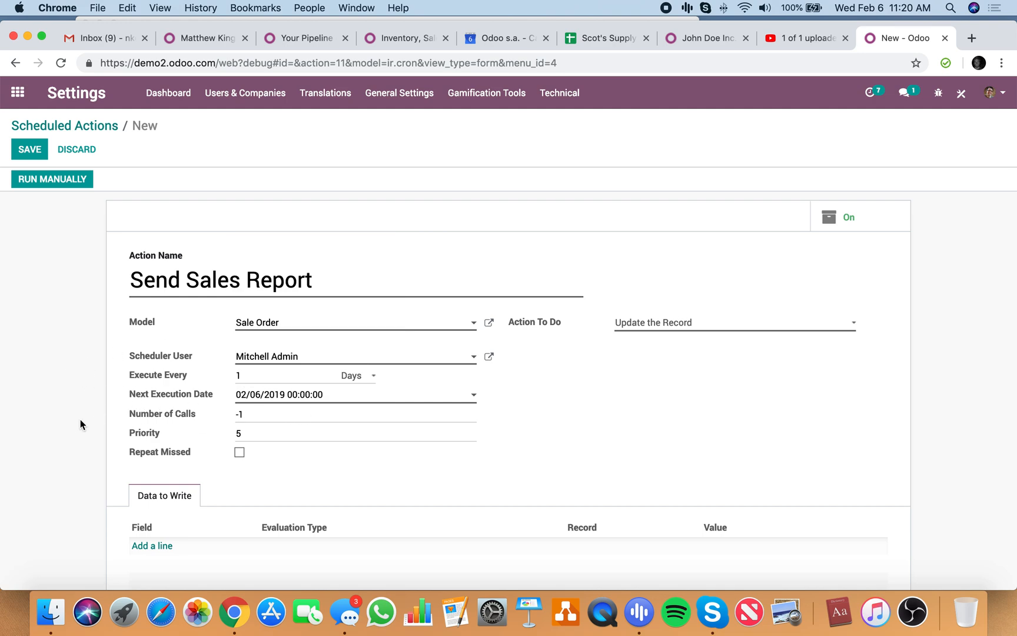
{"action": "mouse_move", "coordinate": [271, 408]}
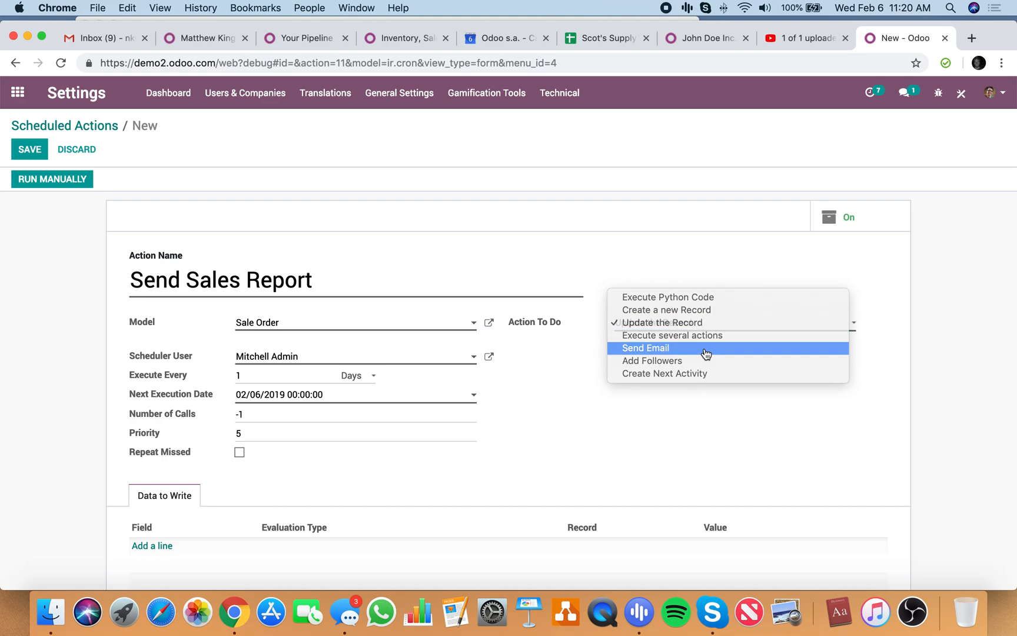
Step: Set the action to send an email and begin a new email template for it
{"action": "left_click", "coordinate": [645, 347]}
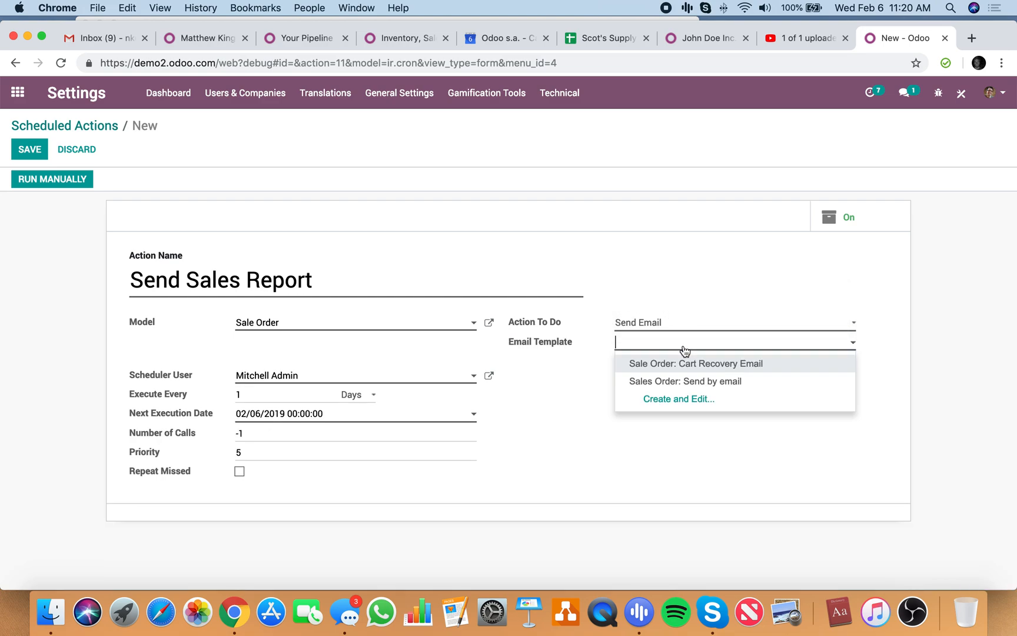
{"action": "left_click", "coordinate": [678, 398]}
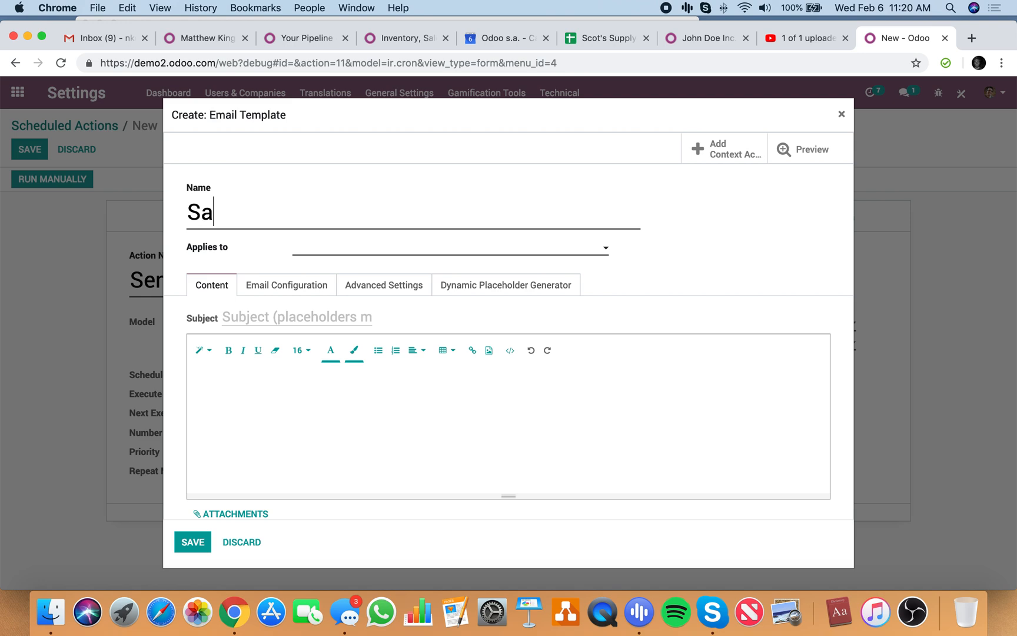
{"action": "type", "text": "leS Repor"}
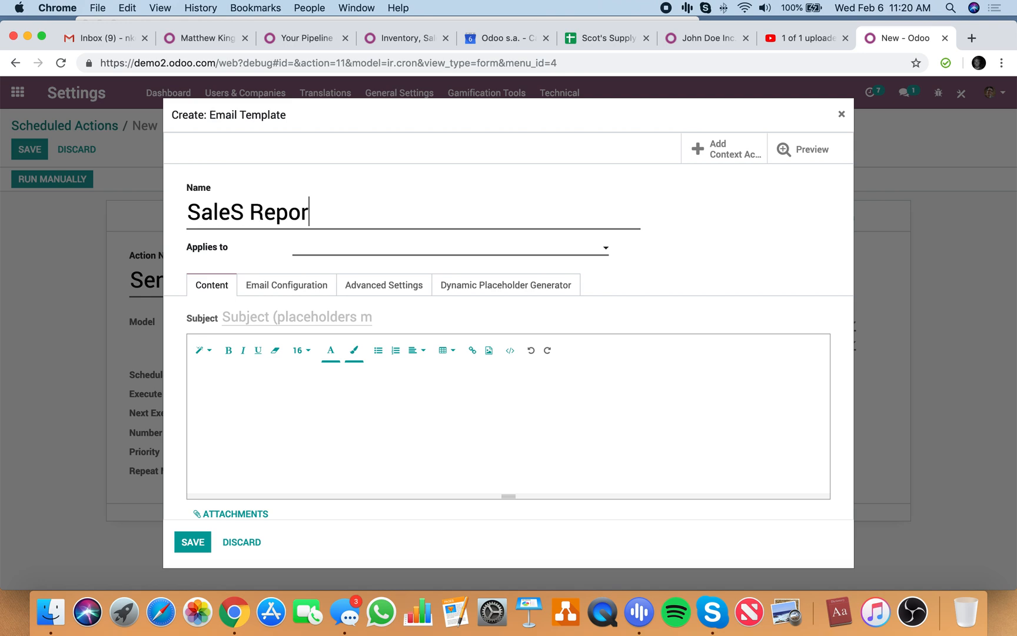
{"action": "type", "text": "Sales Report"}
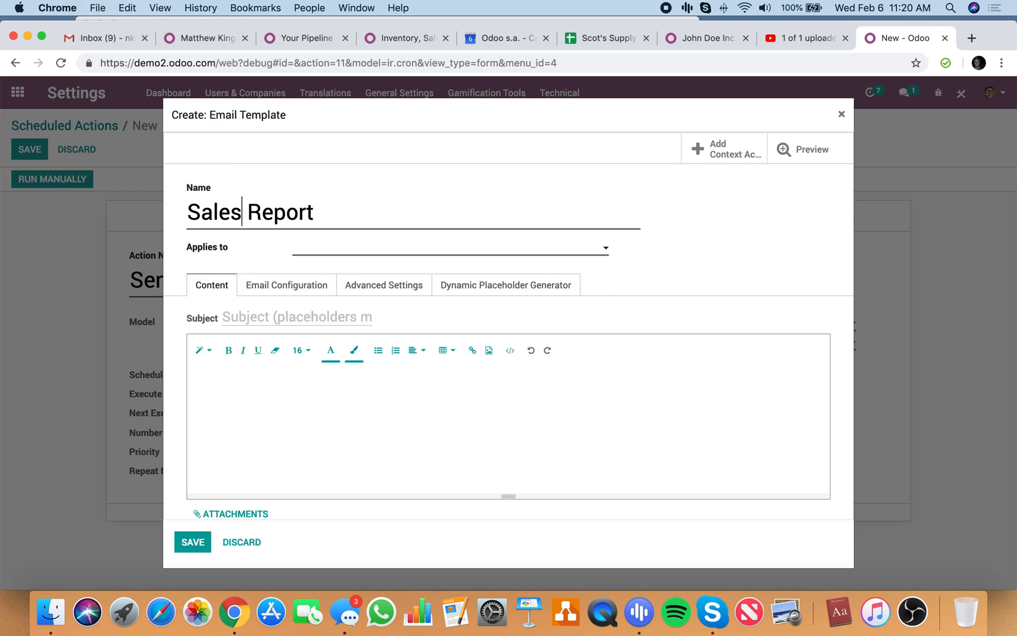
{"action": "left_click", "coordinate": [448, 247]}
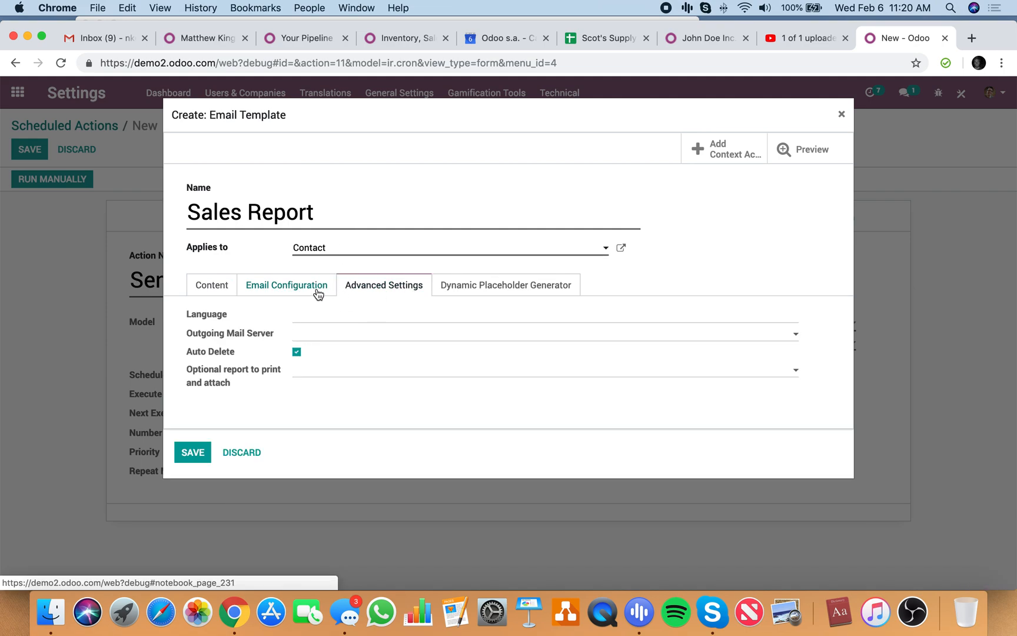
{"action": "left_click", "coordinate": [286, 285]}
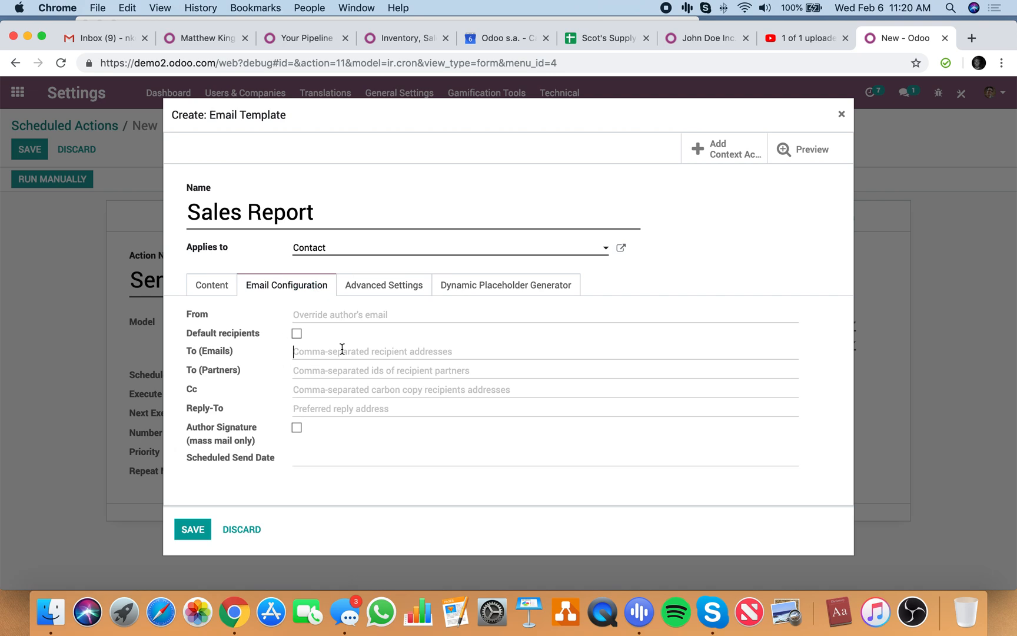
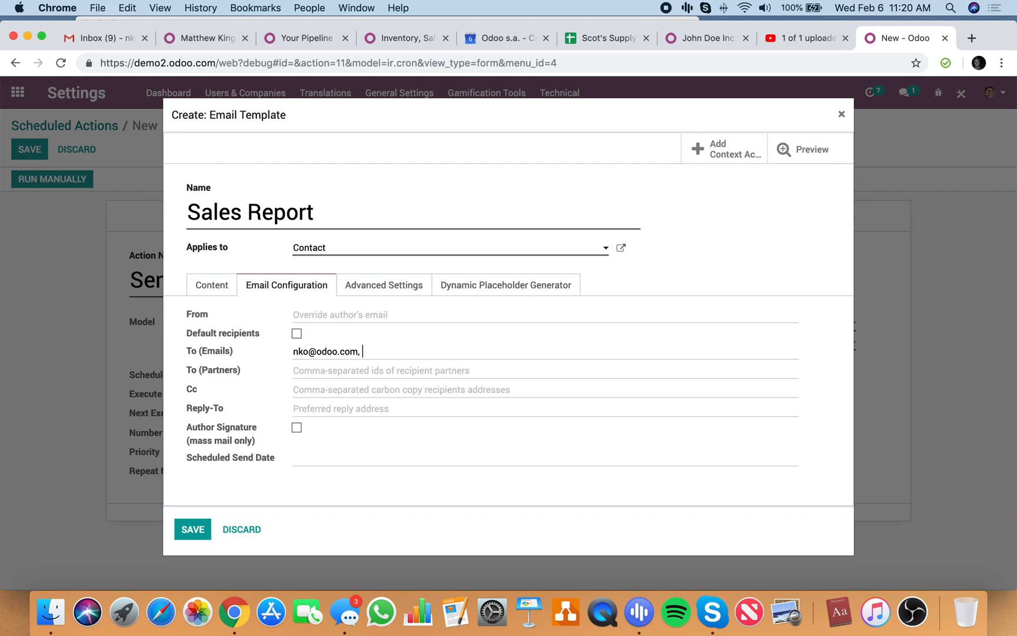
{"action": "type", "text": "test@gma"}
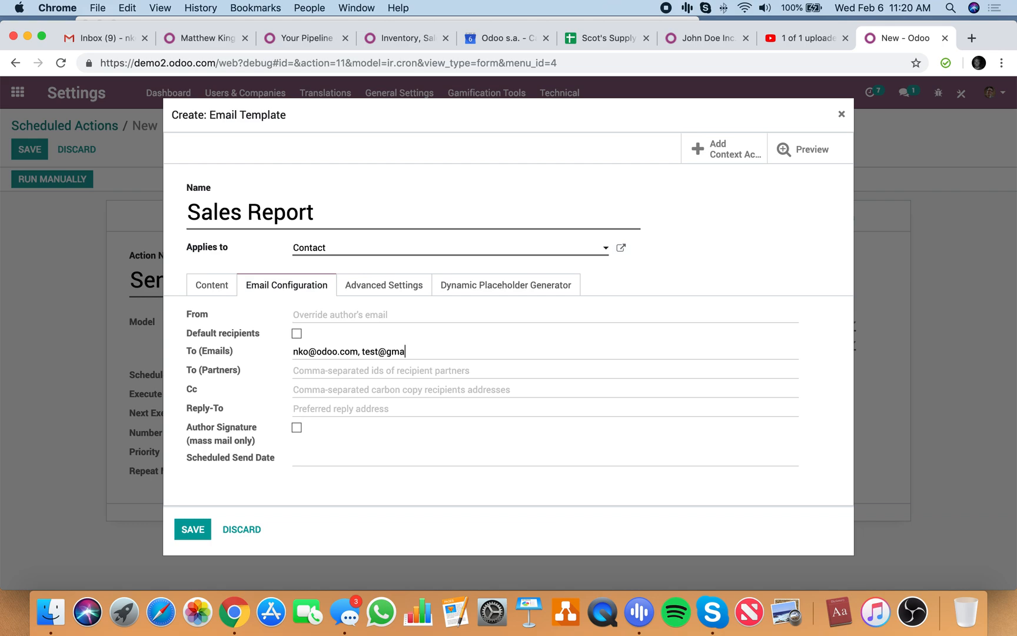
{"action": "type", "text": "il.com"}
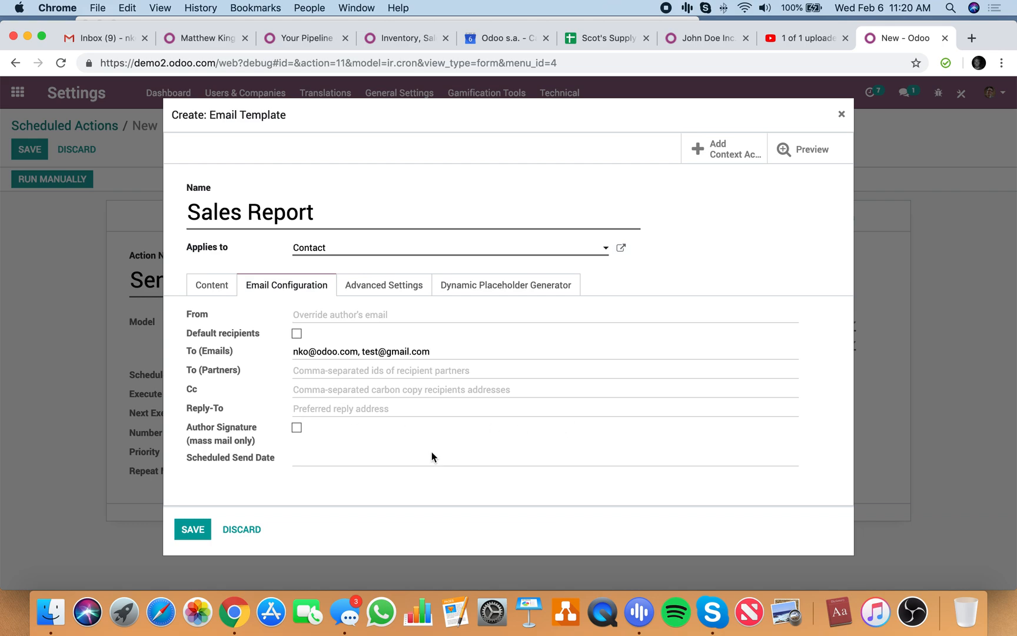
Step: Look at the attachable reports, then save the Sales Report template onto the action
{"action": "left_click", "coordinate": [384, 285]}
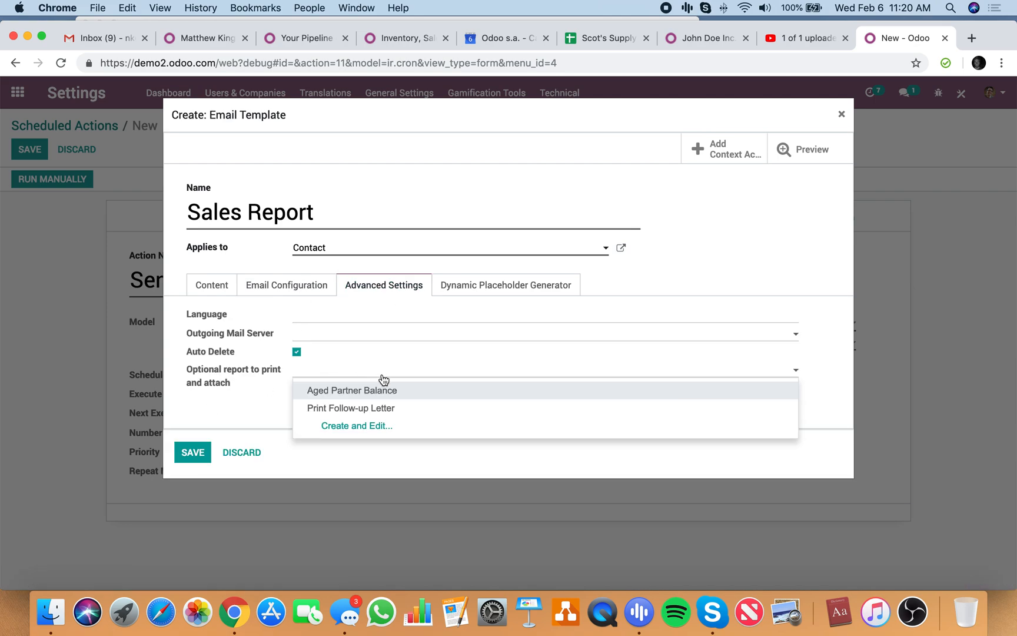
{"action": "left_click", "coordinate": [356, 425]}
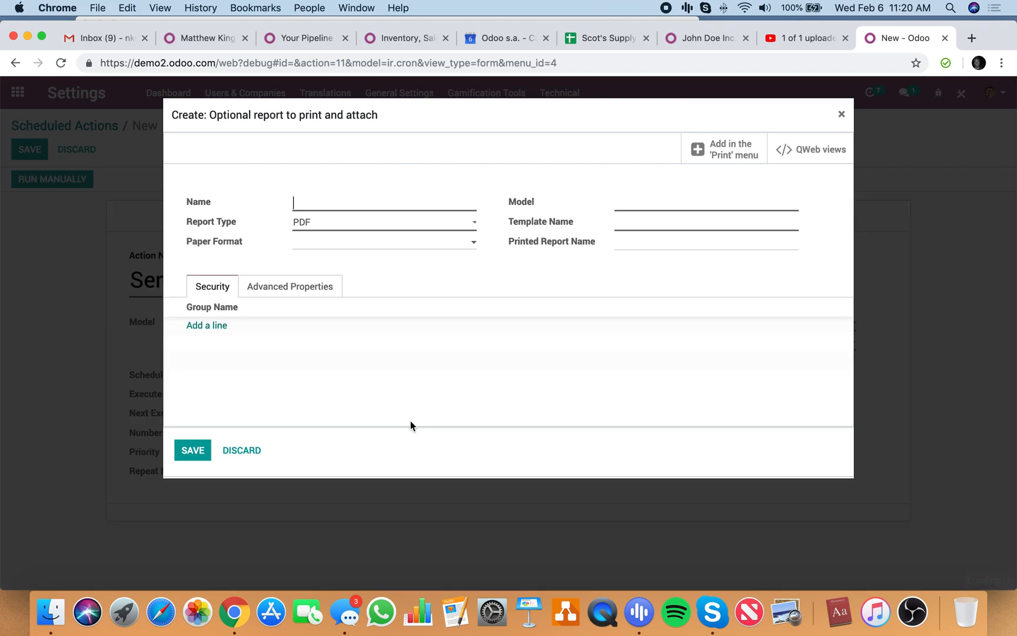
{"action": "mouse_move", "coordinate": [503, 348]}
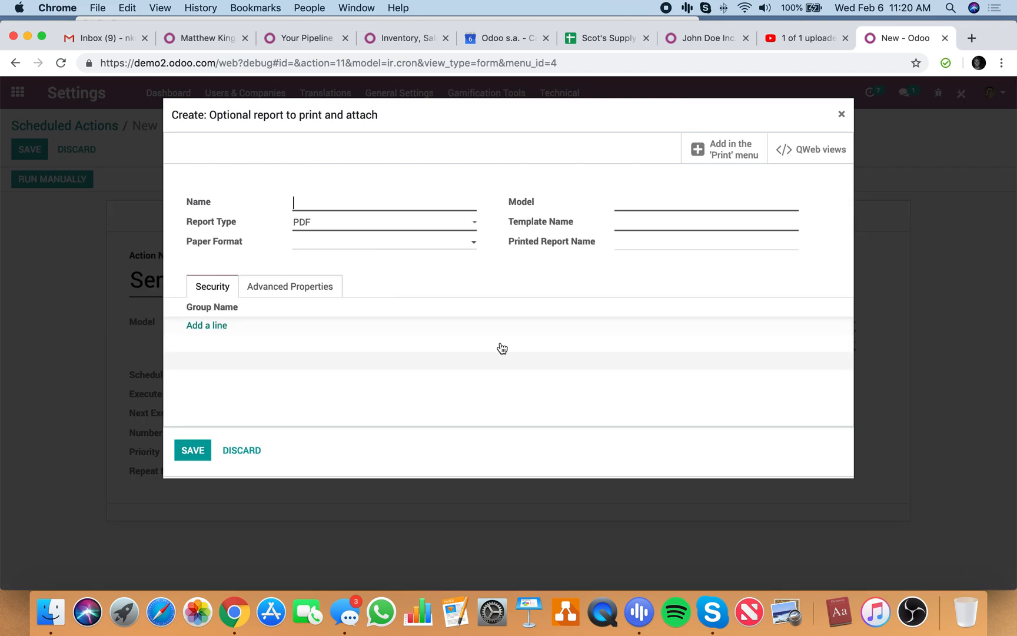
{"action": "mouse_move", "coordinate": [297, 443]}
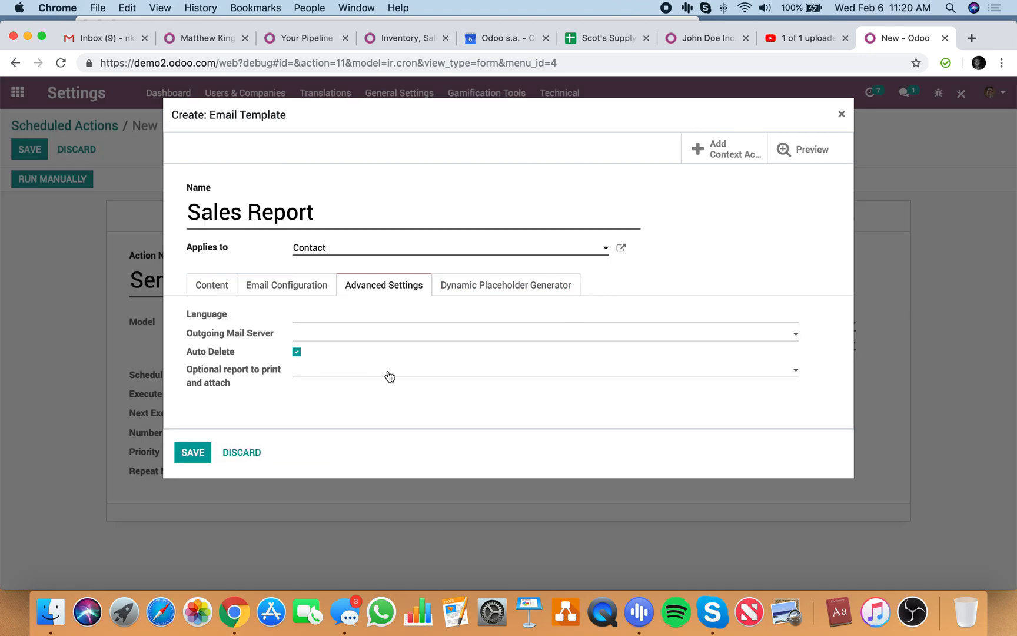
{"action": "mouse_move", "coordinate": [192, 452]}
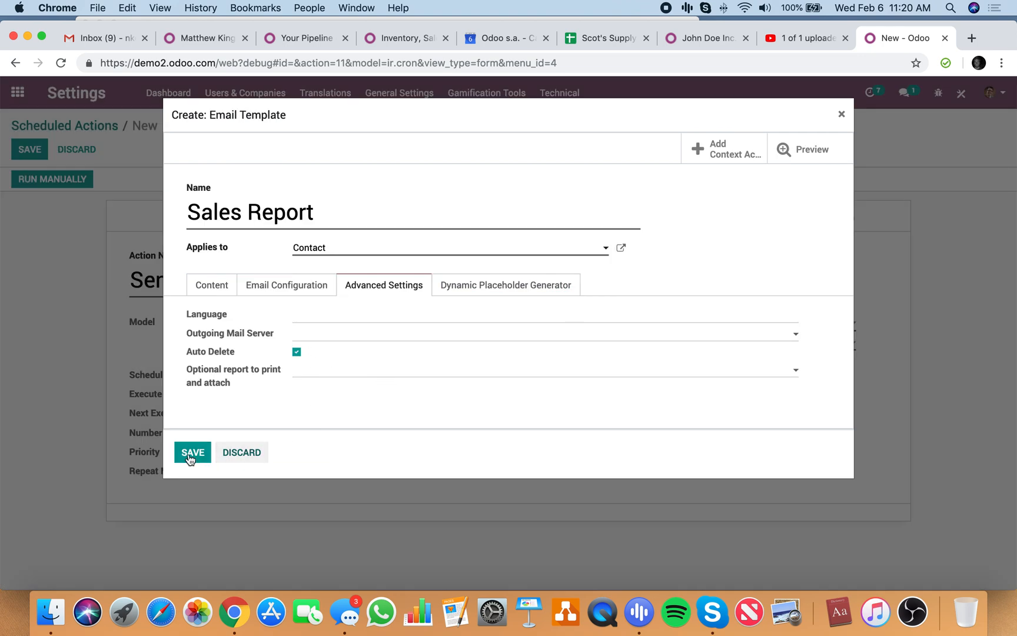
{"action": "left_click", "coordinate": [192, 452]}
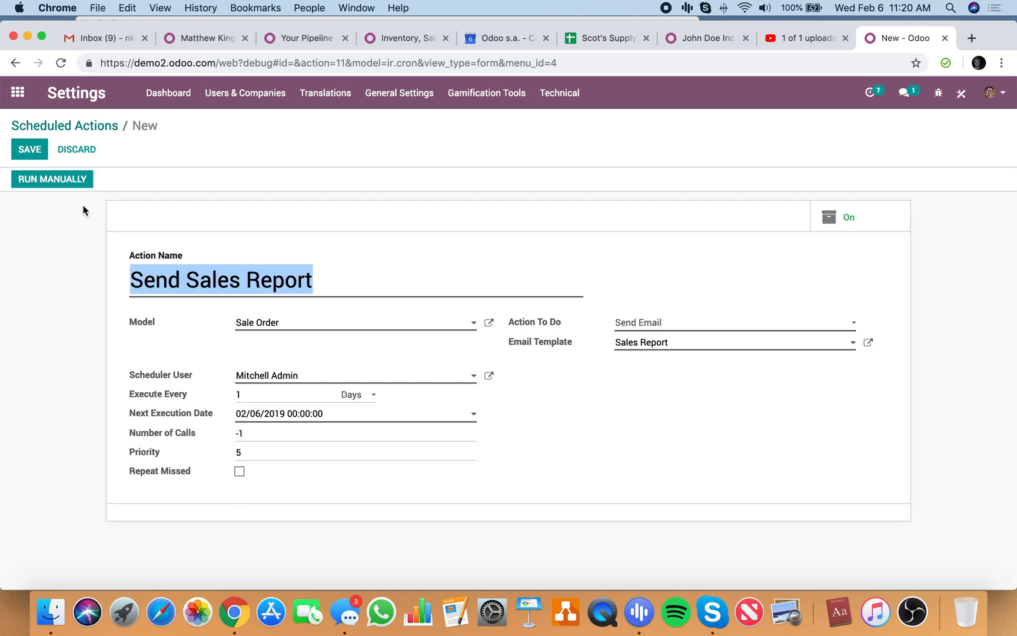
Step: Save the Send Sales Report action with its next execution date set to February 7, 2019
{"action": "left_click", "coordinate": [28, 149]}
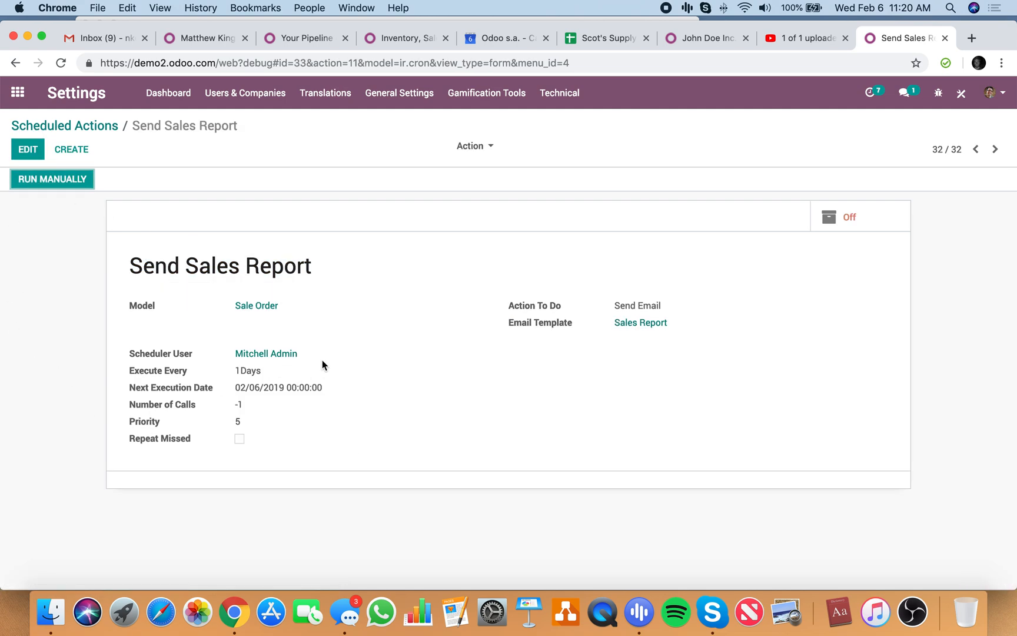
{"action": "mouse_move", "coordinate": [294, 412]}
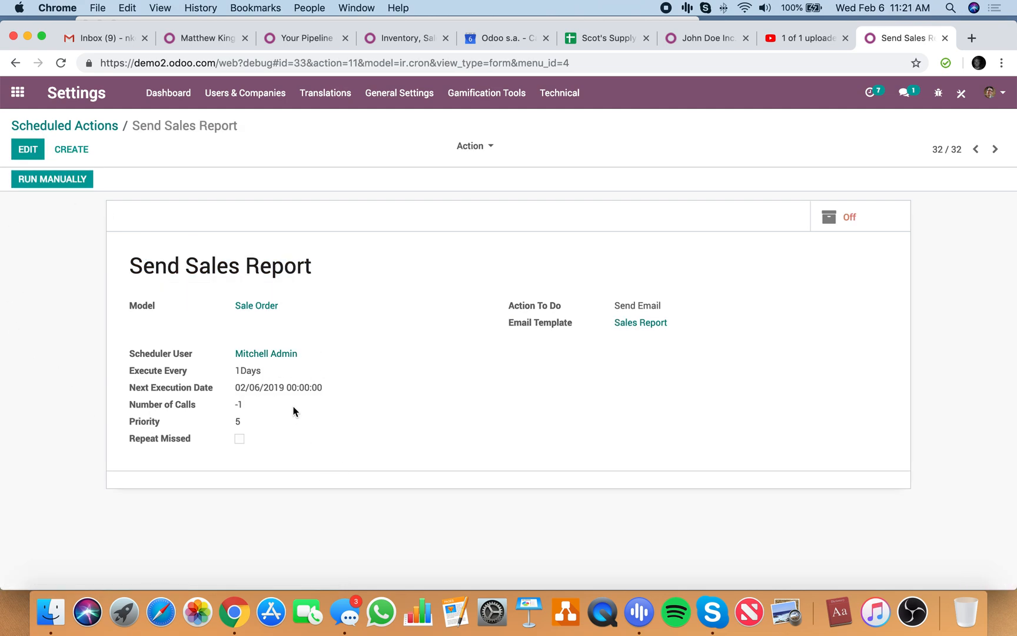
{"action": "mouse_move", "coordinate": [317, 387]}
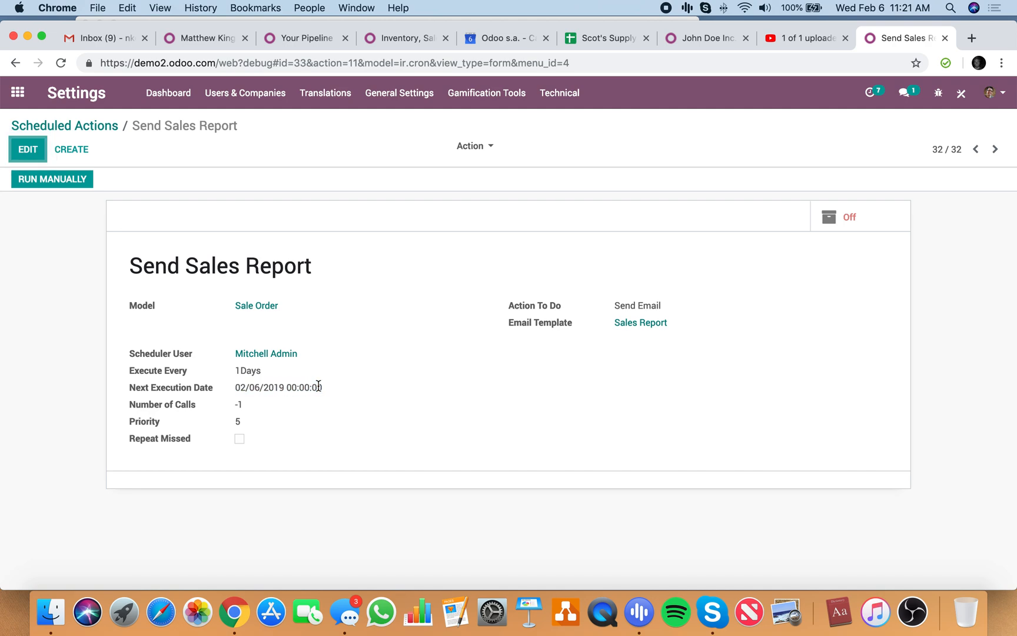
{"action": "mouse_move", "coordinate": [752, 299]}
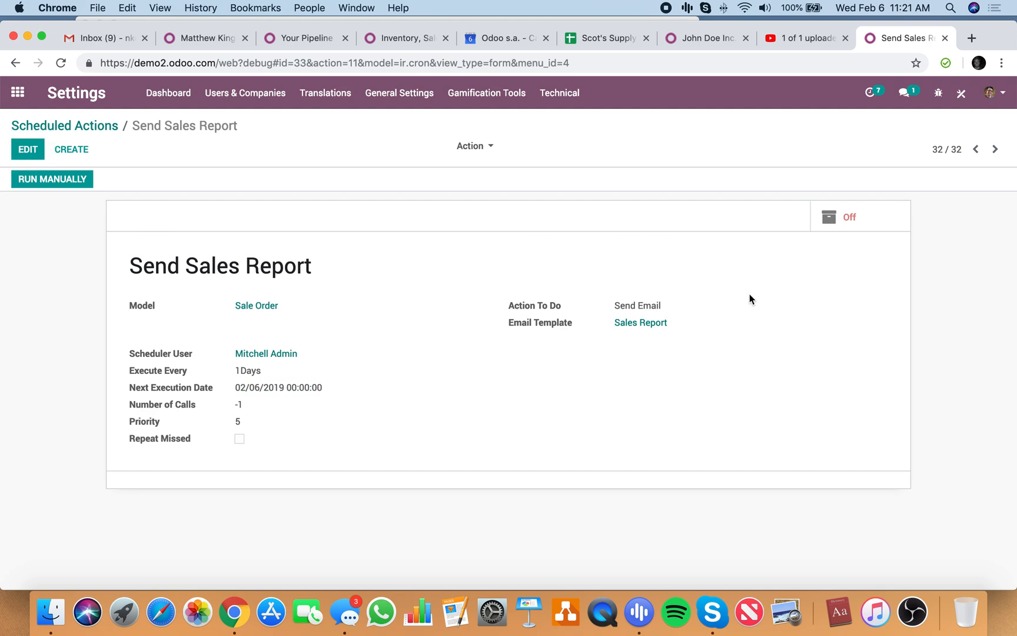
{"action": "mouse_move", "coordinate": [703, 306]}
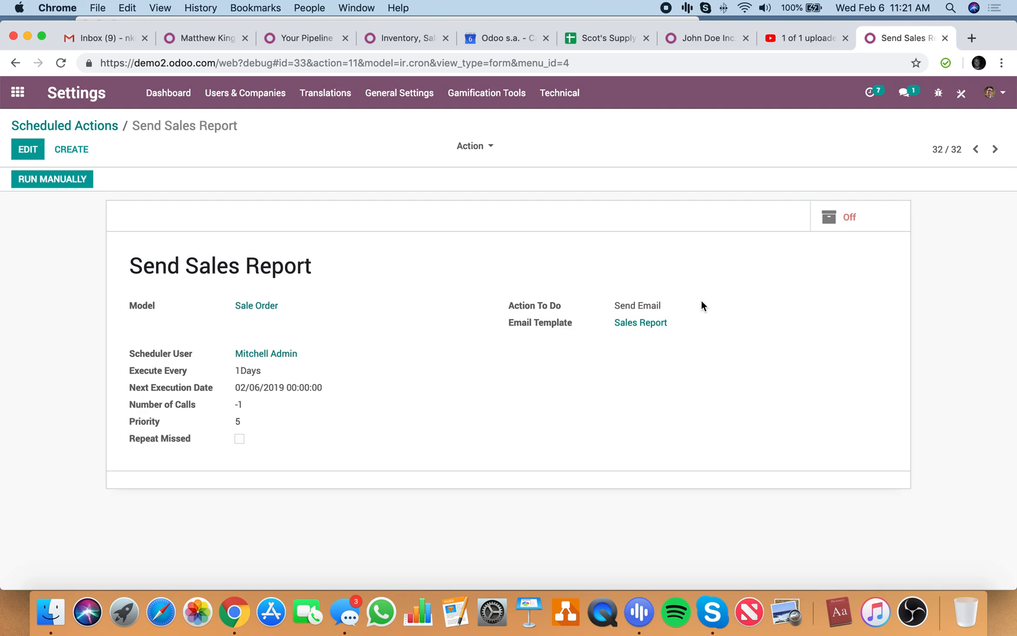
{"action": "left_click", "coordinate": [279, 413]}
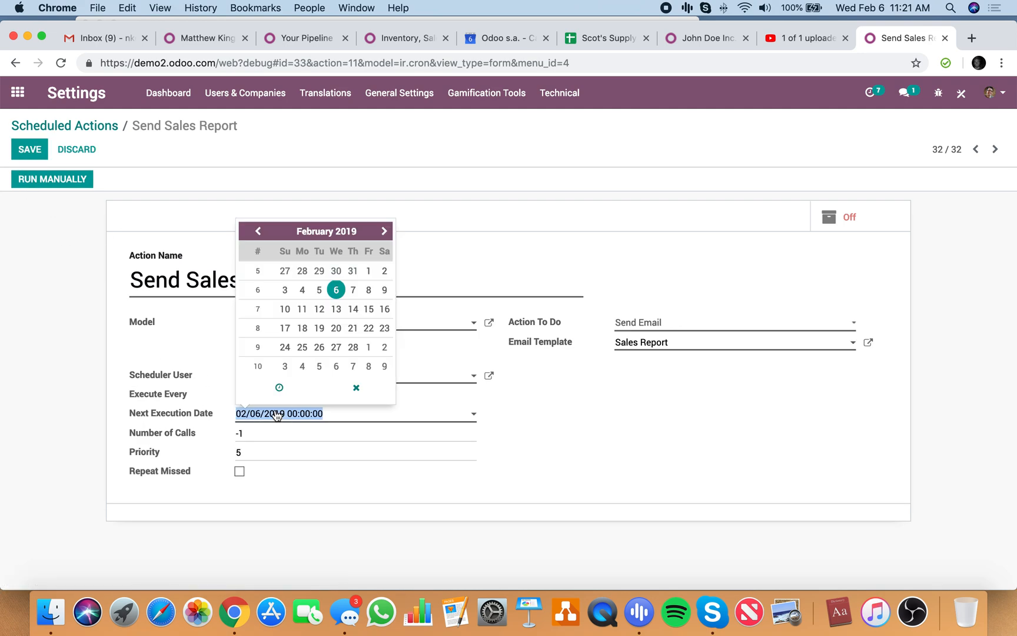
{"action": "left_click", "coordinate": [353, 289]}
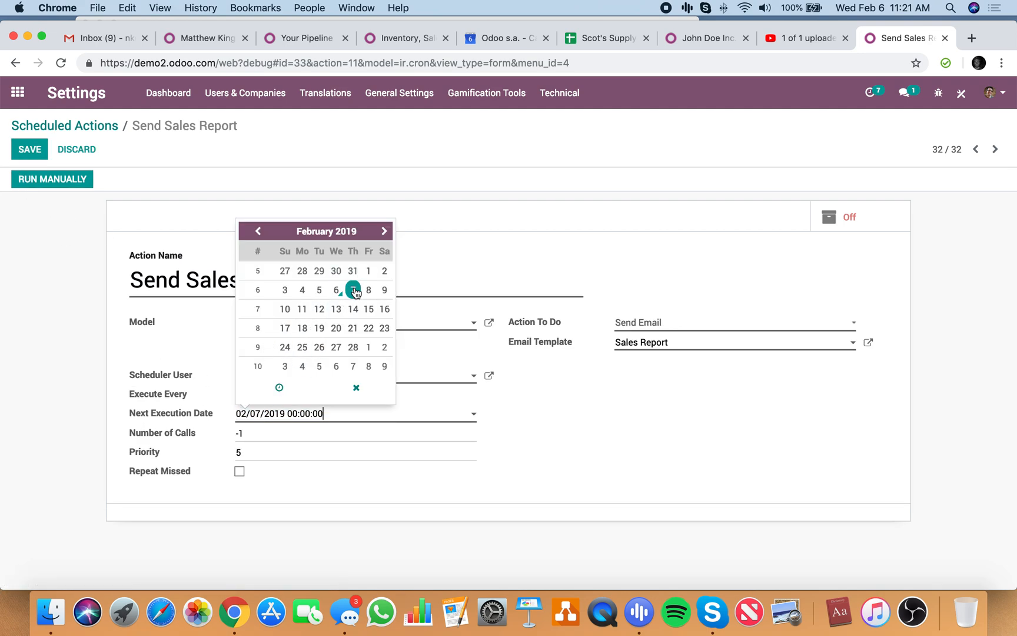
{"action": "left_click", "coordinate": [30, 150]}
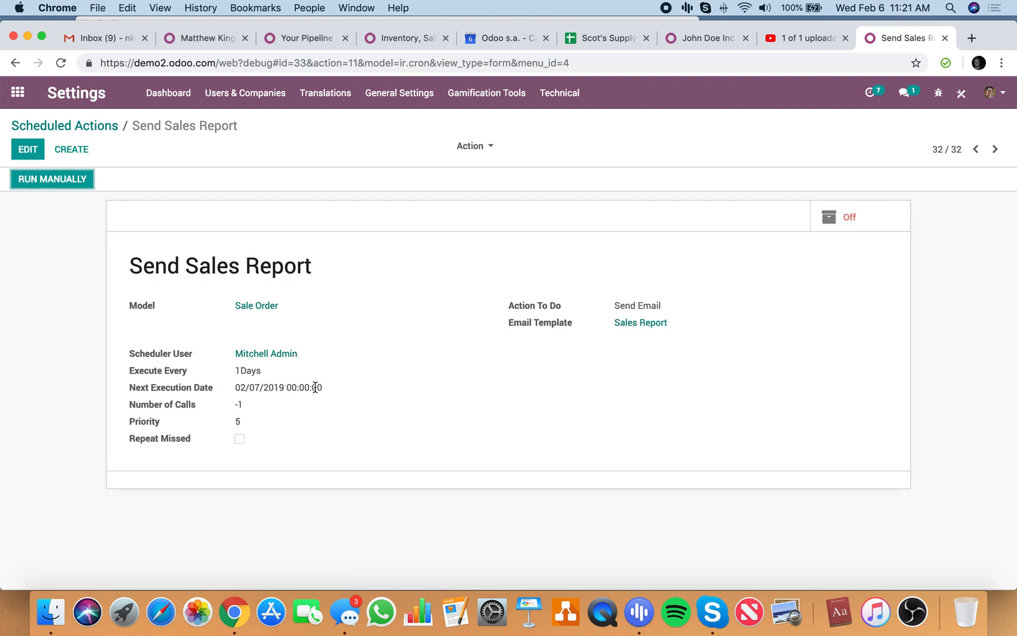
{"action": "mouse_move", "coordinate": [536, 338]}
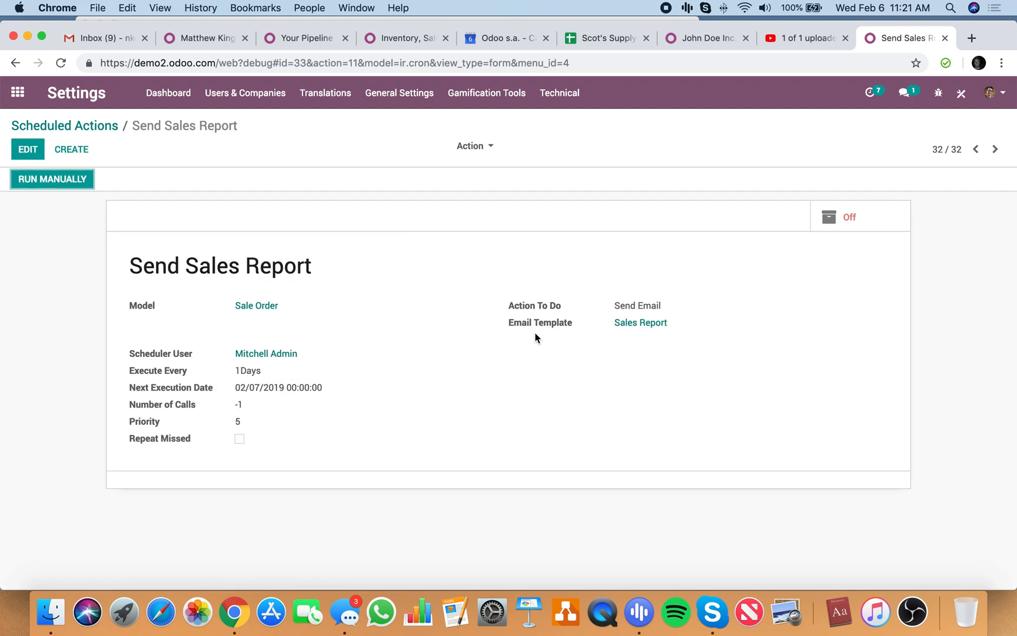
Step: Review the Sales Report email template's advanced settings and content
{"action": "left_click", "coordinate": [639, 322]}
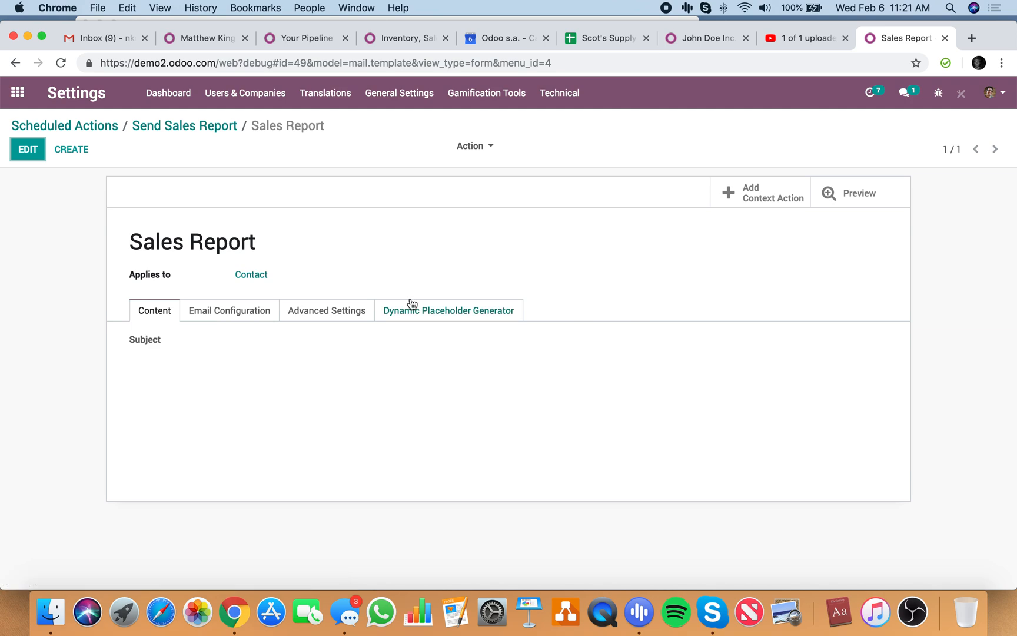
{"action": "left_click", "coordinate": [327, 309]}
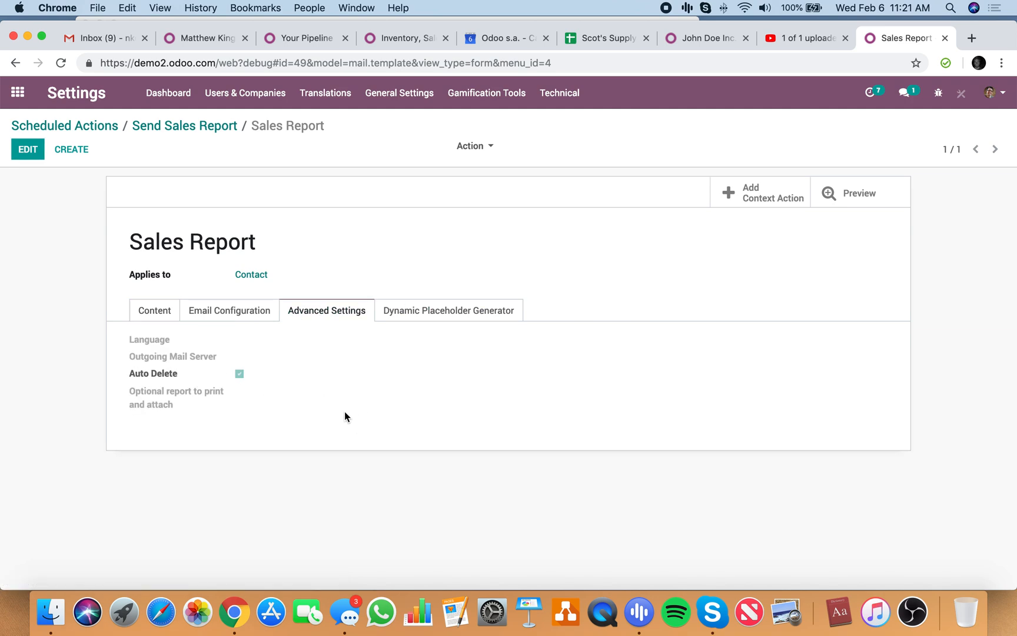
{"action": "mouse_move", "coordinate": [172, 326]}
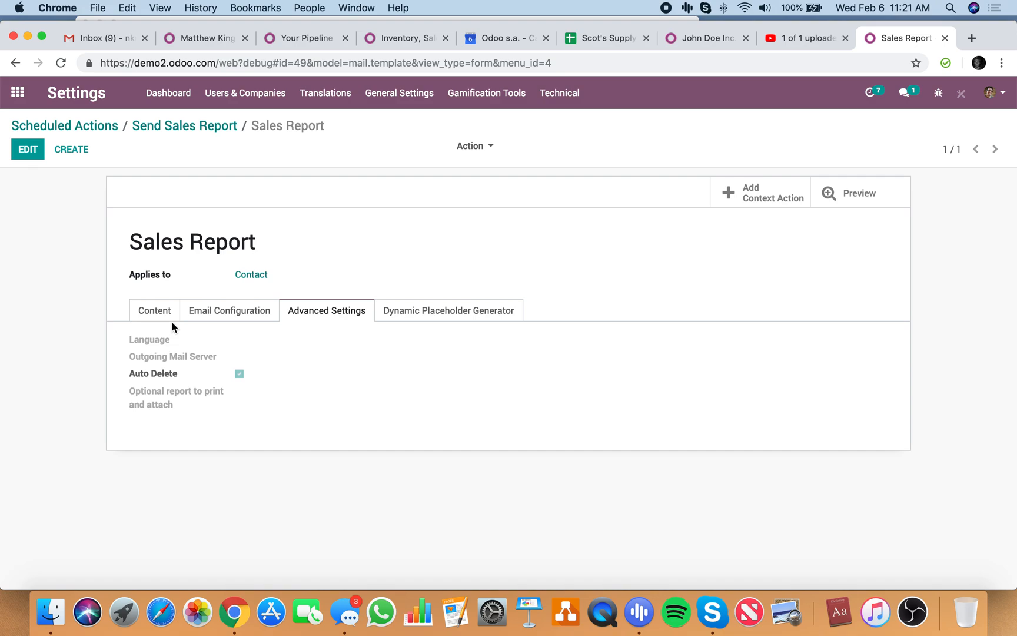
{"action": "left_click", "coordinate": [154, 309]}
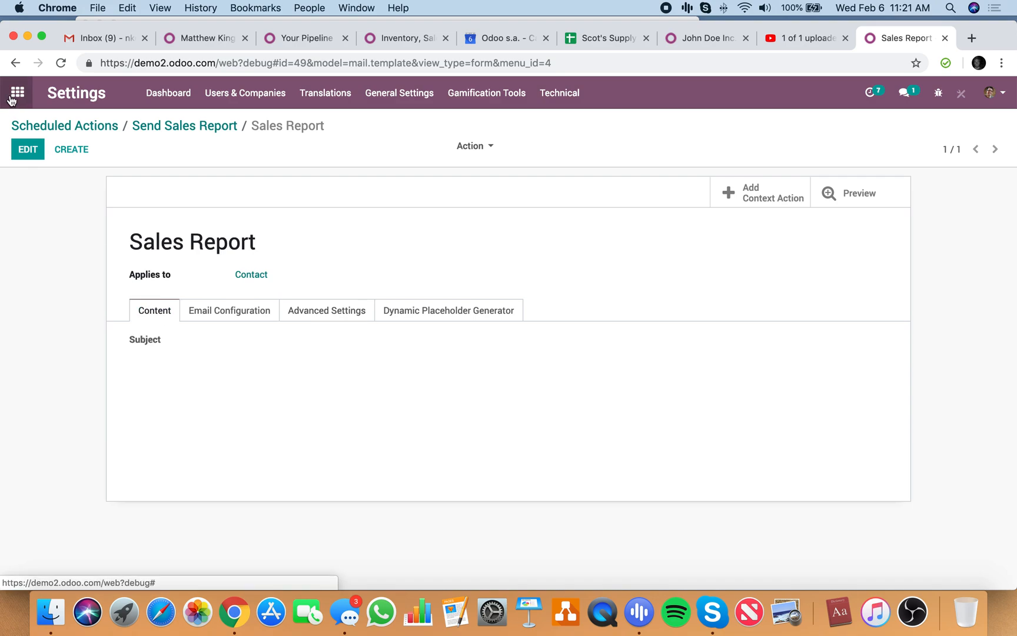
Step: Return to My Dashboard's Sales Analysis pivot, cancelling a print preview of it
{"action": "left_click", "coordinate": [16, 93]}
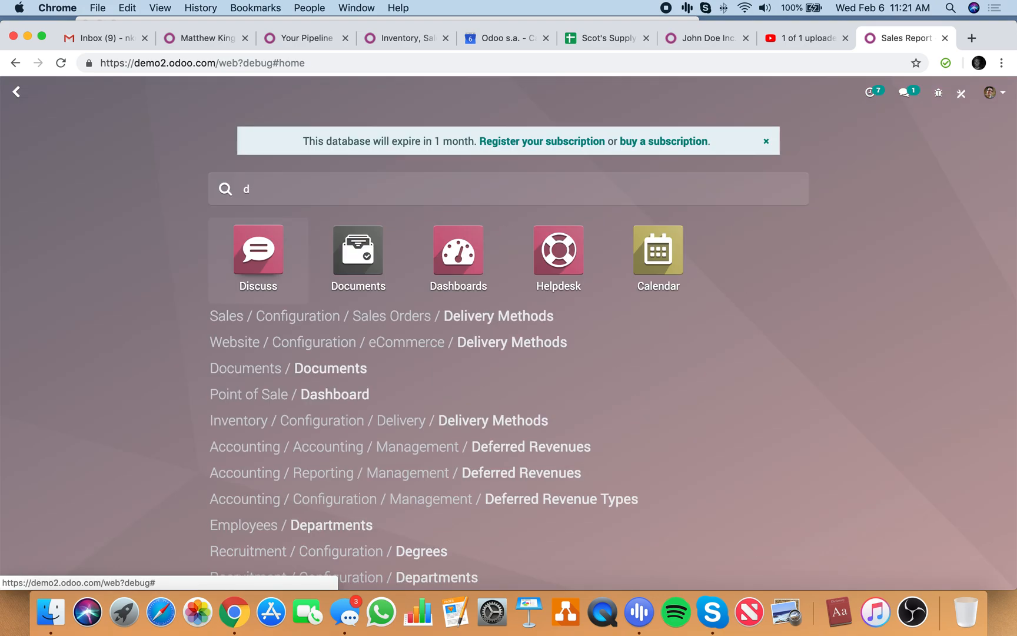
{"action": "left_click", "coordinate": [456, 248]}
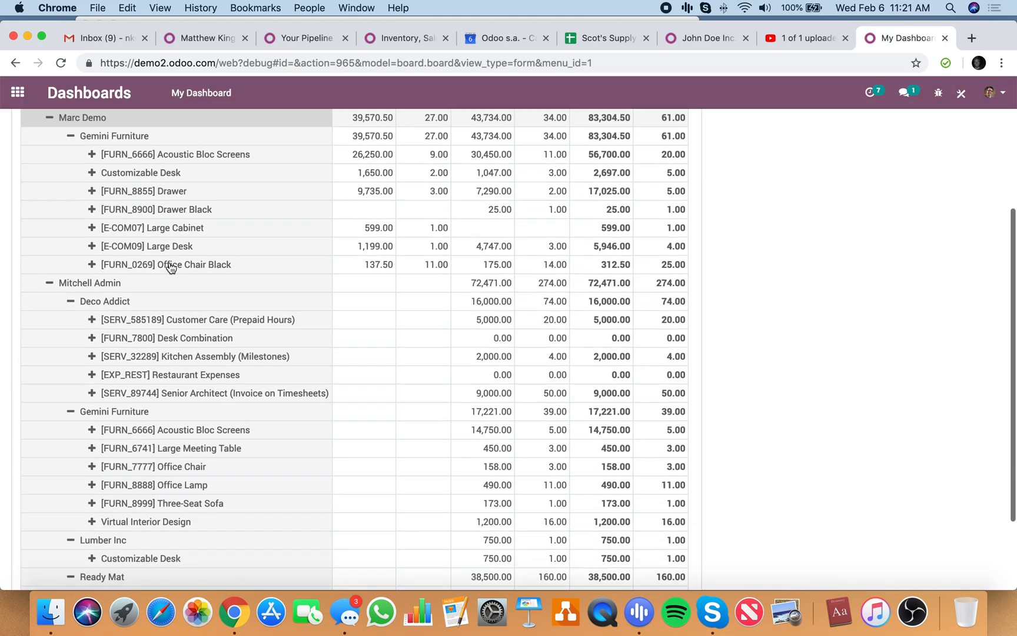
{"action": "scroll", "scroll_direction": "up", "scroll_amount": 3}
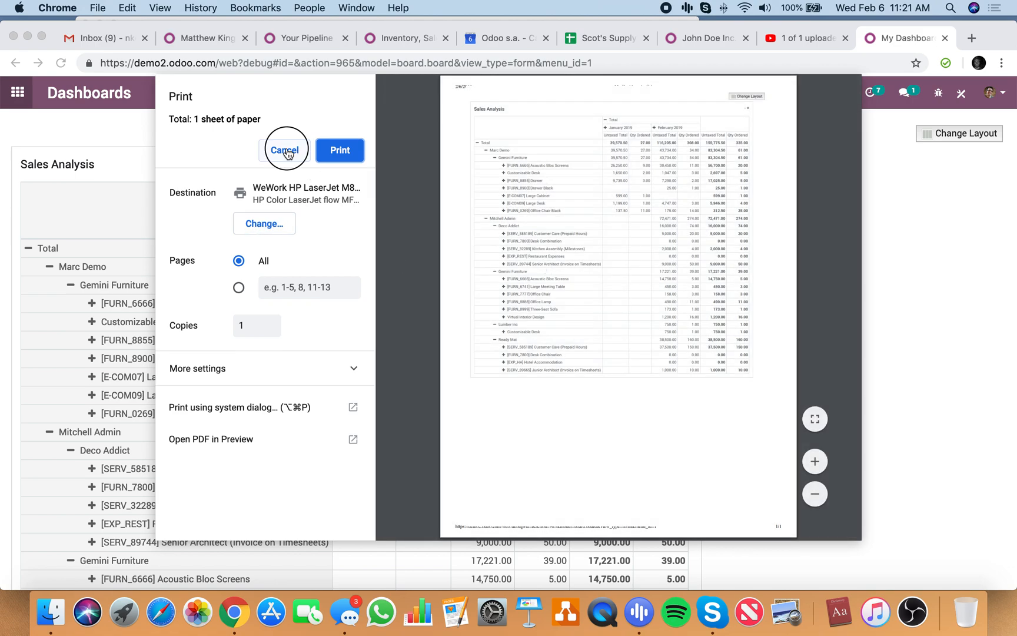
{"action": "left_click", "coordinate": [284, 149]}
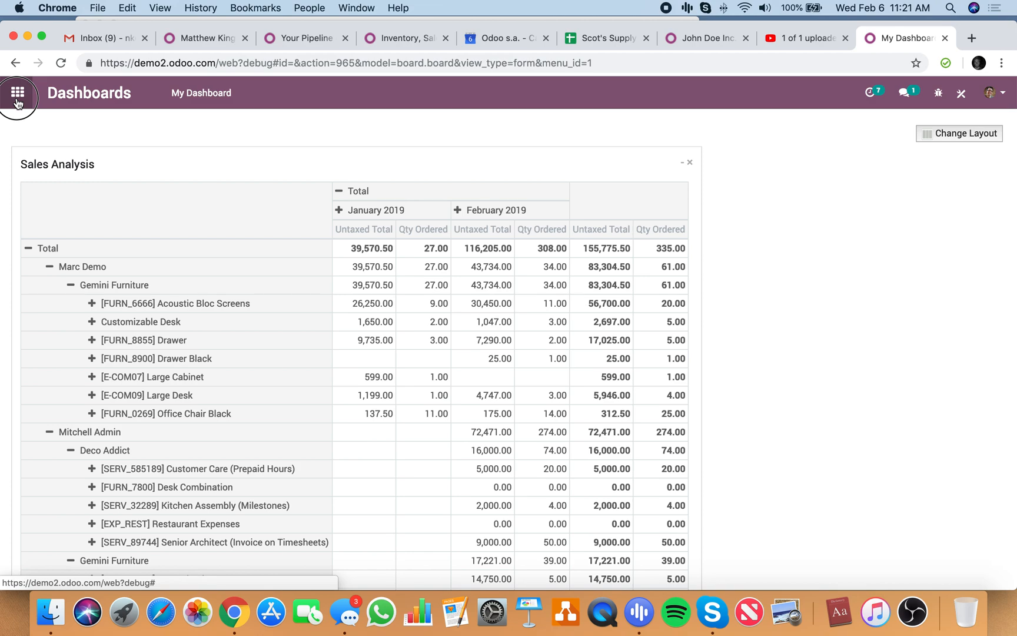
Step: Find the Sales app from the home menu and view Orders summarised as a pivot table
{"action": "left_click", "coordinate": [18, 94]}
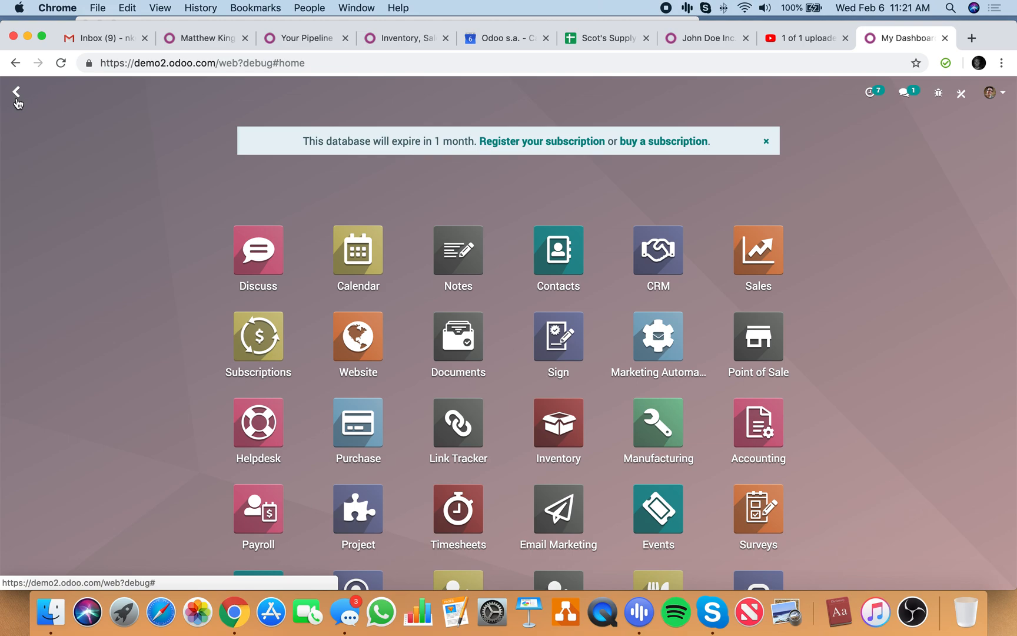
{"action": "type", "text": "sal"}
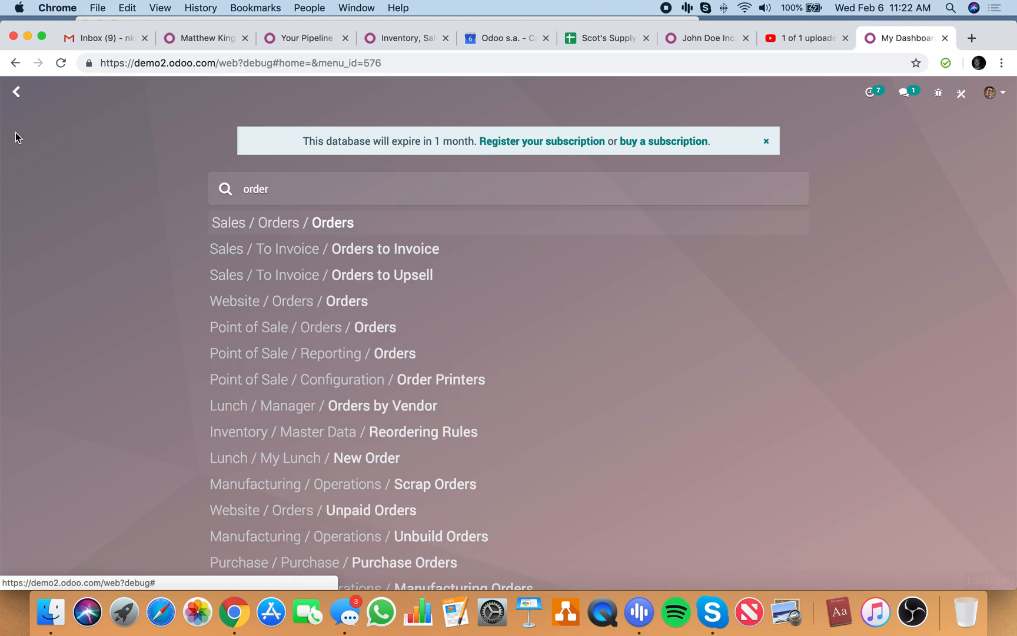
{"action": "left_click", "coordinate": [282, 222]}
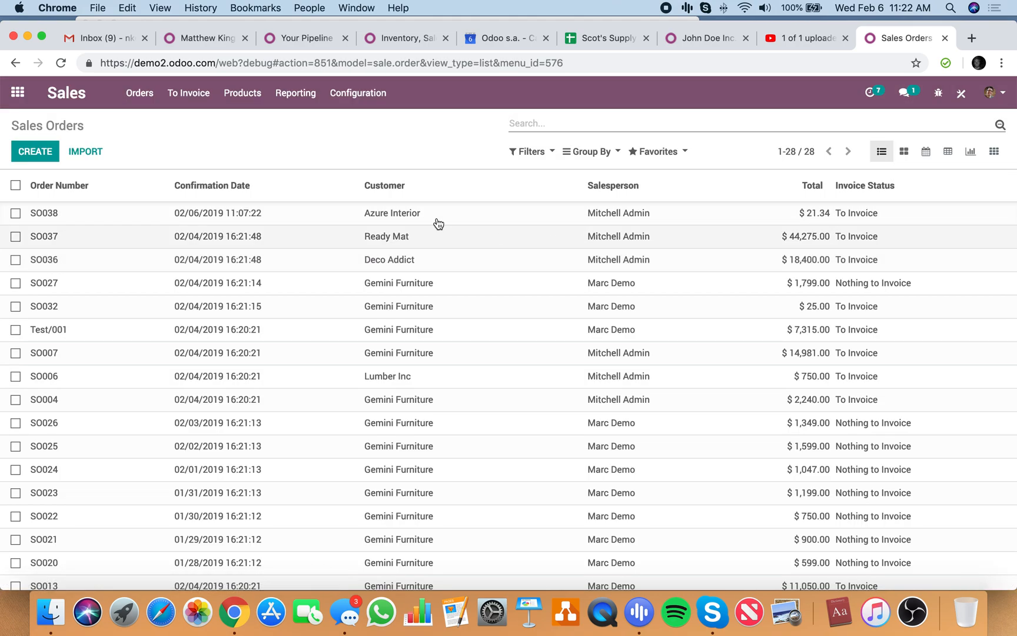
{"action": "mouse_move", "coordinate": [706, 233]}
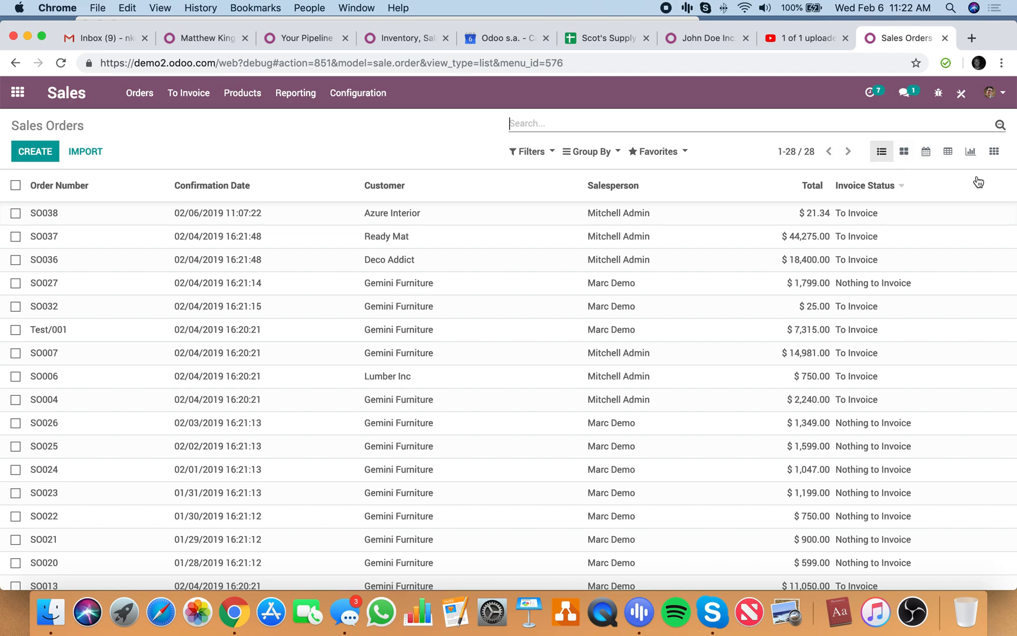
{"action": "left_click", "coordinate": [947, 151]}
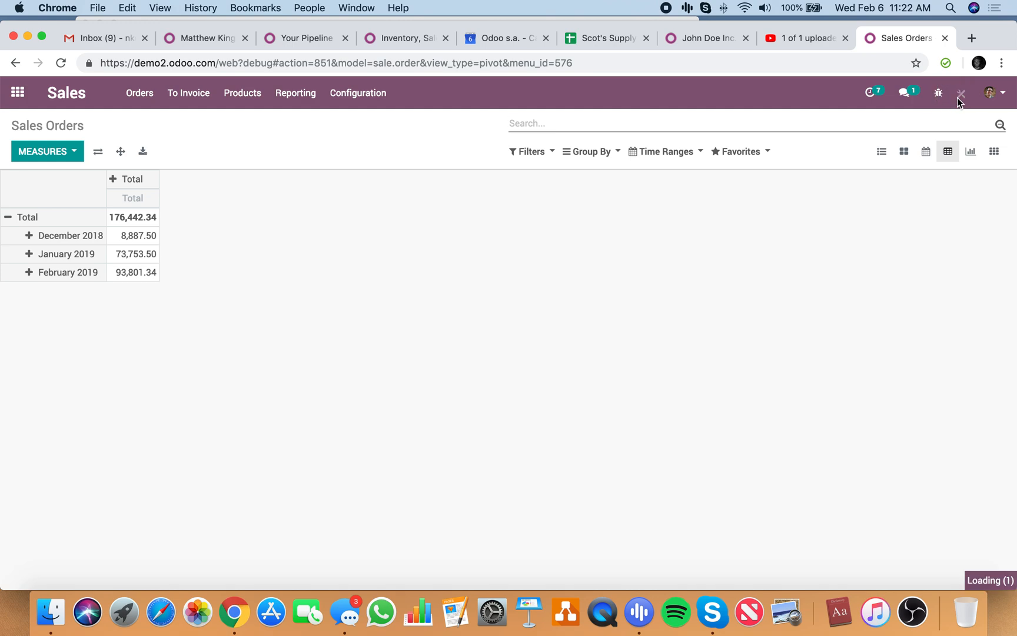
Step: In Studio's Reports, start a new Sales Order report and insert a data table into it
{"action": "left_click", "coordinate": [961, 92]}
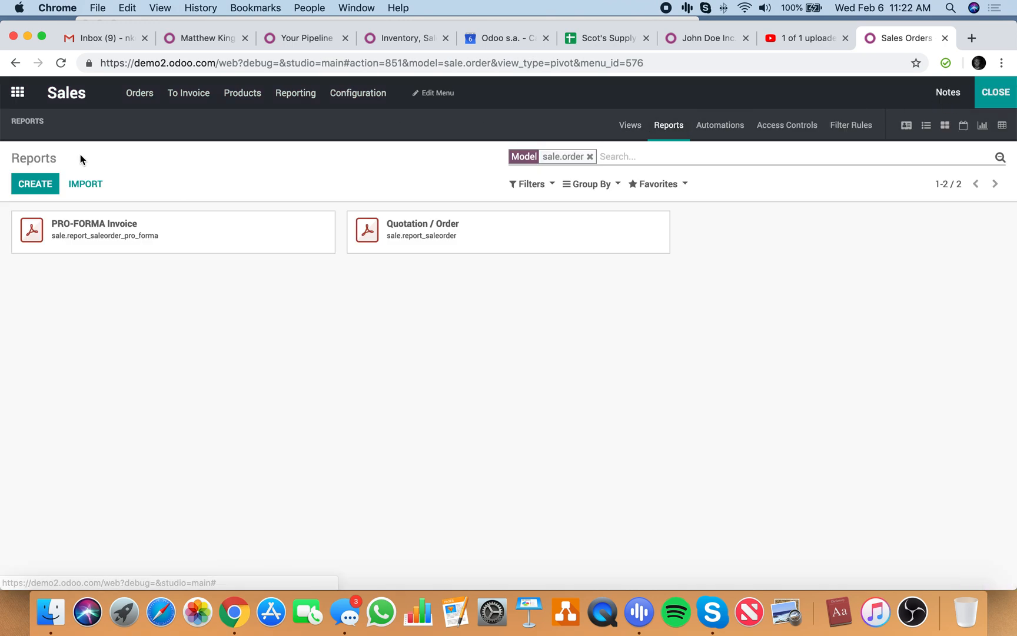
{"action": "left_click", "coordinate": [35, 184]}
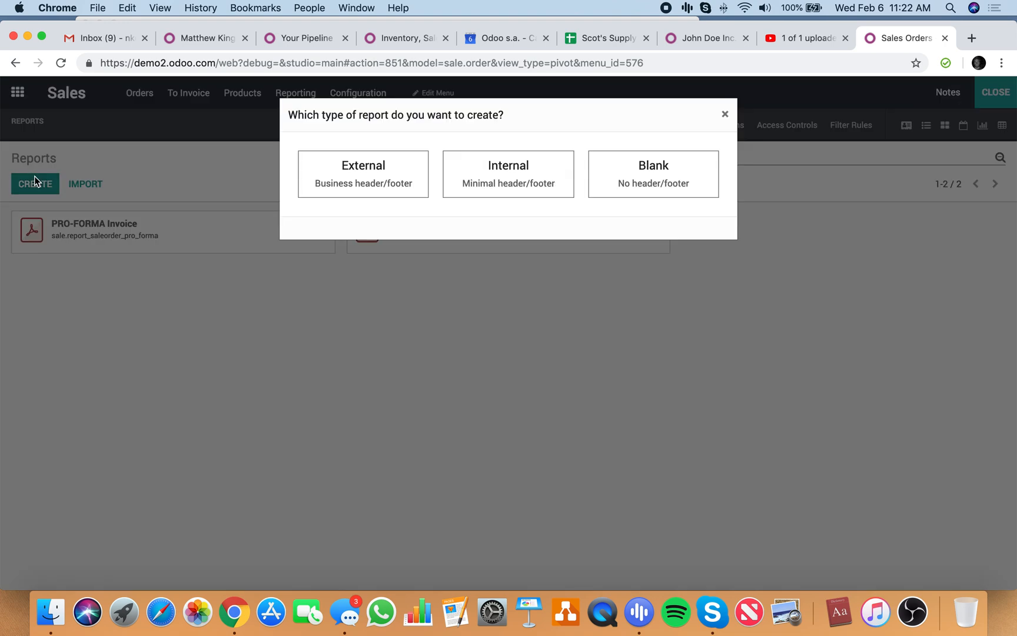
{"action": "left_click", "coordinate": [724, 115]}
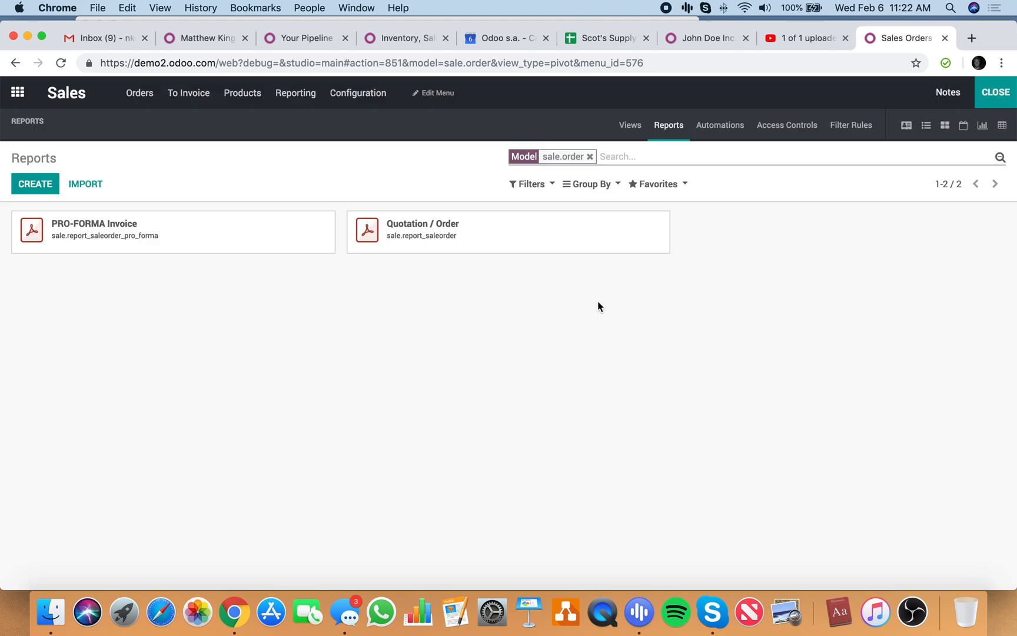
{"action": "left_click", "coordinate": [422, 230]}
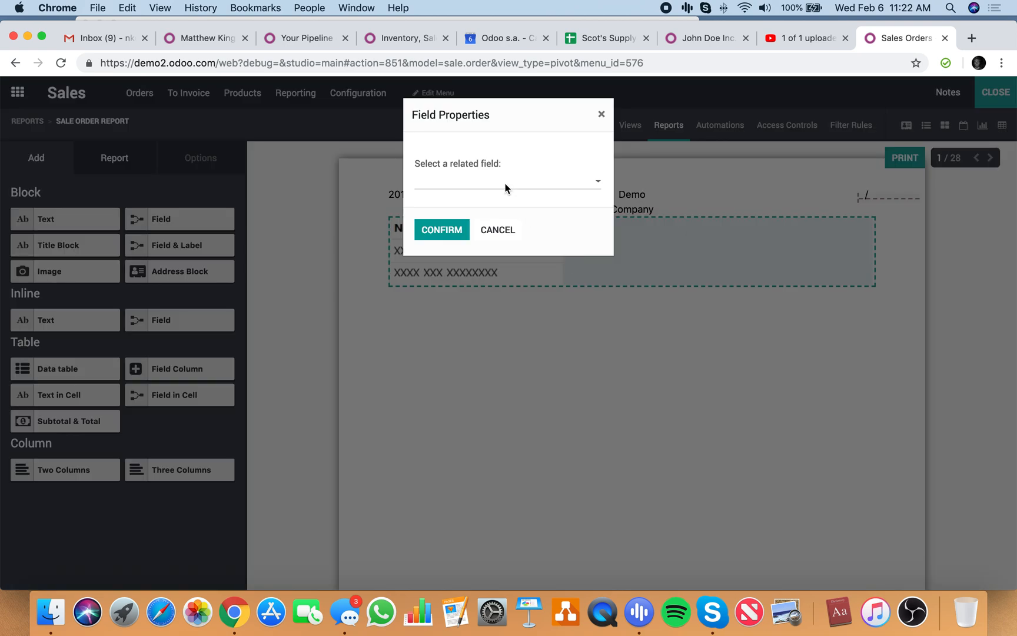
Step: Bind the report's data table to doc > Order Lines
{"action": "left_click", "coordinate": [507, 181]}
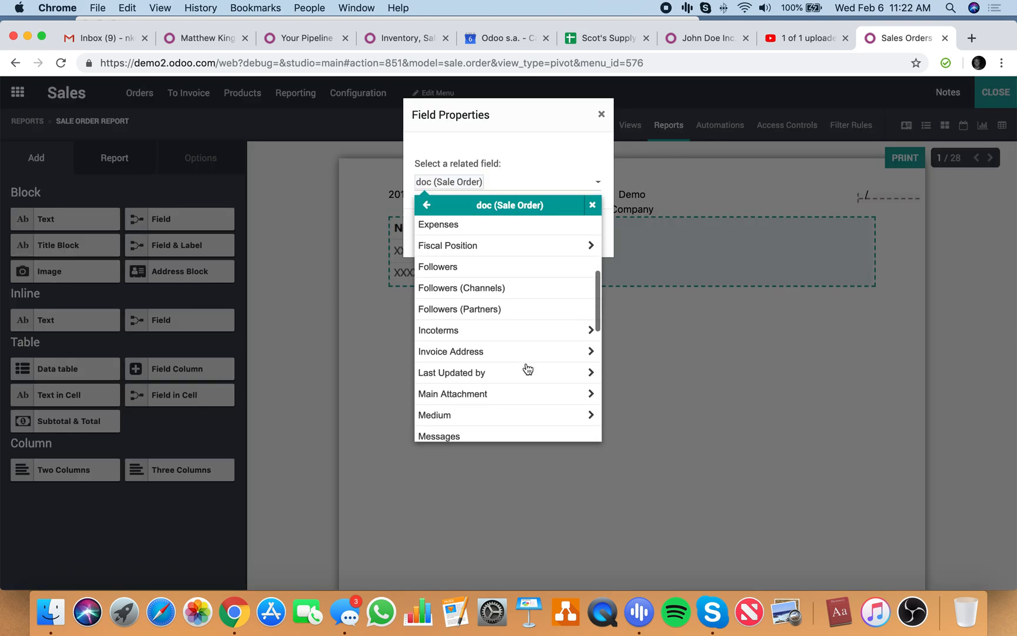
{"action": "scroll", "scroll_direction": "down", "scroll_amount": 3}
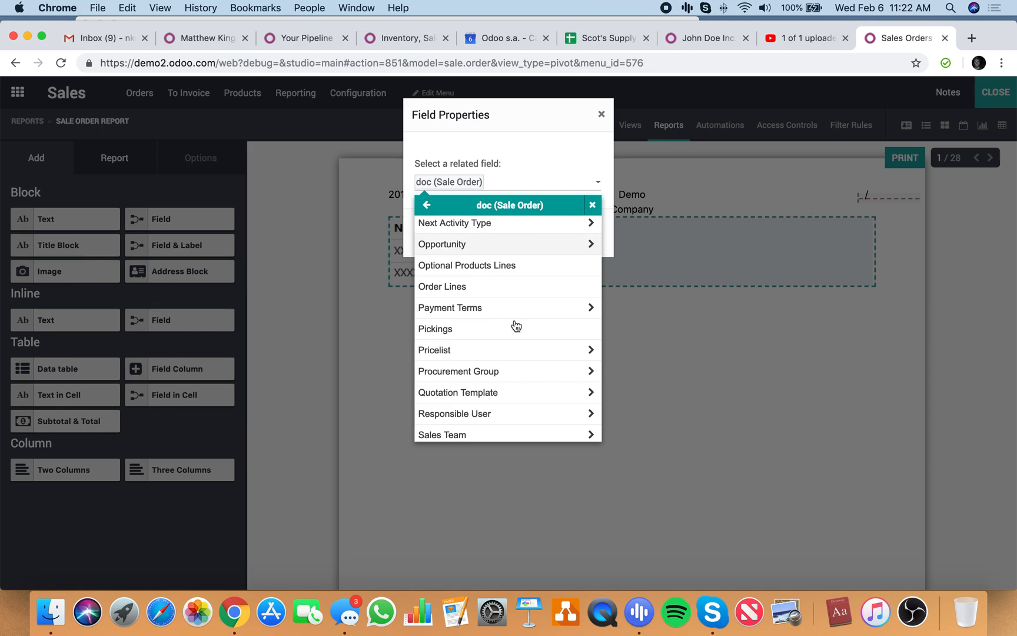
{"action": "scroll", "scroll_direction": "down", "scroll_amount": 3}
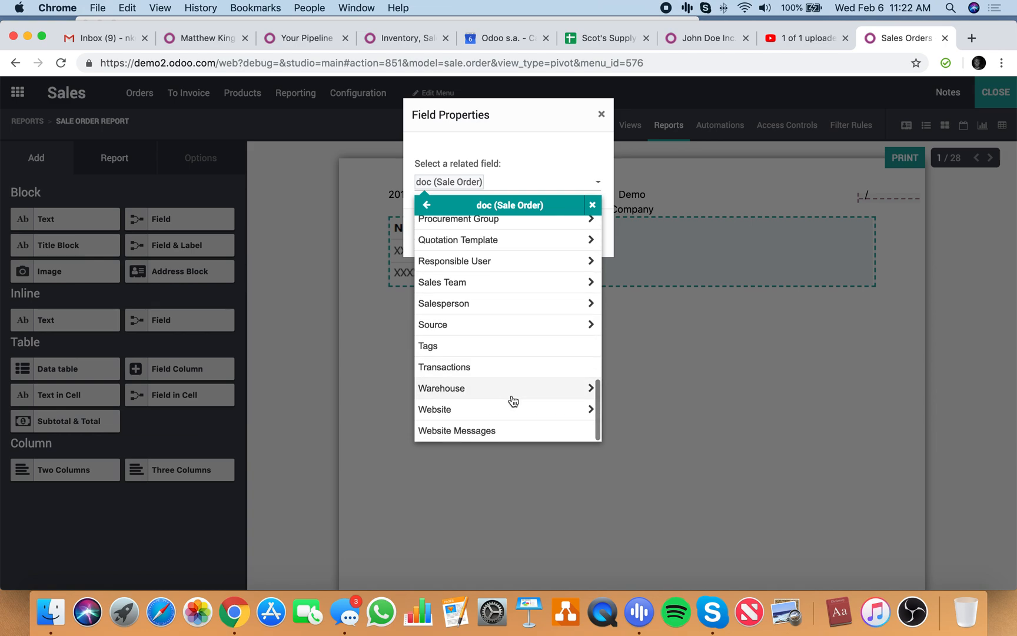
{"action": "mouse_move", "coordinate": [506, 282]}
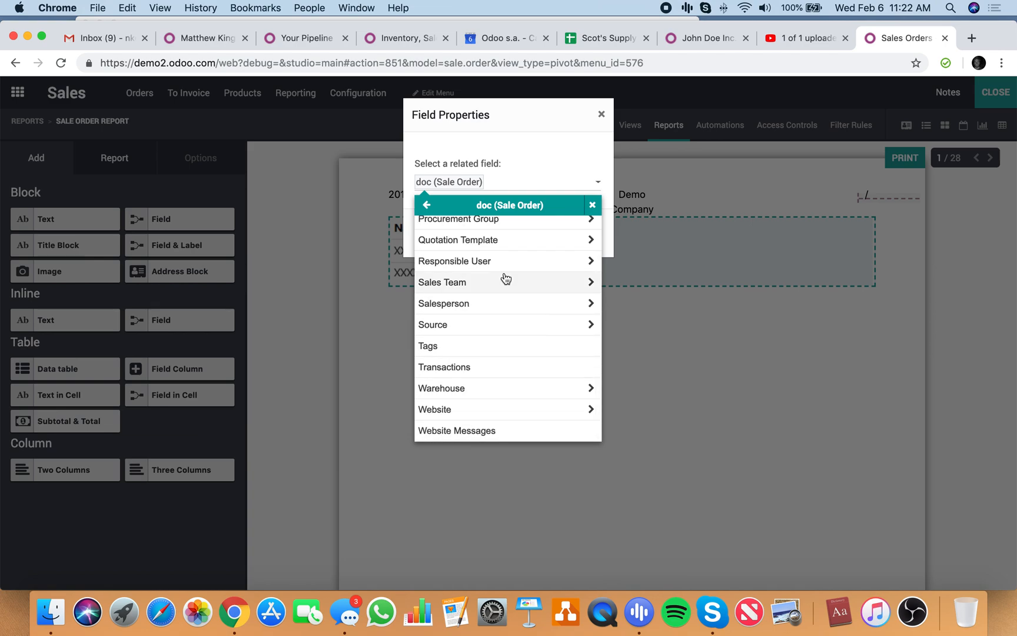
{"action": "scroll", "scroll_direction": "up", "scroll_amount": 3}
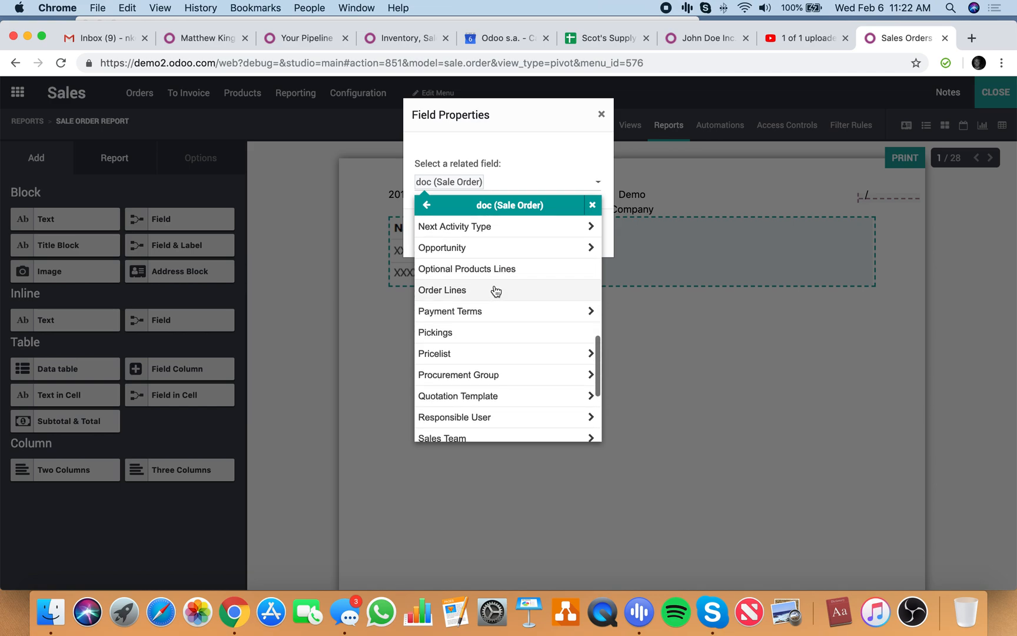
{"action": "left_click", "coordinate": [441, 290]}
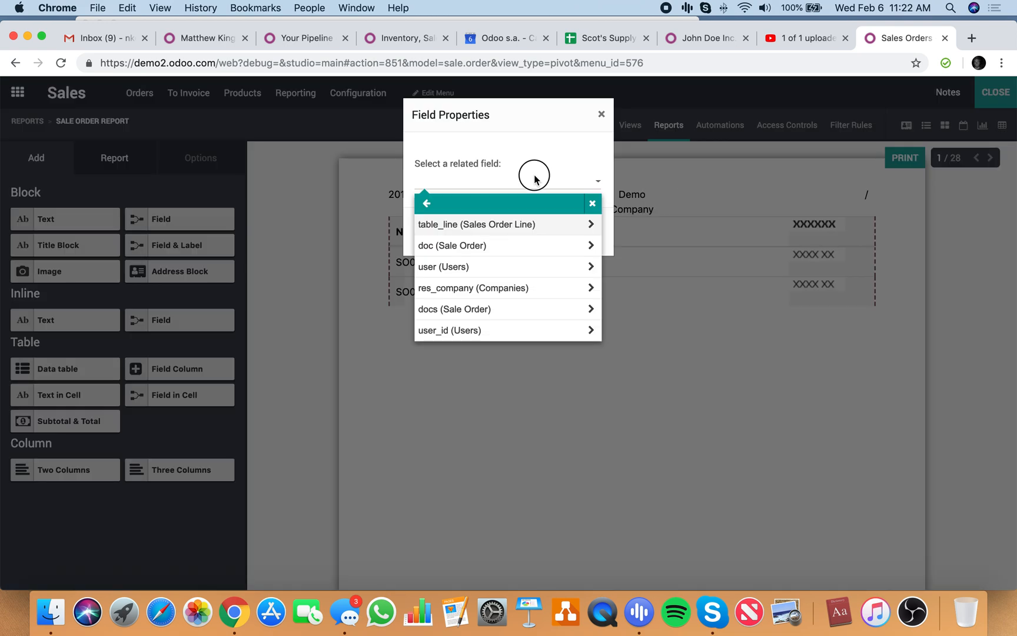
Step: Add a column showing each order line's Total (table_line > Total) and close Studio
{"action": "left_click", "coordinate": [476, 224]}
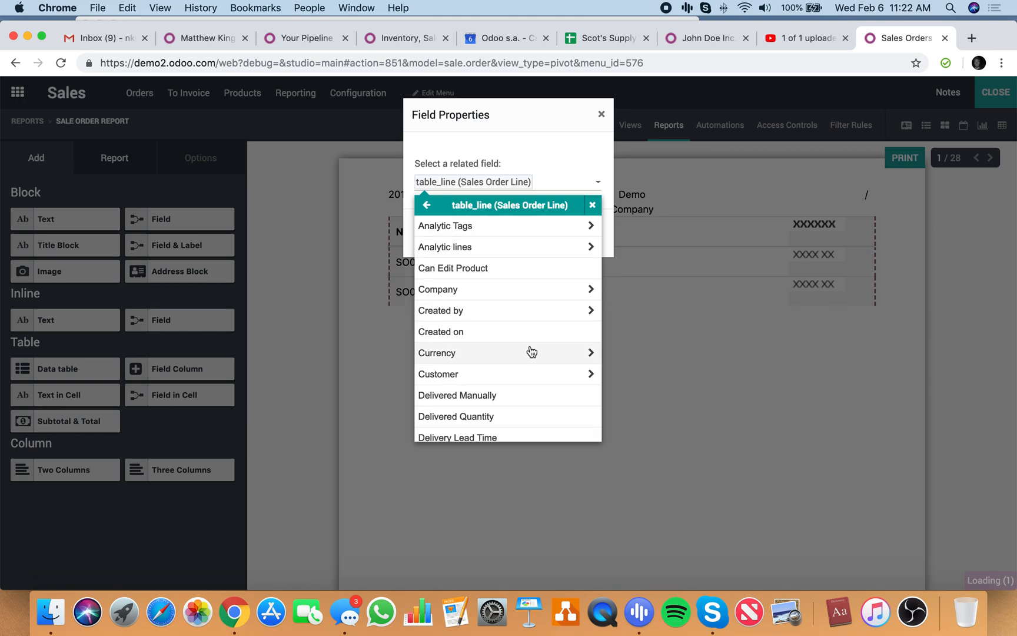
{"action": "scroll", "scroll_direction": "down", "scroll_amount": 3}
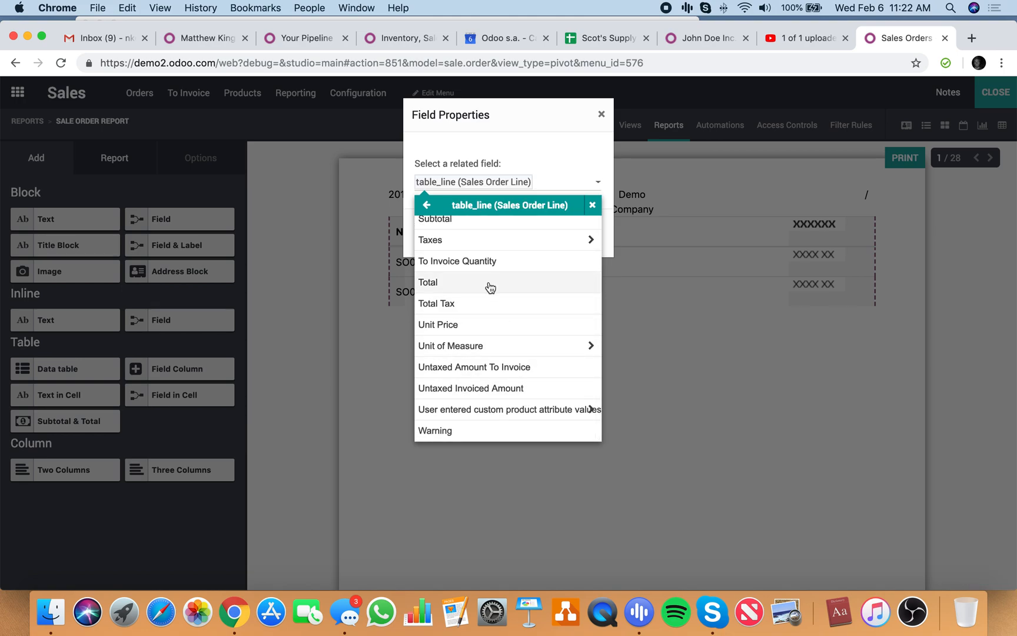
{"action": "left_click", "coordinate": [428, 282]}
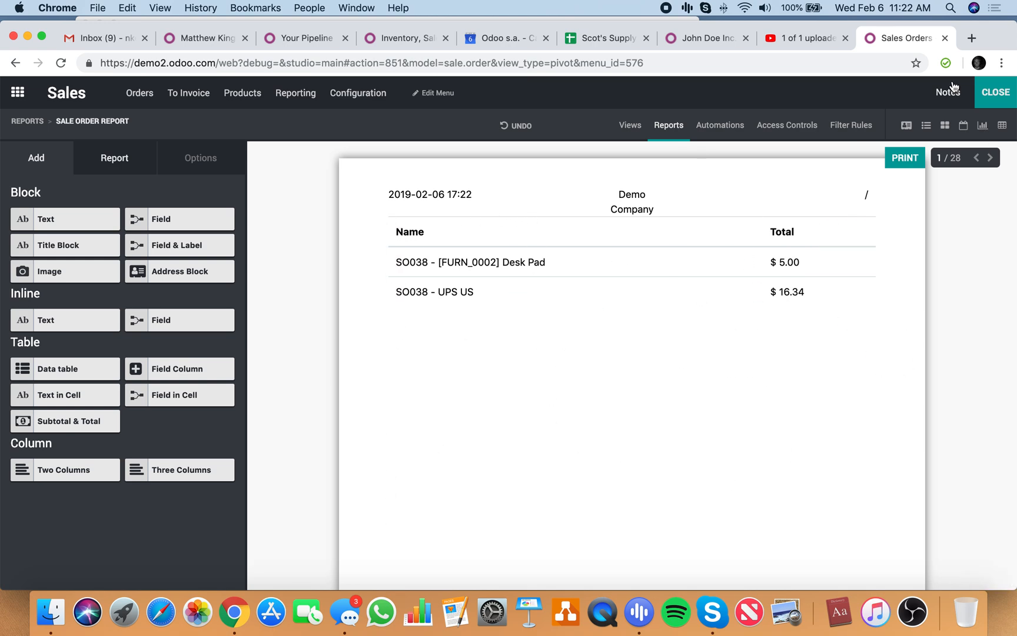
{"action": "left_click", "coordinate": [996, 92]}
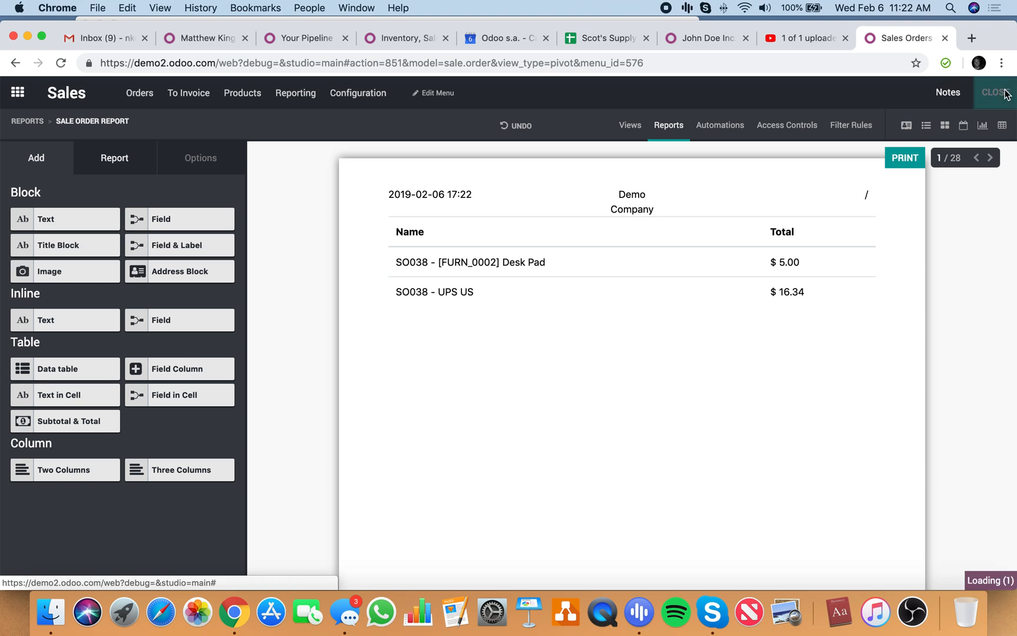
Step: Select all 28 sales orders, print the Sale Order Report and save it as a PDF
{"action": "left_click", "coordinate": [993, 91]}
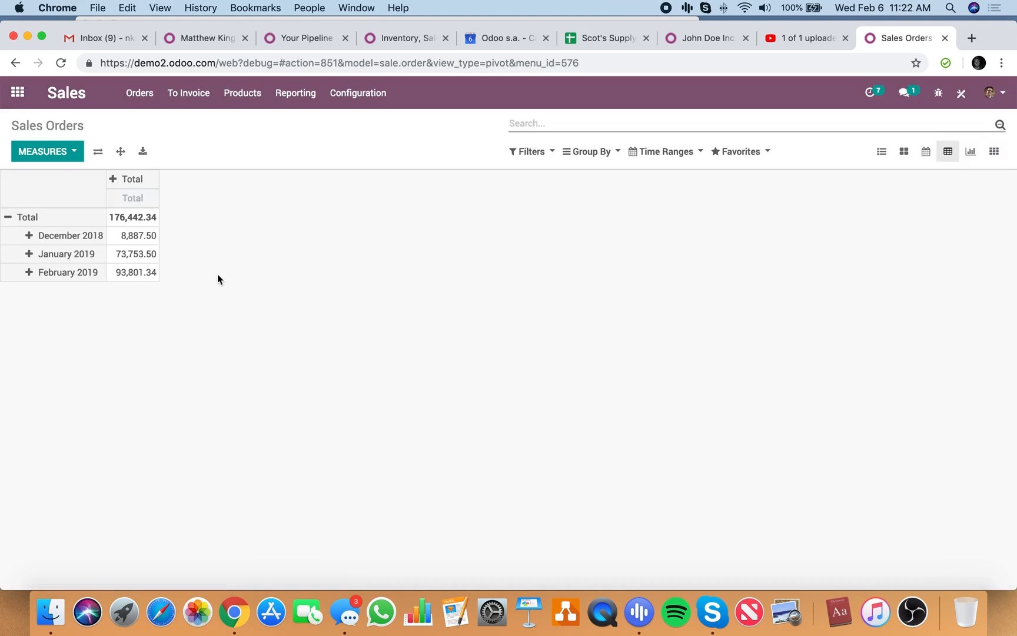
{"action": "mouse_move", "coordinate": [73, 168]}
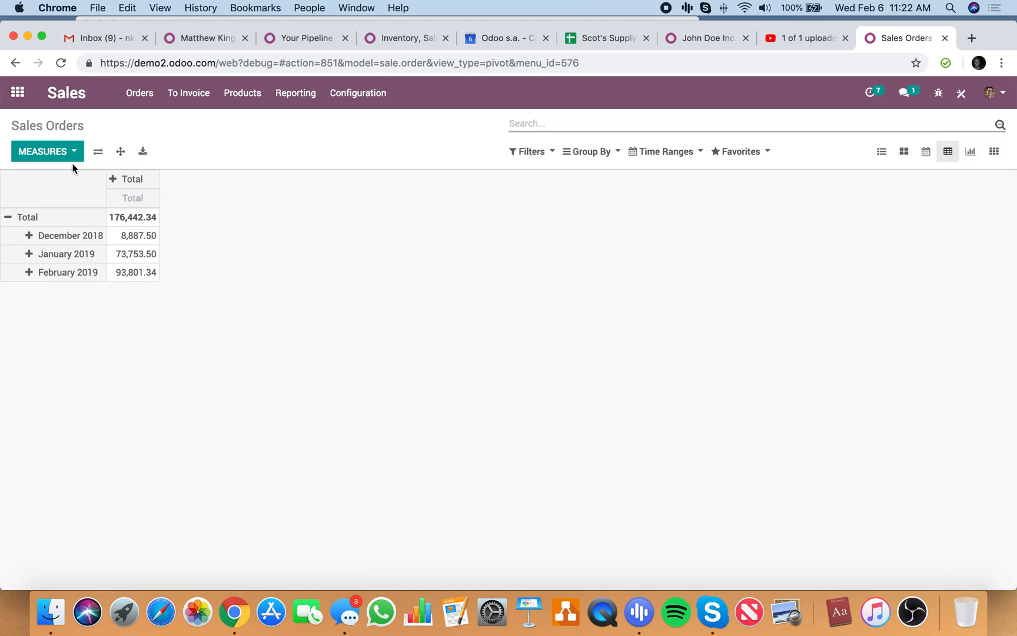
{"action": "left_click", "coordinate": [139, 93]}
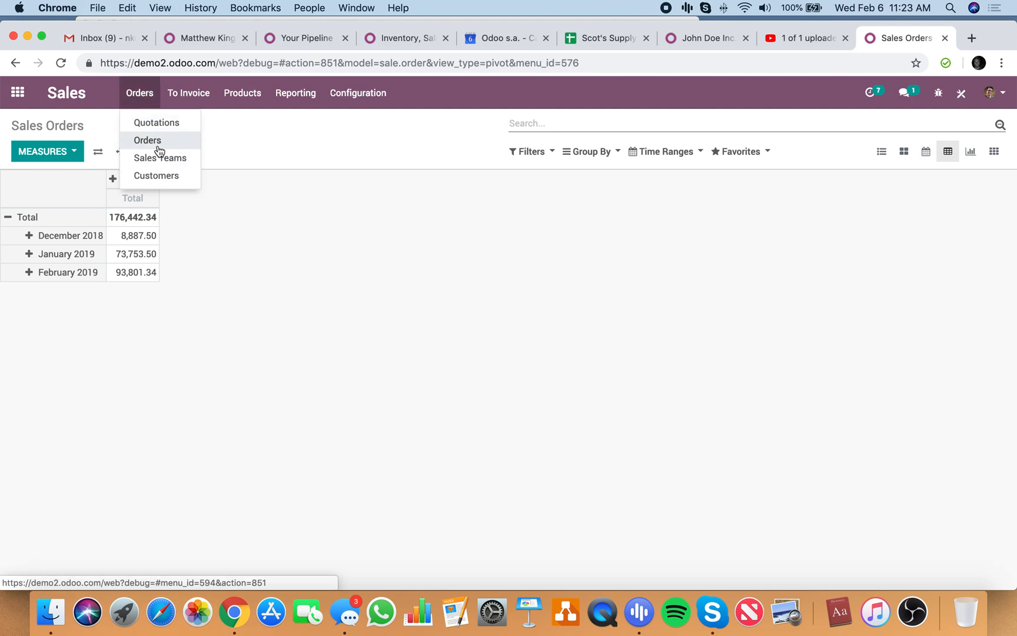
{"action": "left_click", "coordinate": [147, 140]}
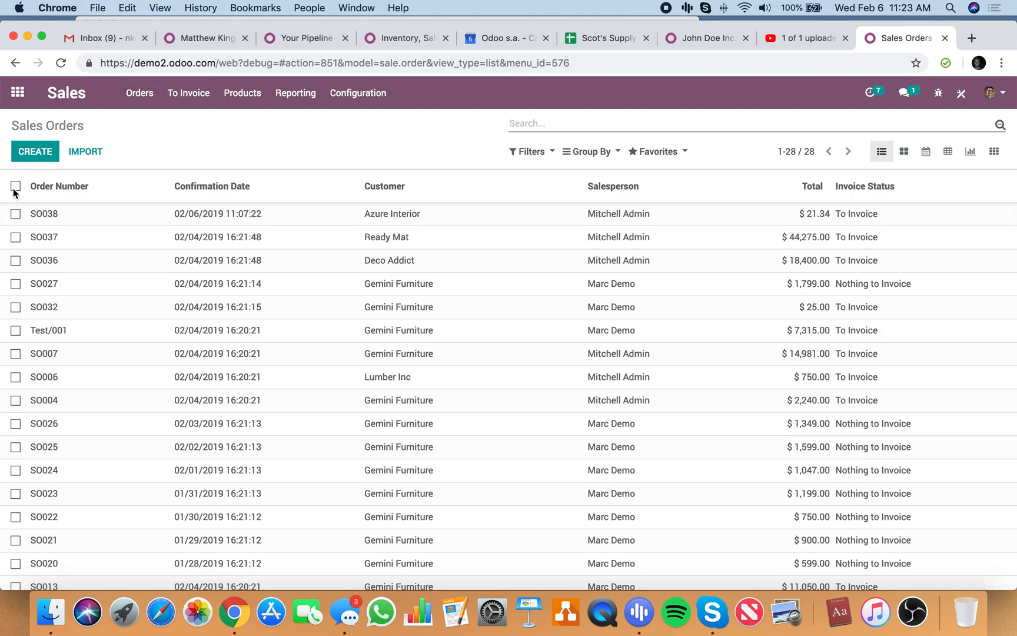
{"action": "left_click", "coordinate": [16, 186]}
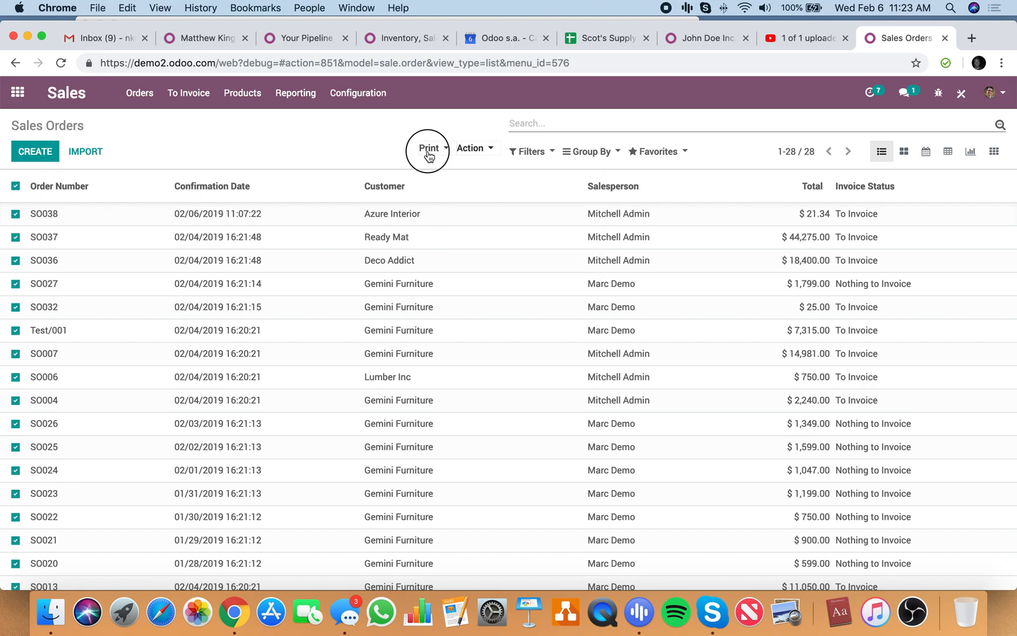
{"action": "left_click", "coordinate": [428, 148]}
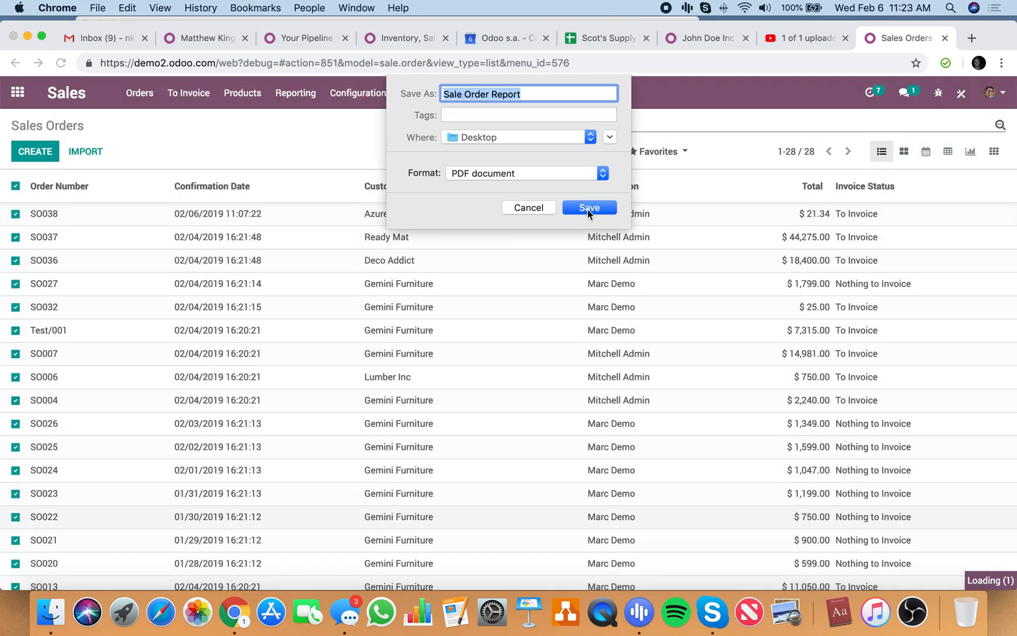
{"action": "left_click", "coordinate": [588, 207]}
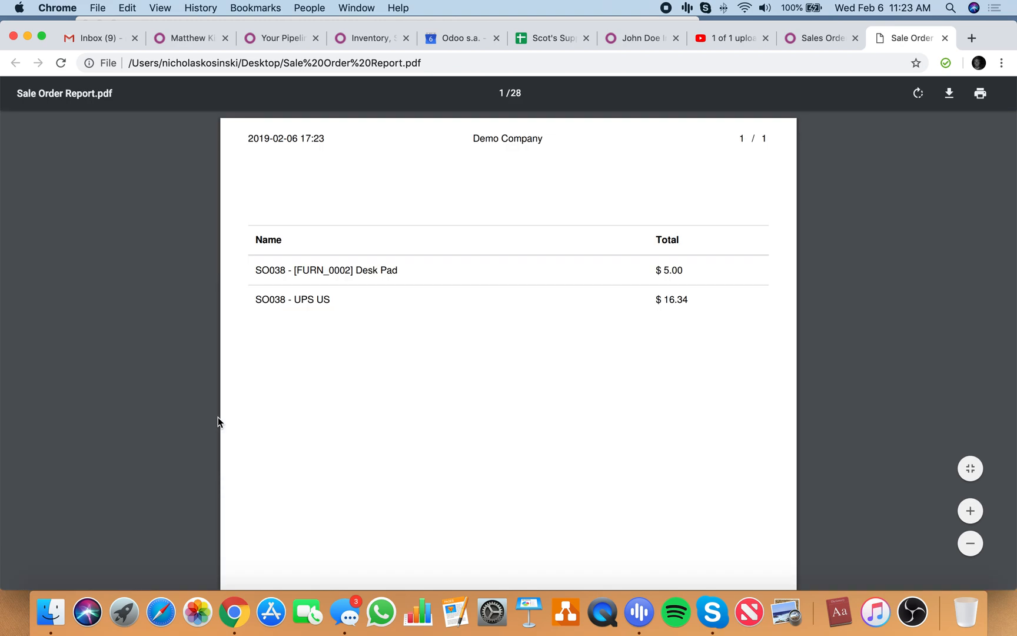
{"action": "mouse_move", "coordinate": [697, 344]}
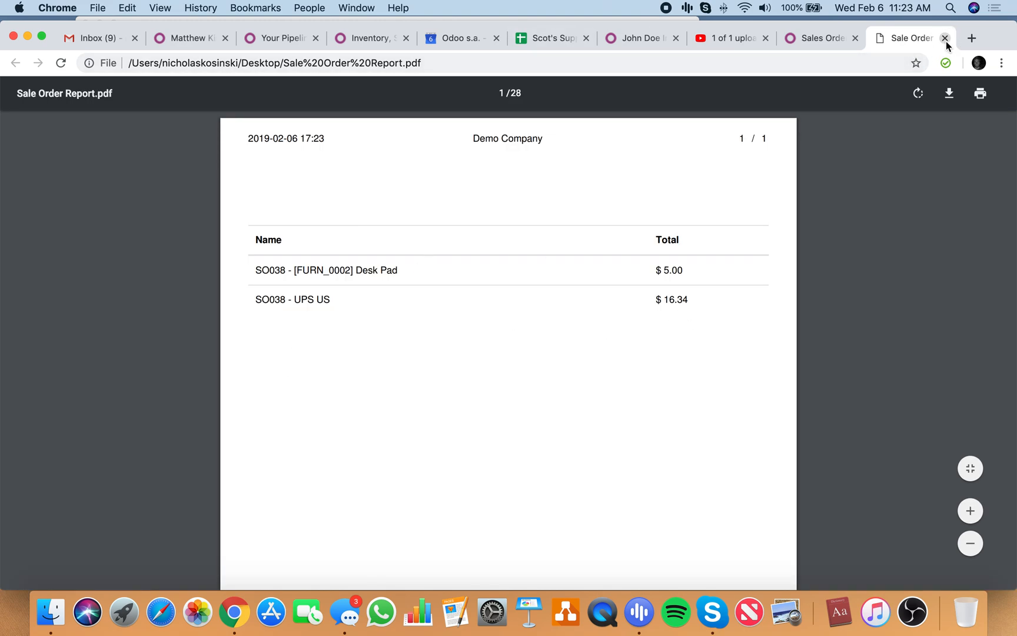
Step: Close the PDF report tab, returning to the Sales Orders list
{"action": "left_click", "coordinate": [946, 38]}
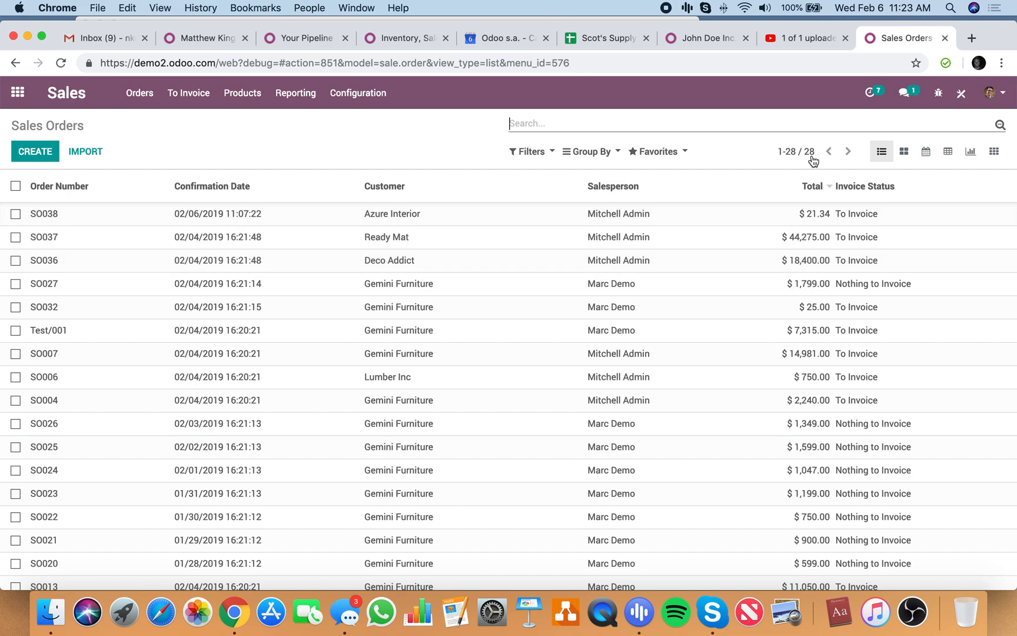
{"action": "mouse_move", "coordinate": [918, 118]}
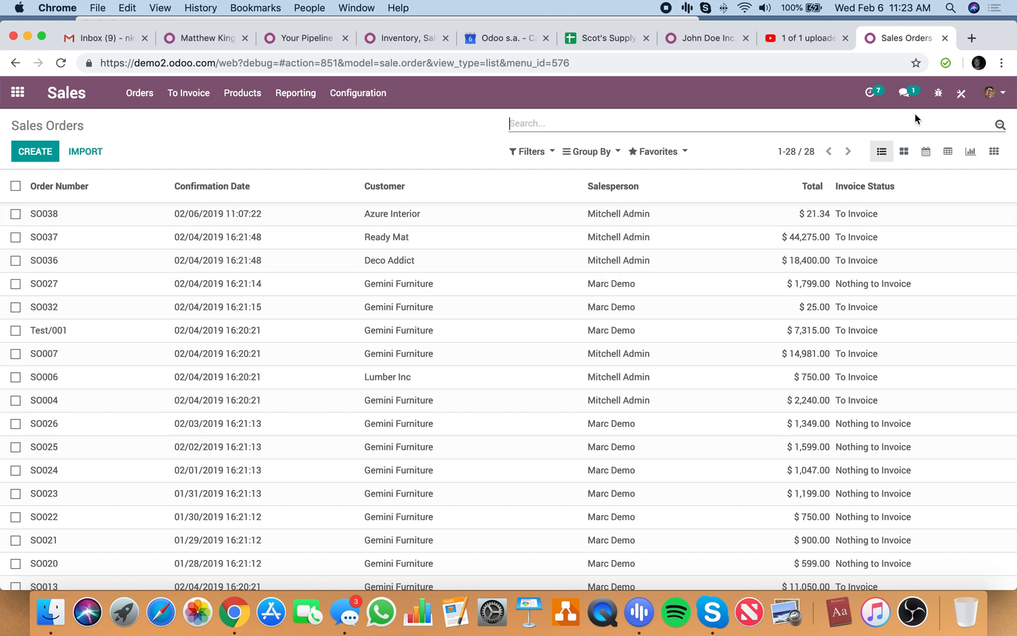